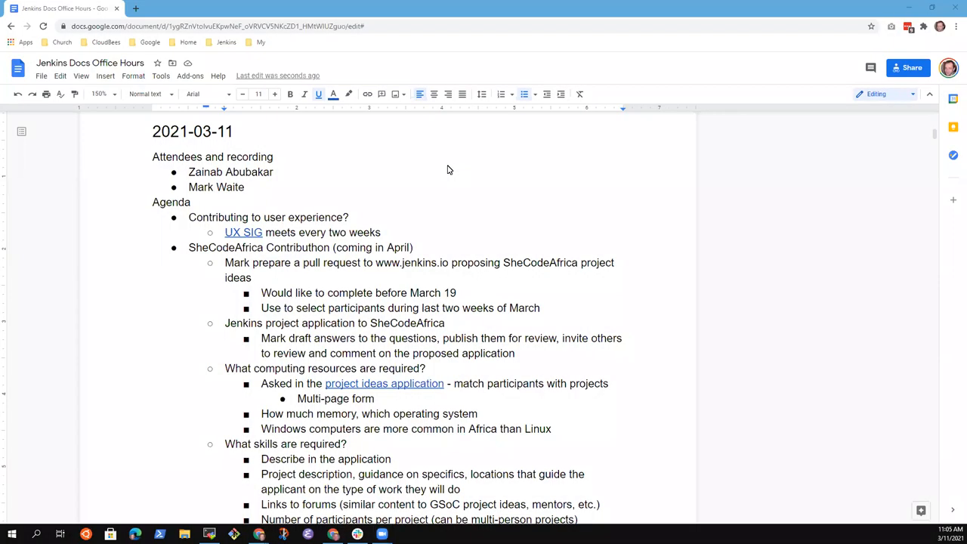
{"action": "mouse_move", "coordinate": [378, 252]}
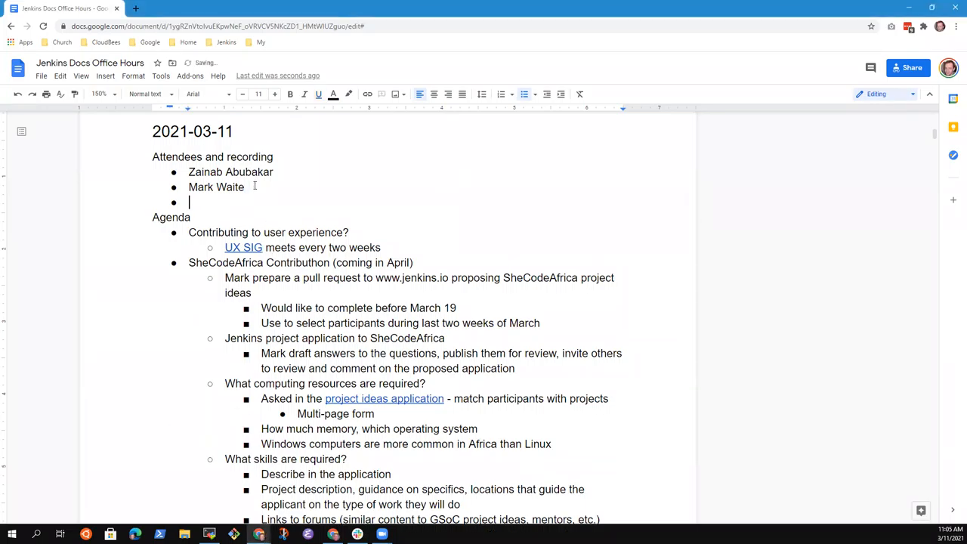
{"action": "type", "text": "Kristin W"}
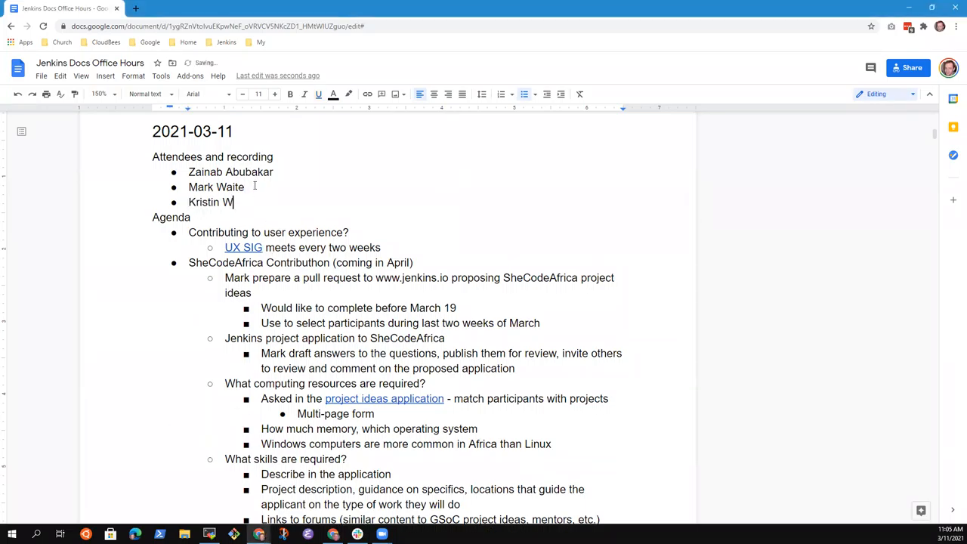
{"action": "type", "text": "hetstone"}
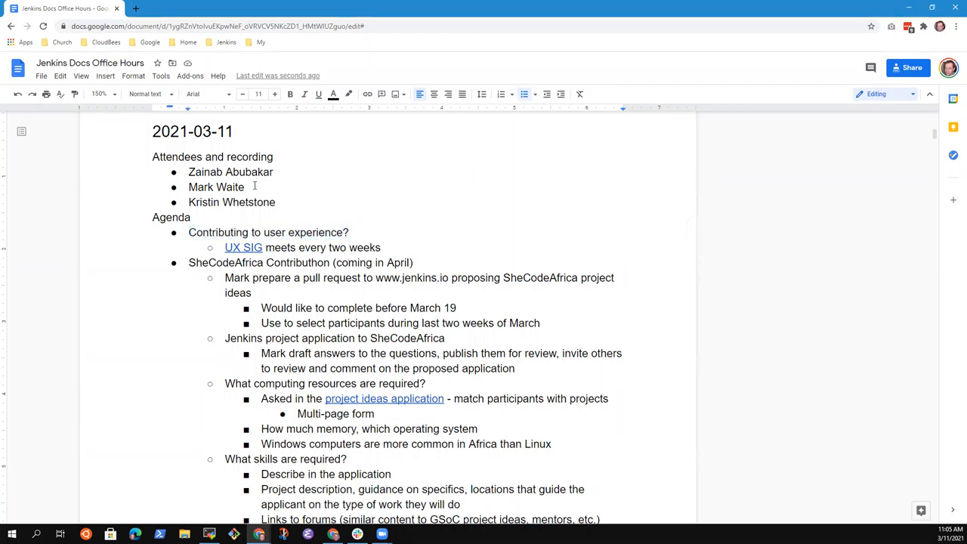
Step: Add a SheCodeAfrica Contributhon bullet about announcing it to the Developers list
{"action": "triple_click", "coordinate": [300, 262]}
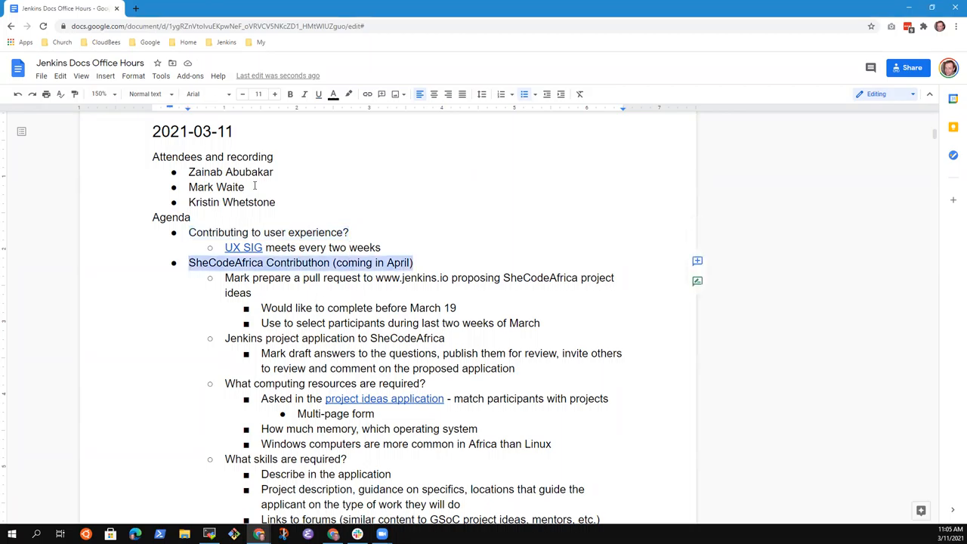
{"action": "left_click", "coordinate": [251, 293]}
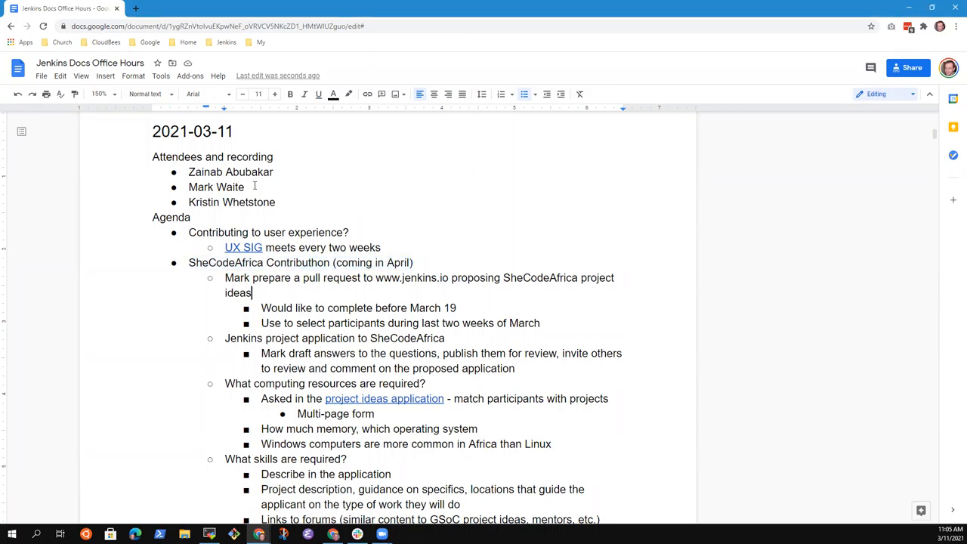
{"action": "scroll", "scroll_direction": "down", "scroll_amount": 3}
{"action": "type", "text": "Mark announce to"}
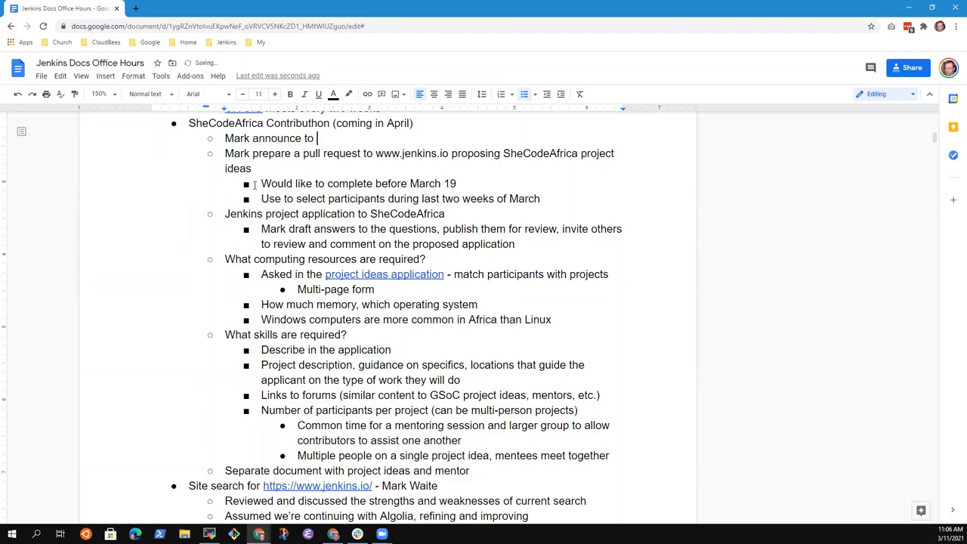
{"action": "type", "text": "the Developers"}
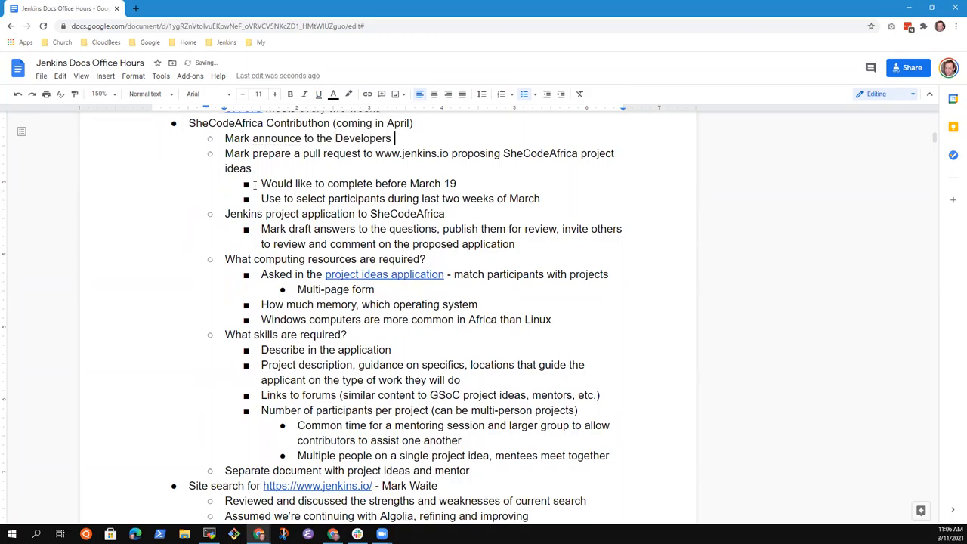
{"action": "type", "text": "list"}
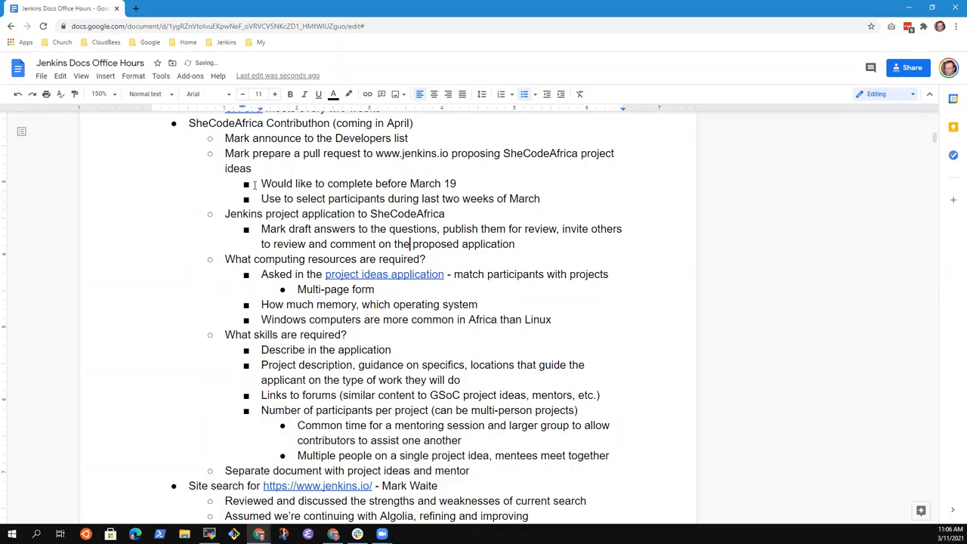
{"action": "scroll", "scroll_direction": "down", "scroll_amount": 3}
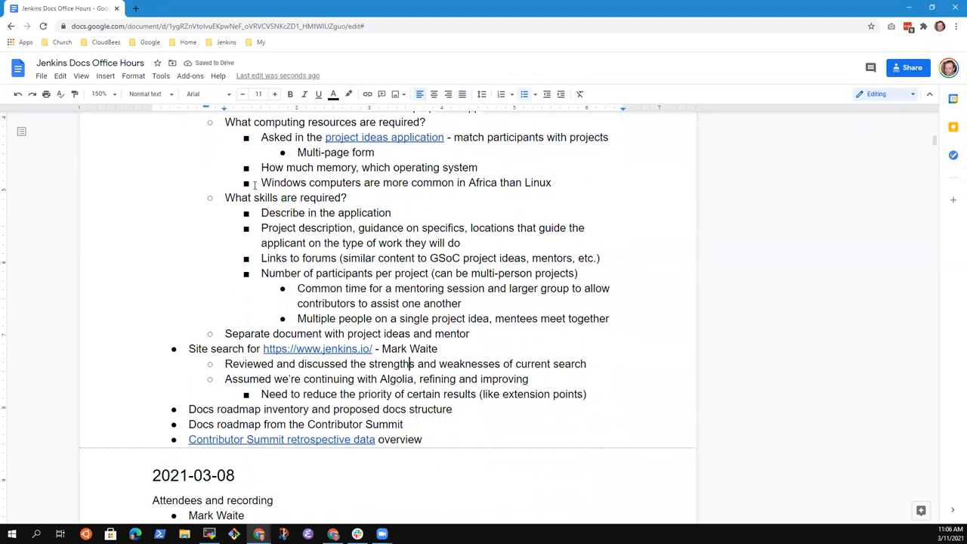
{"action": "triple_click", "coordinate": [325, 348]}
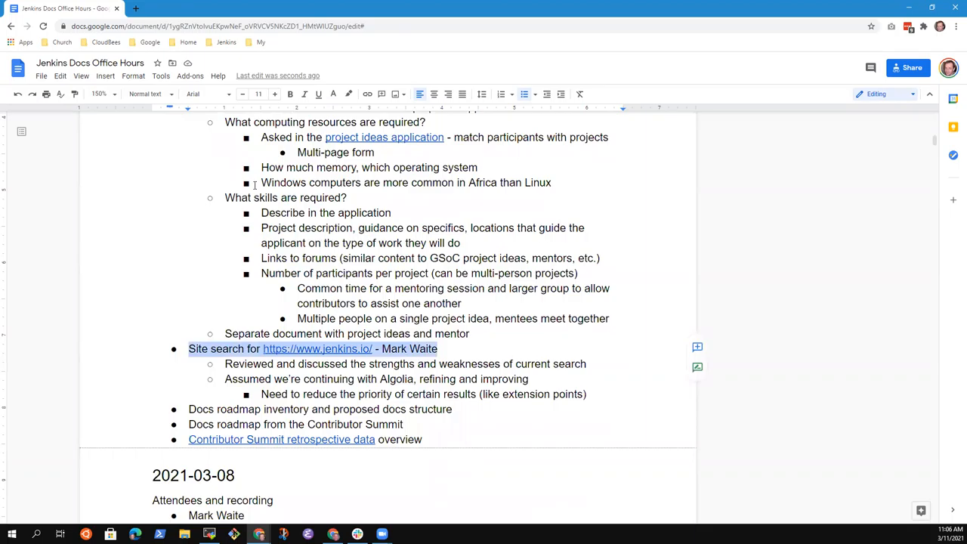
{"action": "triple_click", "coordinate": [319, 409]}
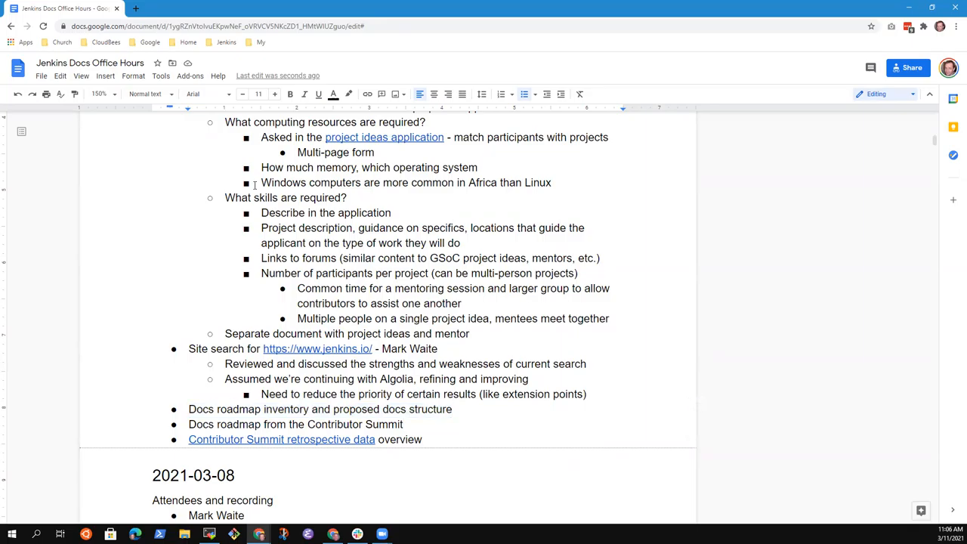
{"action": "left_click", "coordinate": [189, 424]}
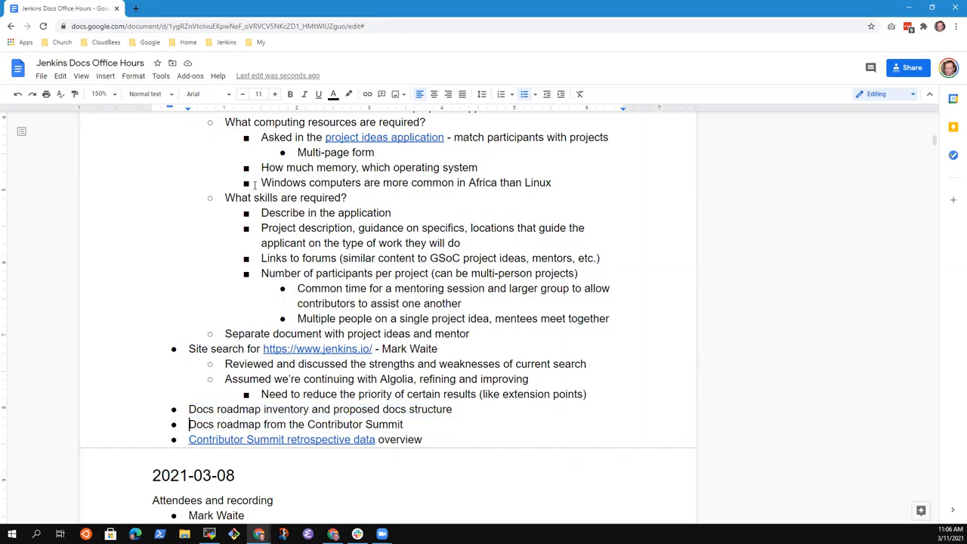
{"action": "left_click", "coordinate": [406, 439]}
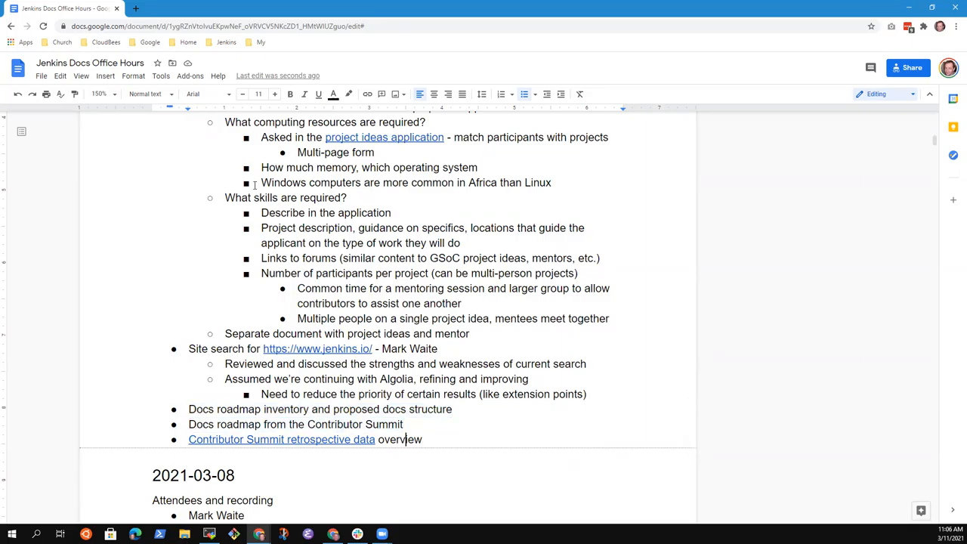
{"action": "left_click_drag", "start_coordinate": [188, 424], "coordinate": [423, 439]}
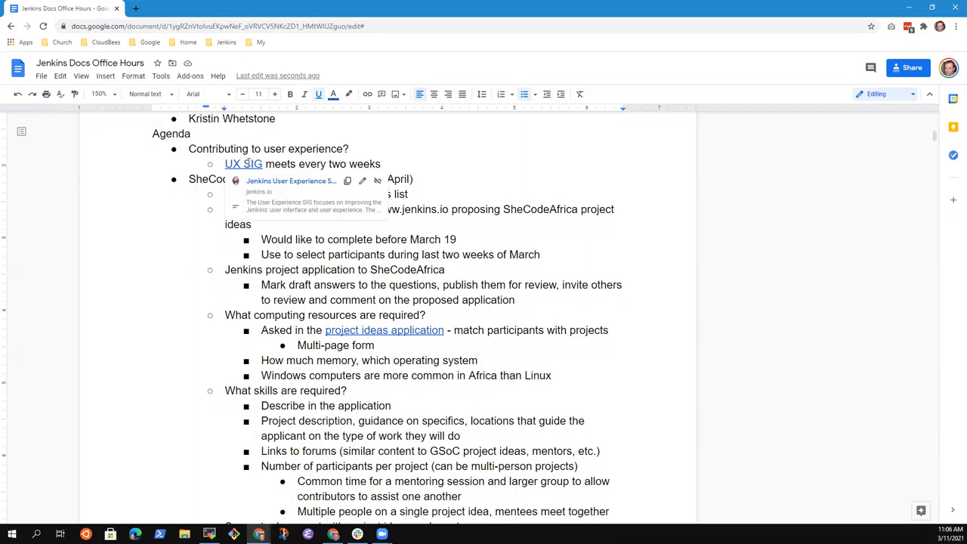
Step: Follow the UX SIG link to its Meeting Agendas section and select 'Table to Divs'
{"action": "left_click", "coordinate": [243, 164]}
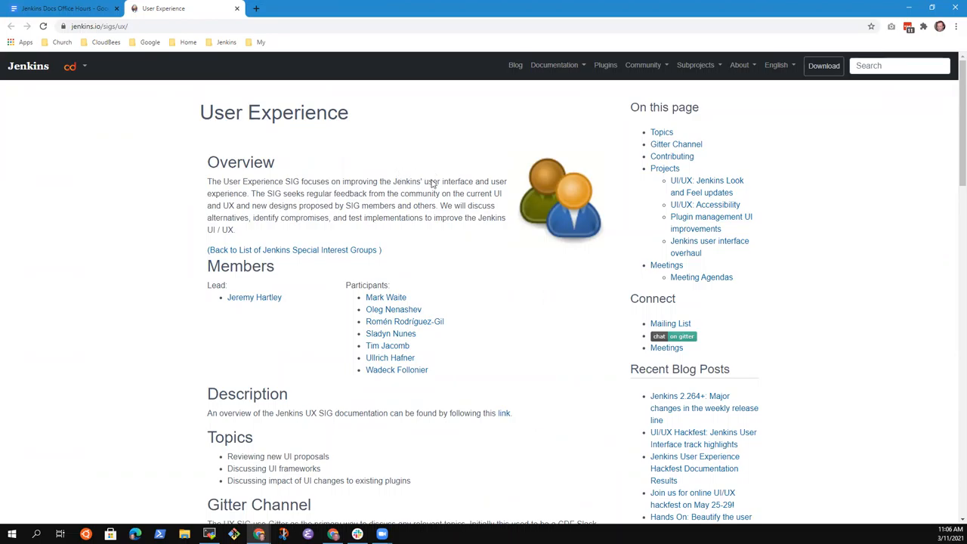
{"action": "mouse_move", "coordinate": [701, 276]}
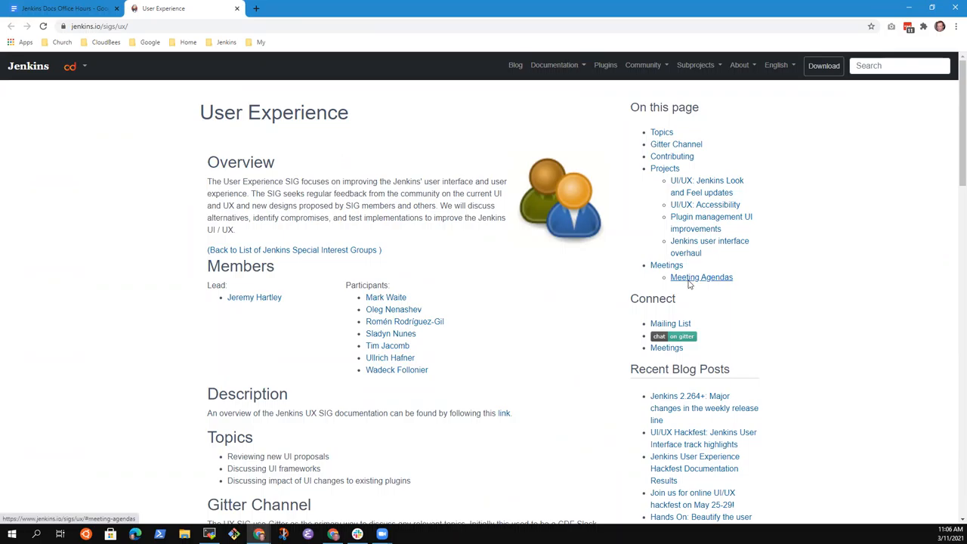
{"action": "left_click", "coordinate": [701, 277]}
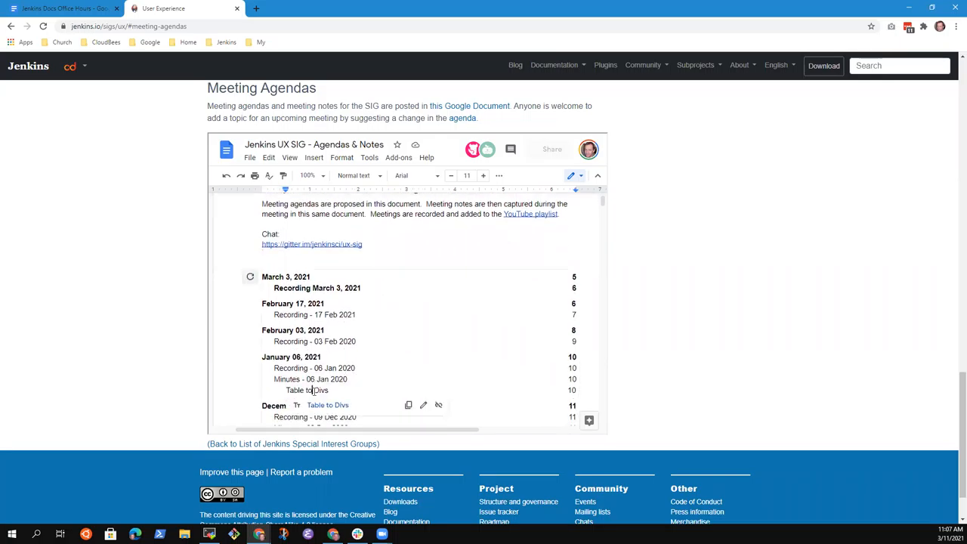
{"action": "double_click", "coordinate": [306, 390]}
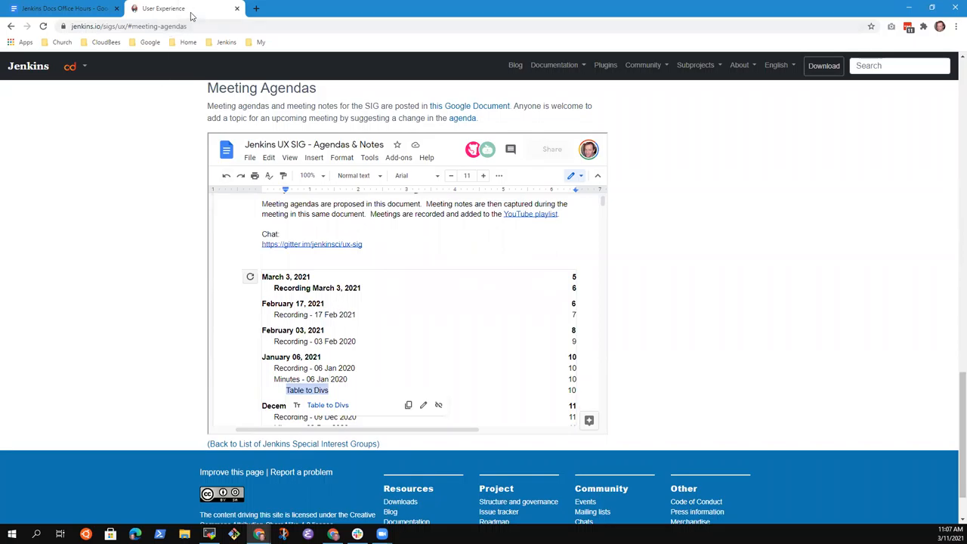
Step: Browse via Jenkins bookmarks to the 2.277.1 LTS upgrade notes, then return to the notes
{"action": "left_click", "coordinate": [255, 9]}
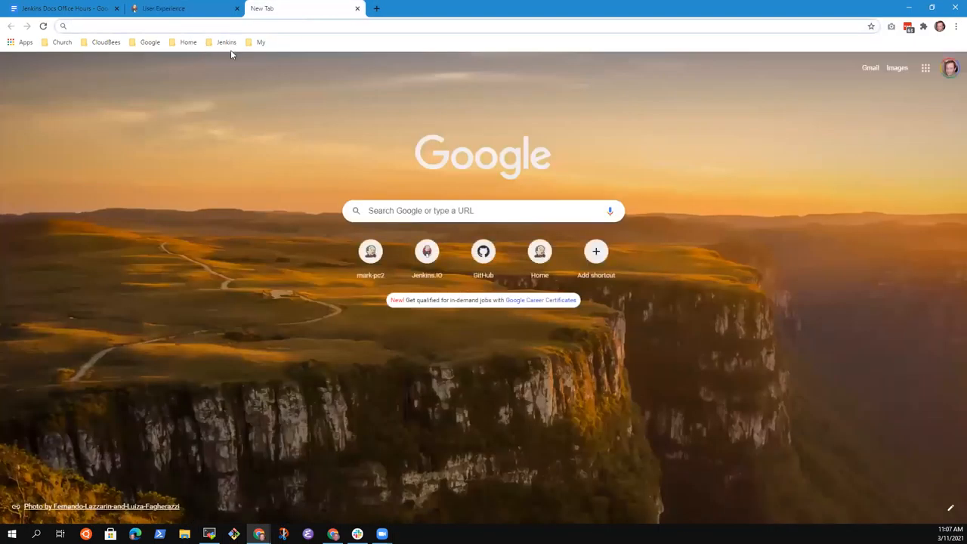
{"action": "left_click", "coordinate": [226, 41]}
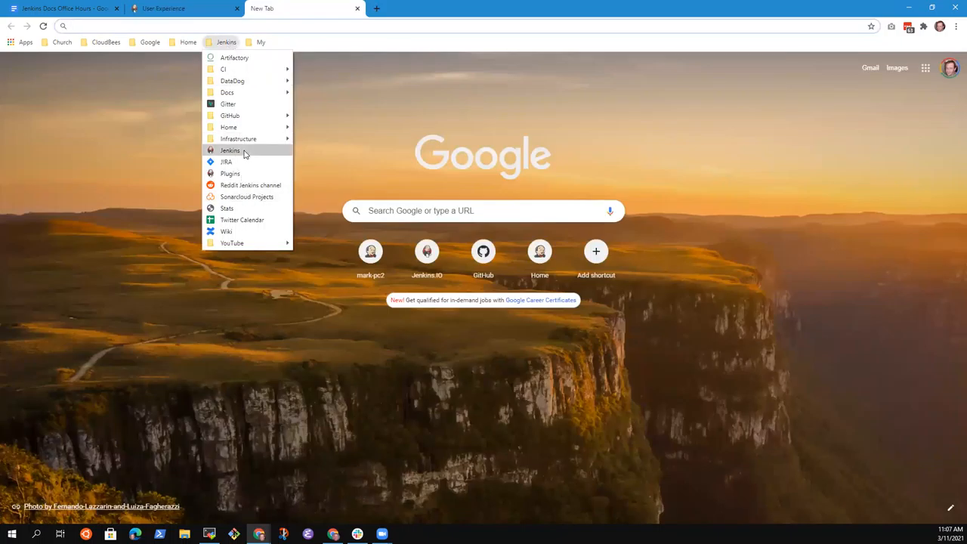
{"action": "left_click", "coordinate": [230, 150]}
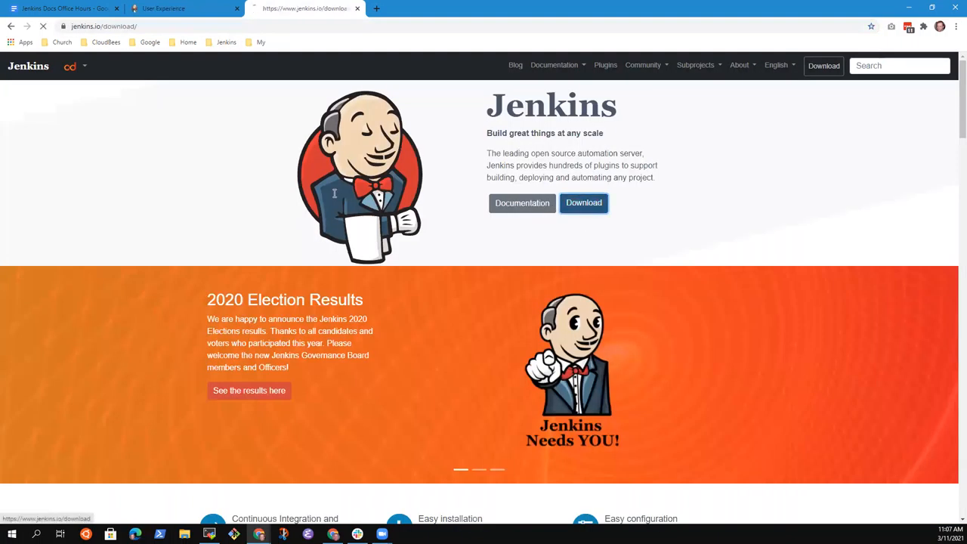
{"action": "left_click", "coordinate": [584, 202]}
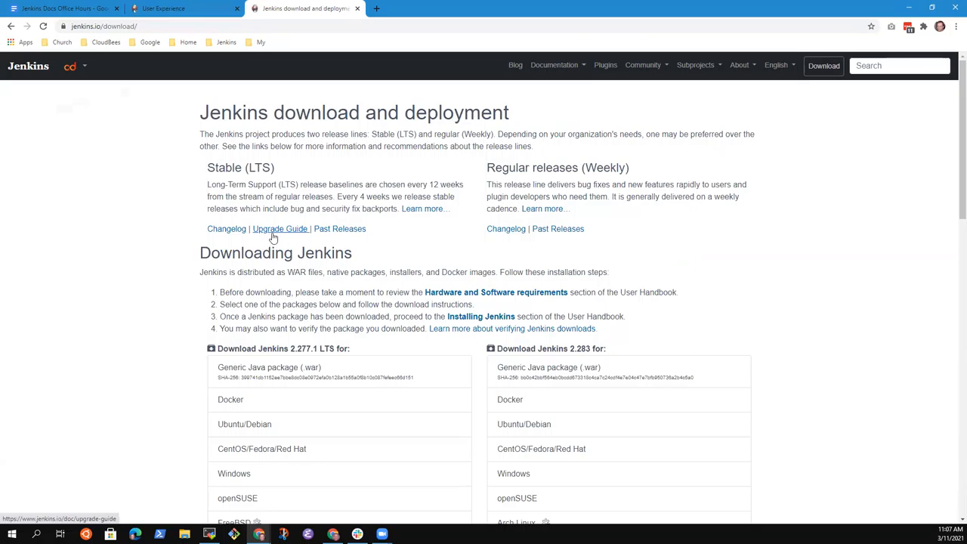
{"action": "left_click", "coordinate": [280, 228]}
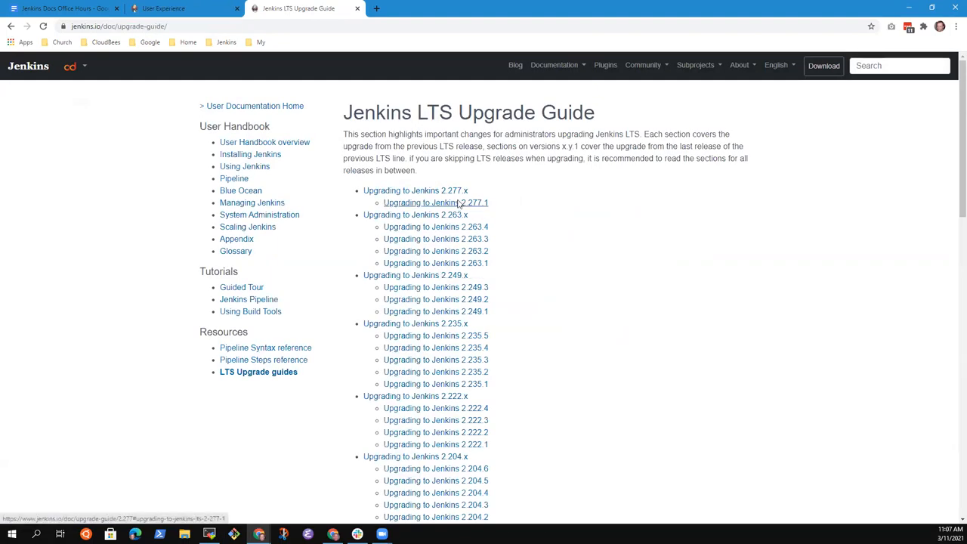
{"action": "left_click", "coordinate": [435, 202]}
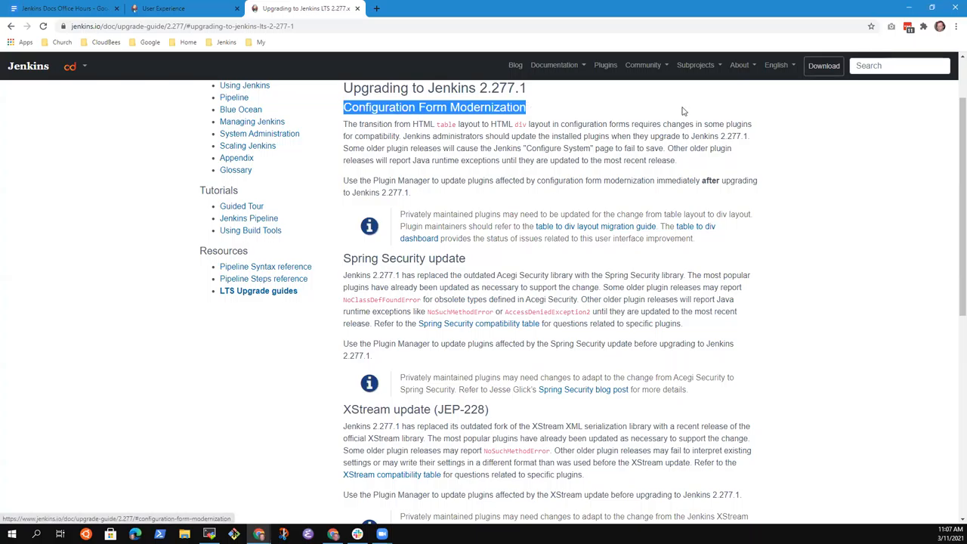
{"action": "mouse_move", "coordinate": [601, 182]}
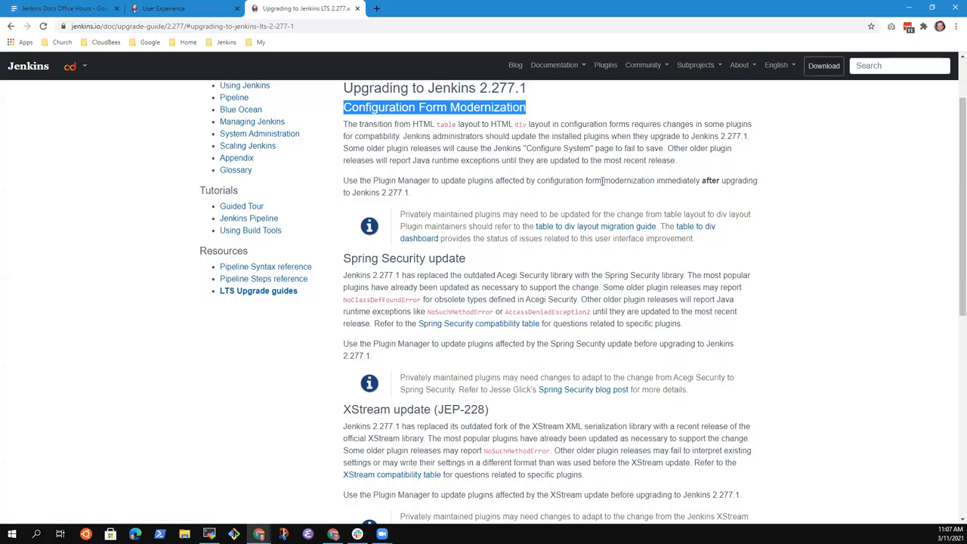
{"action": "mouse_move", "coordinate": [532, 182]}
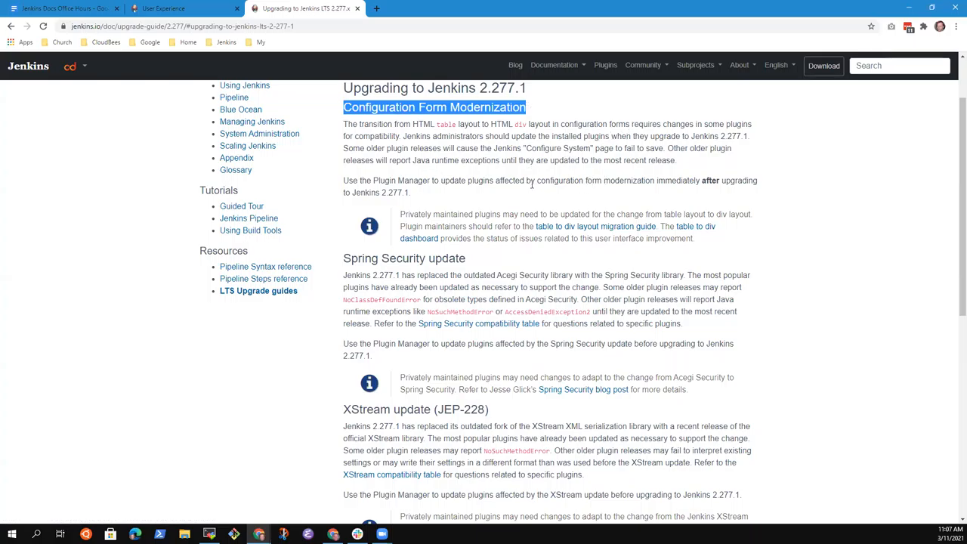
{"action": "mouse_move", "coordinate": [473, 189]}
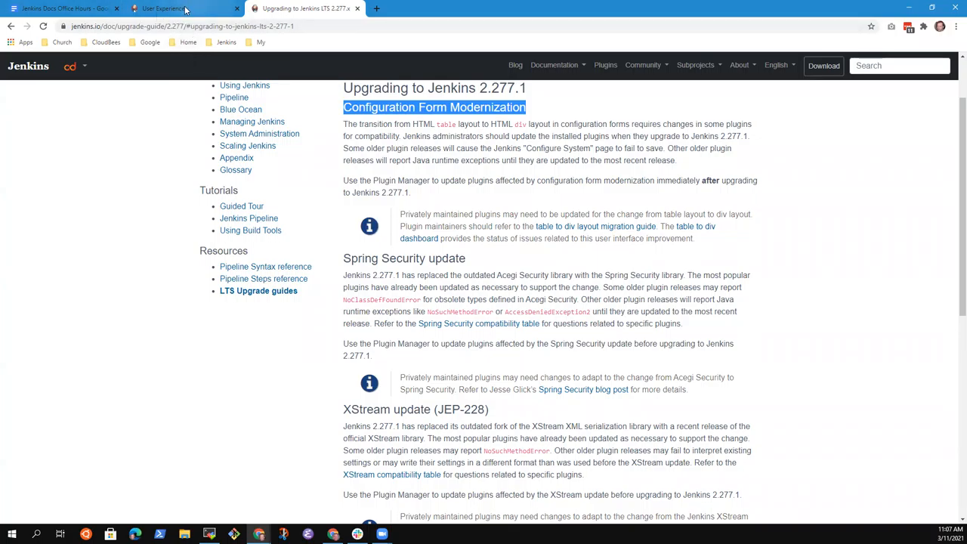
{"action": "left_click", "coordinate": [173, 8]}
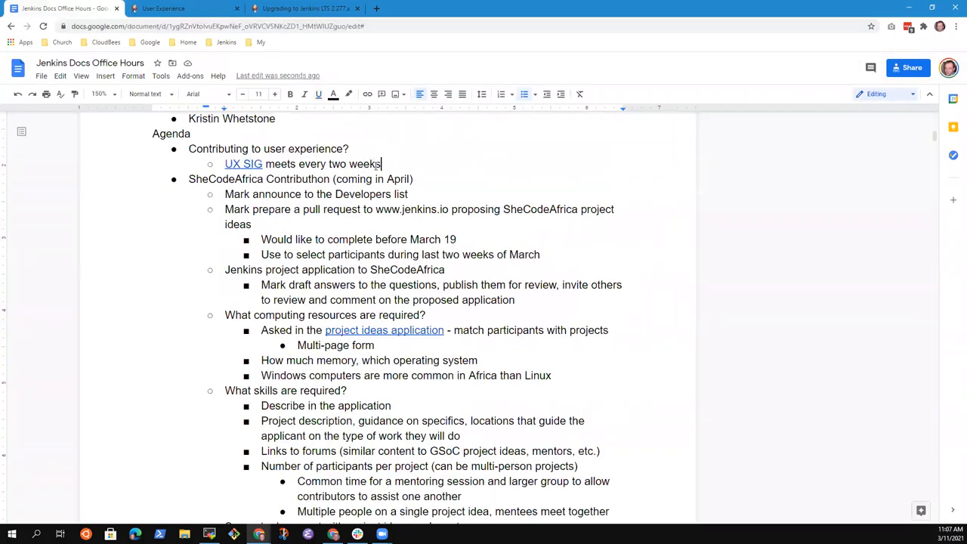
Step: Add the UX SIG sub-bullet 'Recordings and notes available from the page'
{"action": "type", "text": "Recordings"}
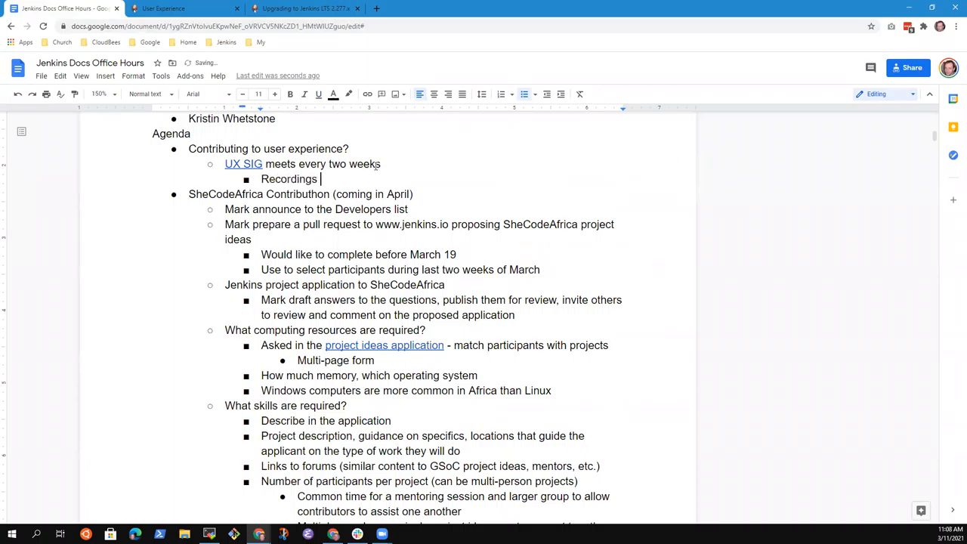
{"action": "type", "text": "and notes"}
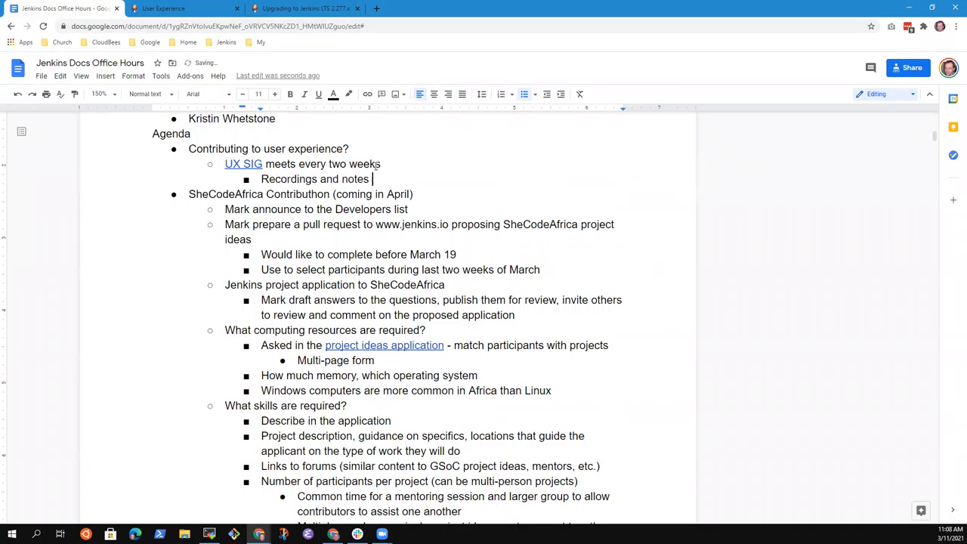
{"action": "type", "text": "available from teh"}
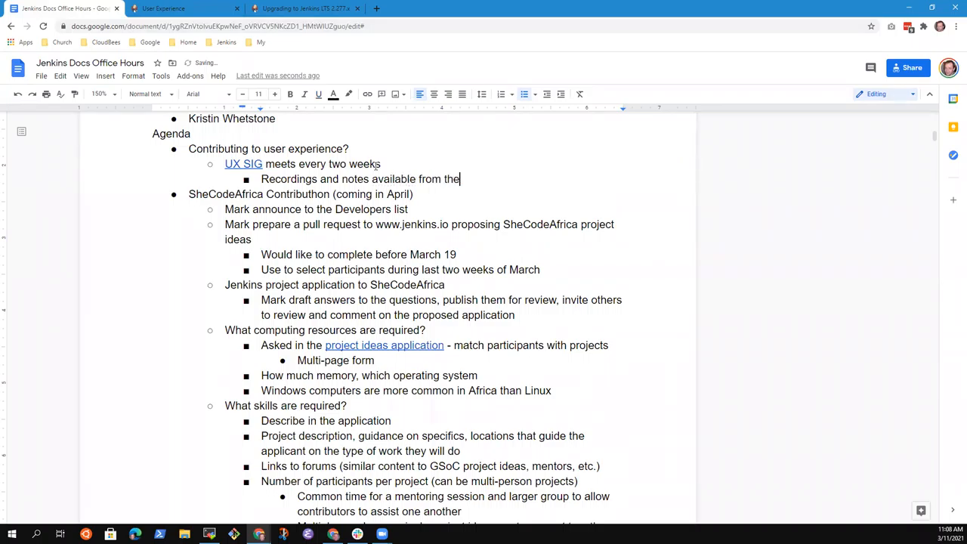
{"action": "type", "text": "page"}
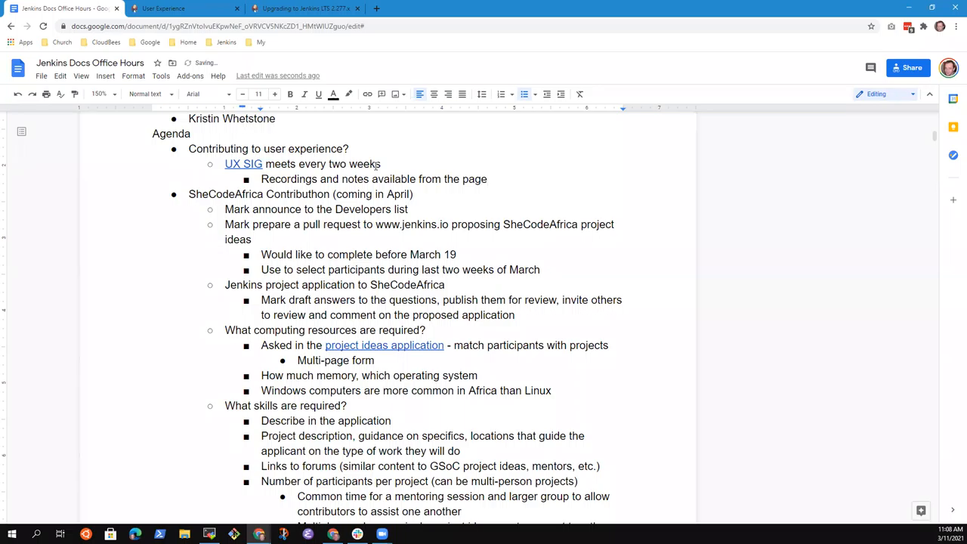
{"action": "triple_click", "coordinate": [300, 194]}
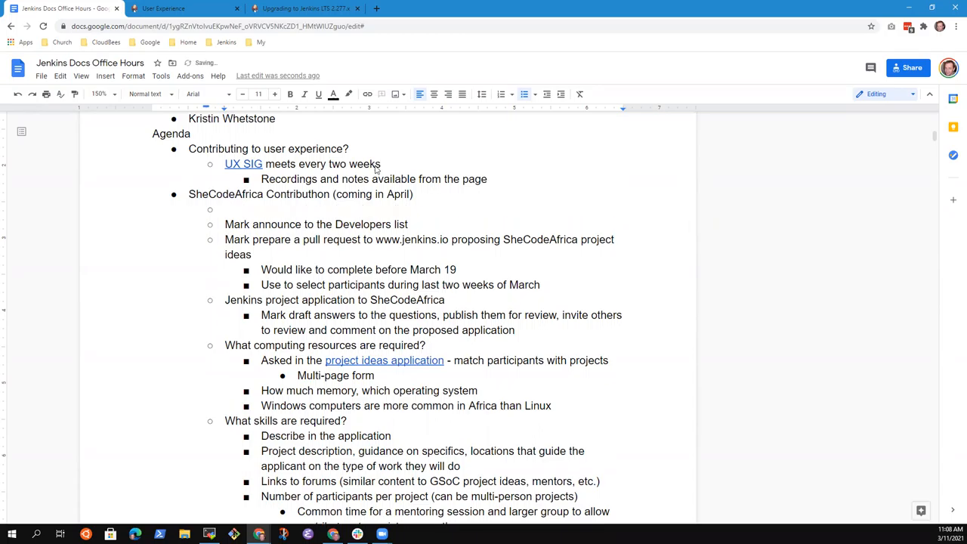
Step: Add the sub-bullet 'Discussed in Outreach SIG, Docs SIG' under SheCodeAfrica Contributhon
{"action": "type", "text": "Discussed in"}
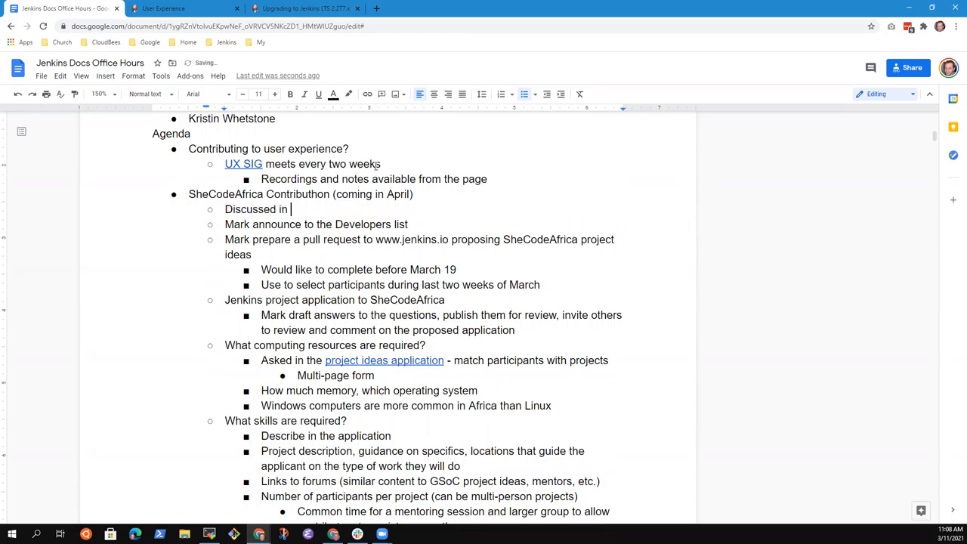
{"action": "type", "text": "Outreach"}
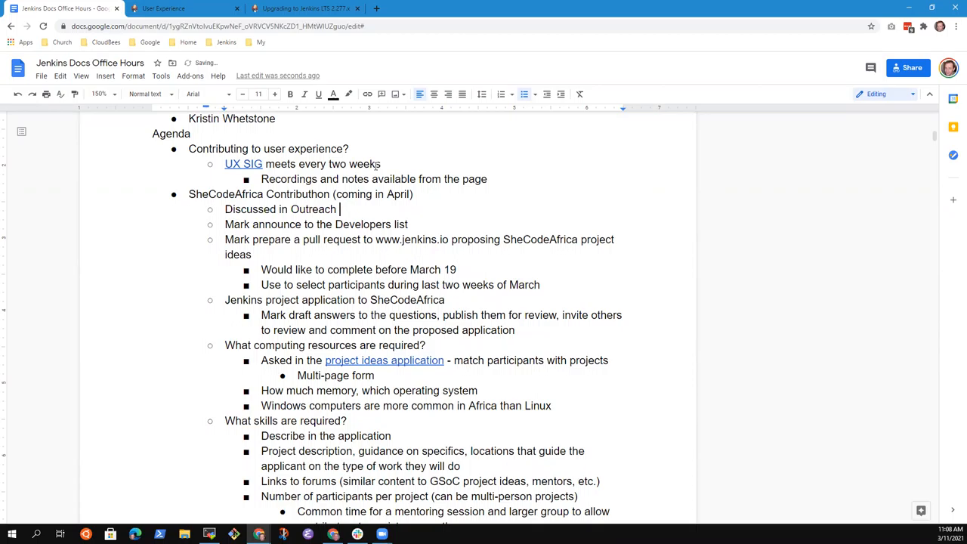
{"action": "type", "text": "SIG, Docs SIG, elsewhere"}
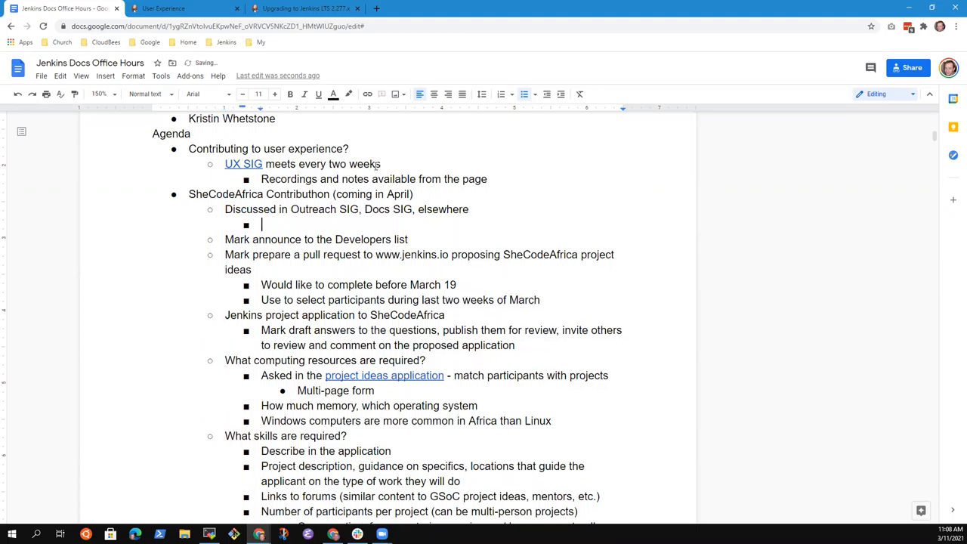
Step: Note CloudBees plans to sponsor with forms coming soon, and CDF is sponsoring too
{"action": "type", "text": "CloudB"}
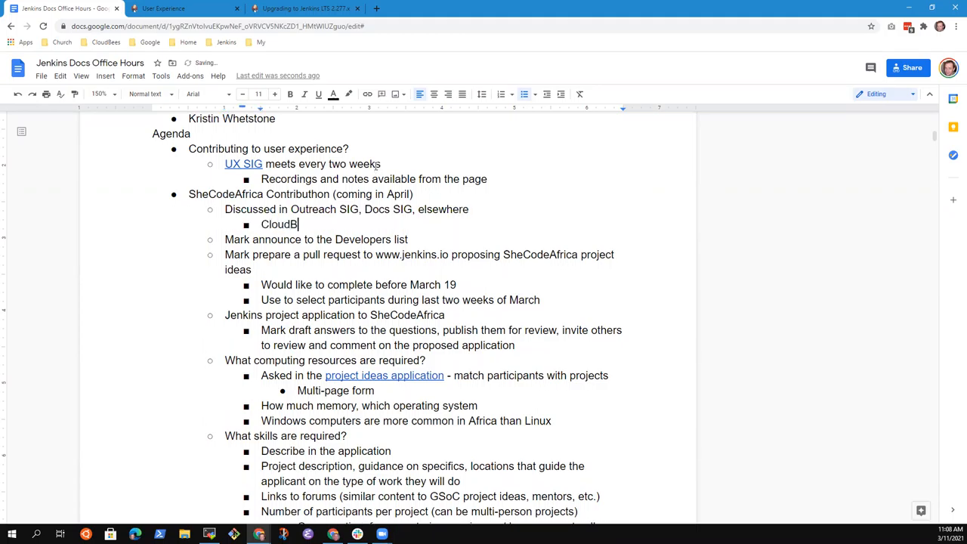
{"action": "type", "text": "ees plans to"}
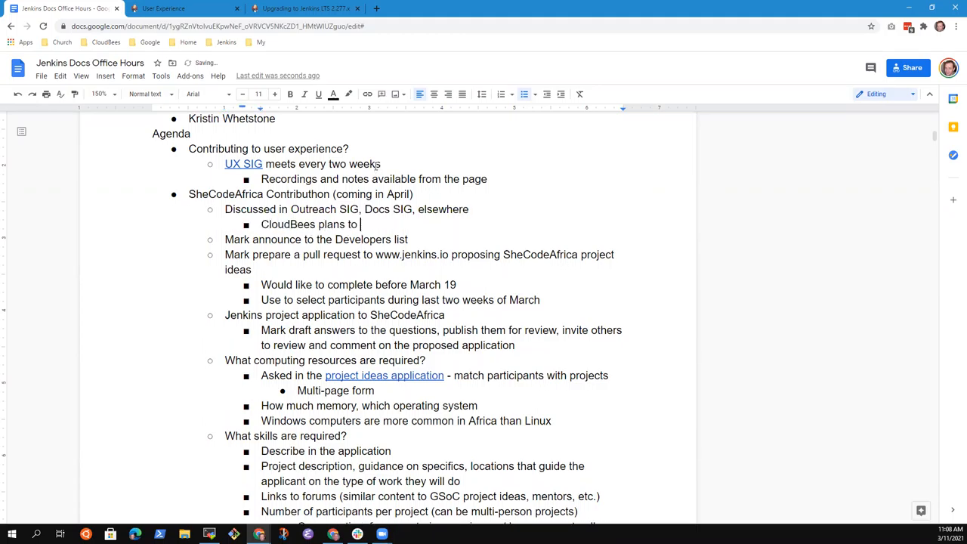
{"action": "type", "text": "sponsor"}
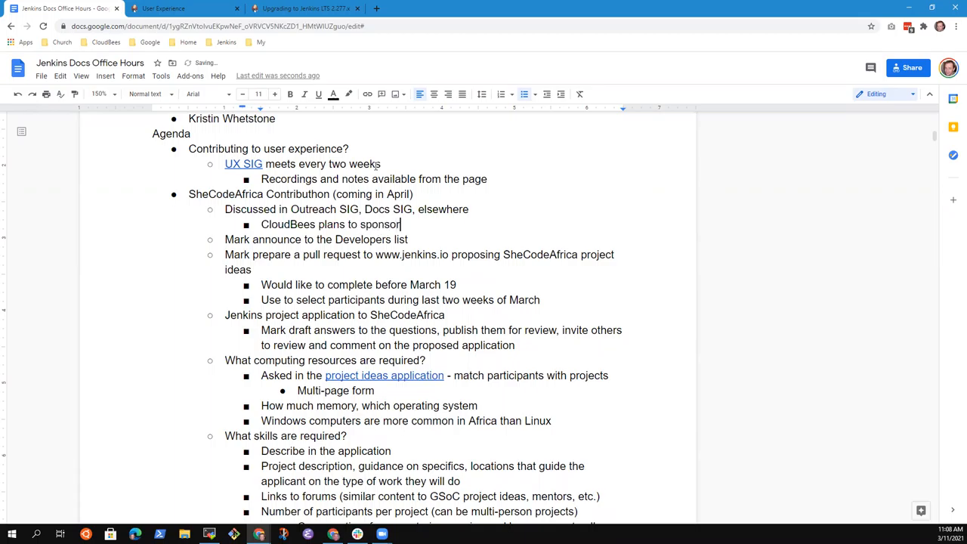
{"action": "type", "text": "CDF"}
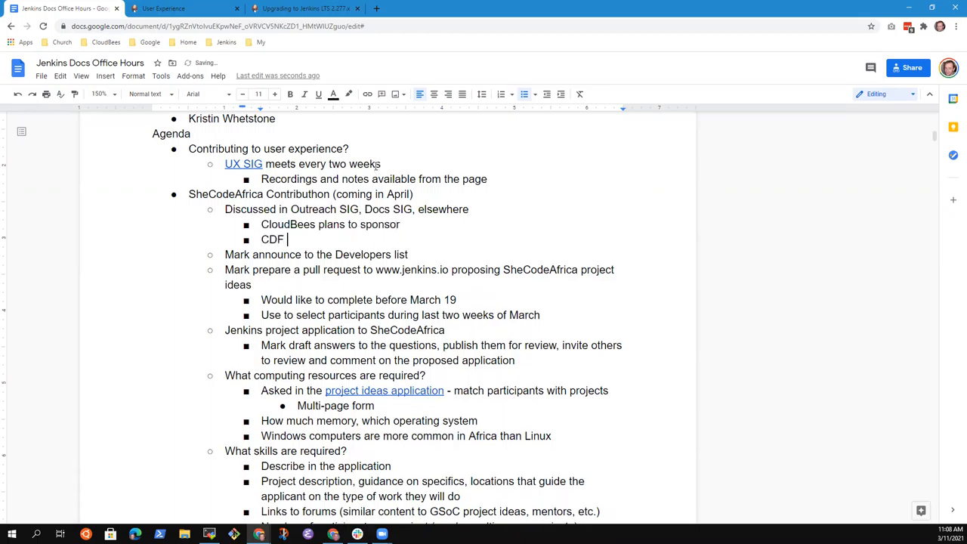
{"action": "type", "text": "is sponso"}
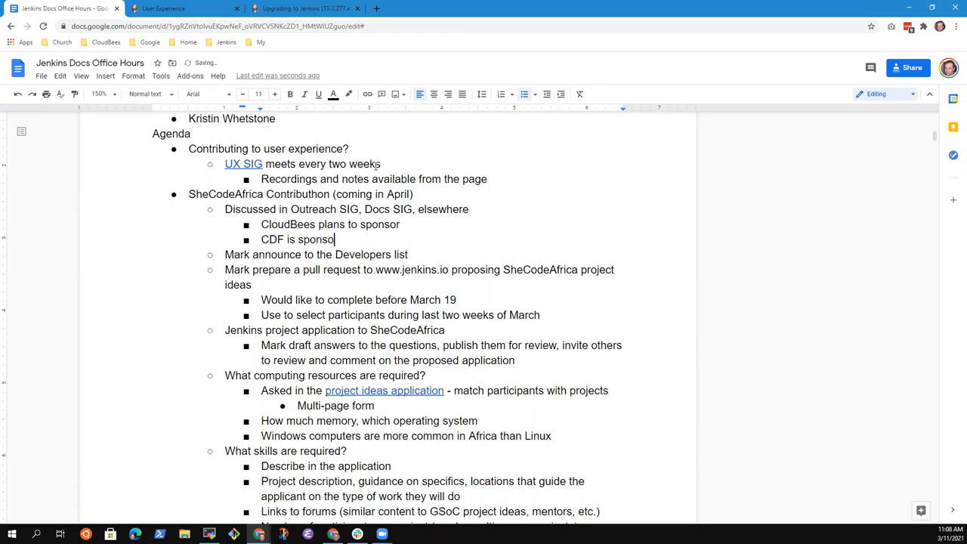
{"action": "type", "text": "ing as well"}
{"action": "left_click", "coordinate": [331, 224]}
{"action": "type", "text": ","}
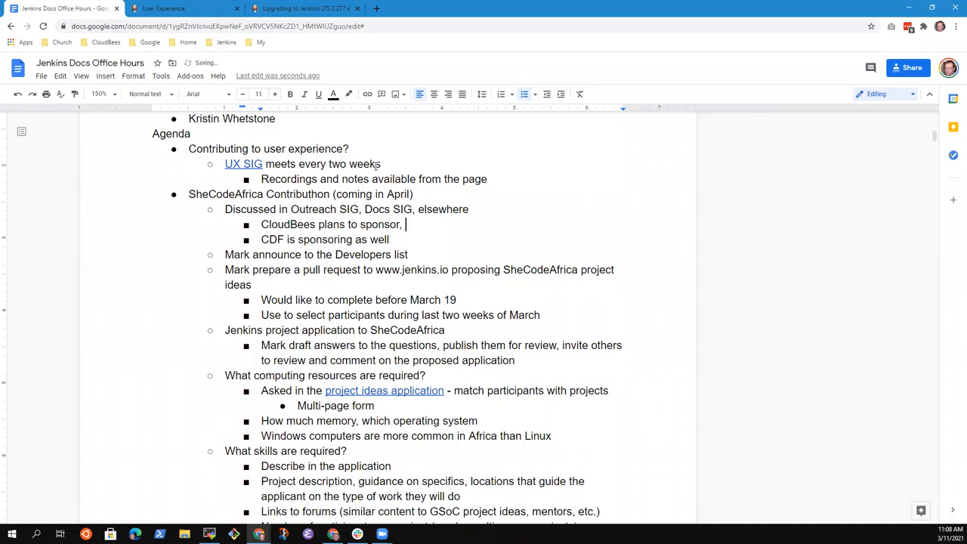
{"action": "type", "text": "forms coming"}
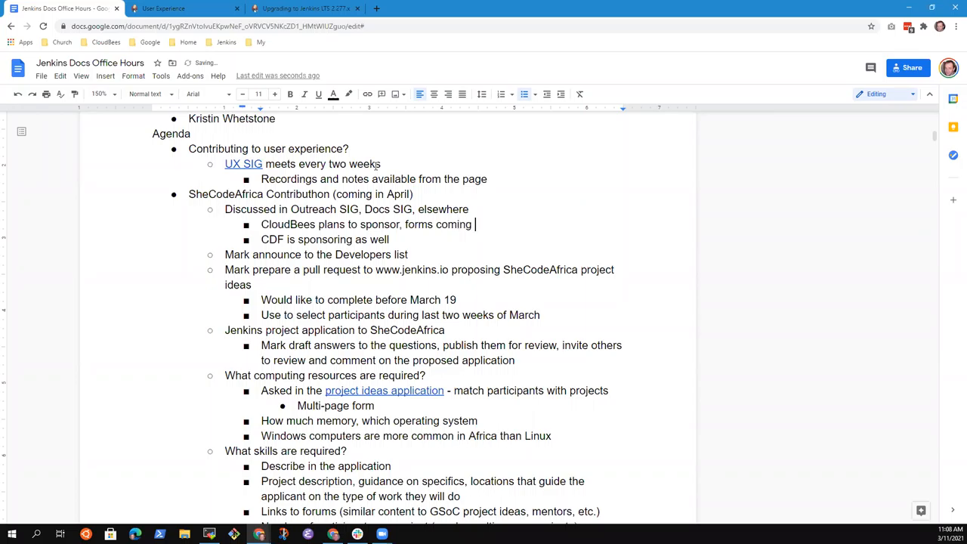
{"action": "type", "text": "soon for"}
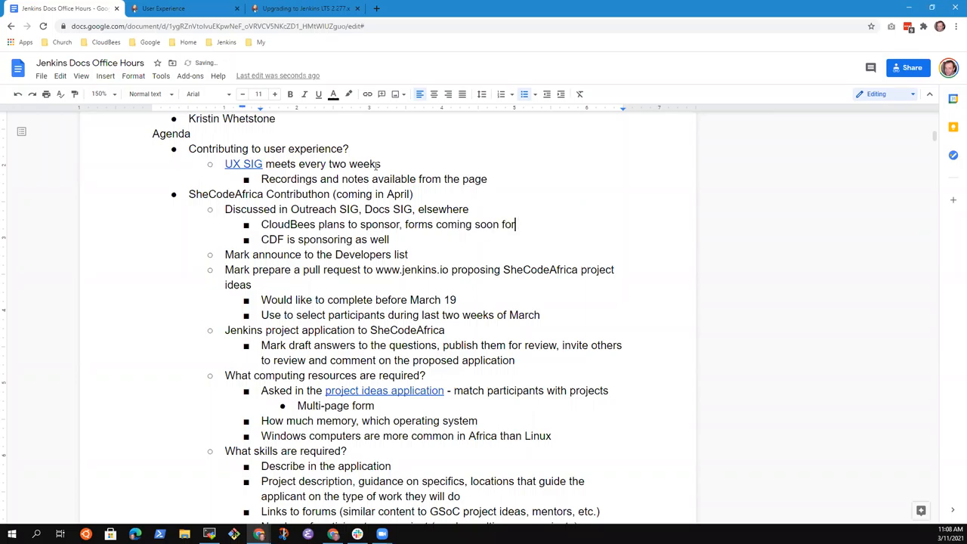
{"action": "key", "text": "backspace"}
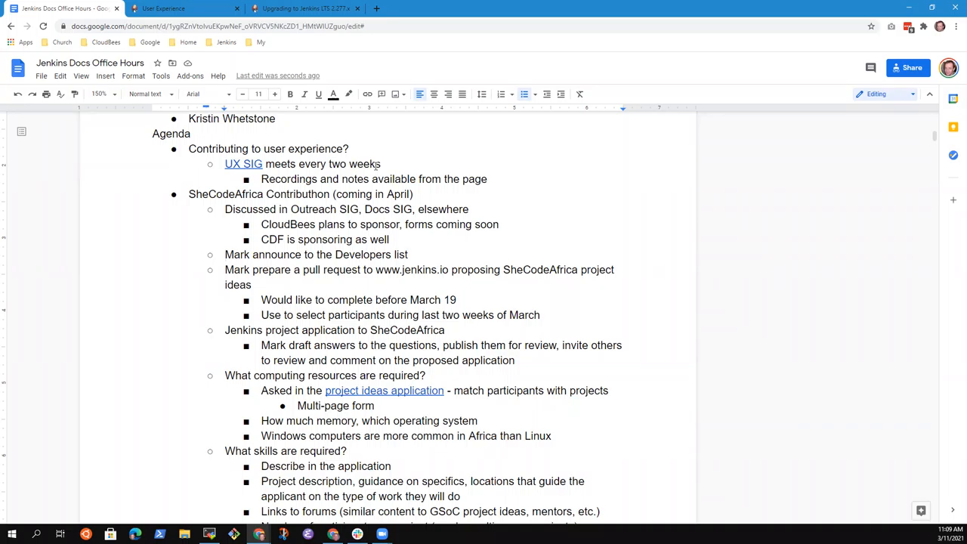
{"action": "mouse_move", "coordinate": [376, 167]}
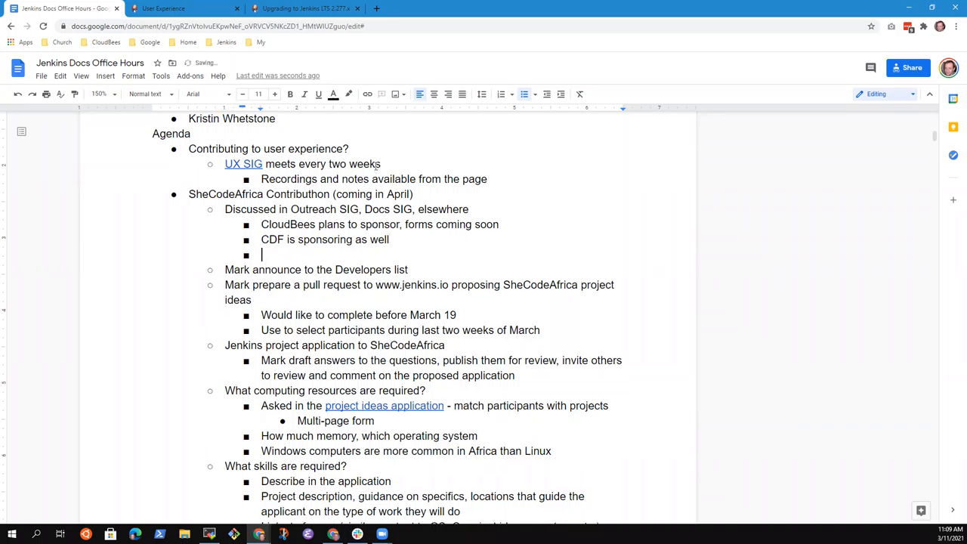
Step: Add a SheCodeAfrica note that the project idea was discussed
{"action": "type", "text": "Project"}
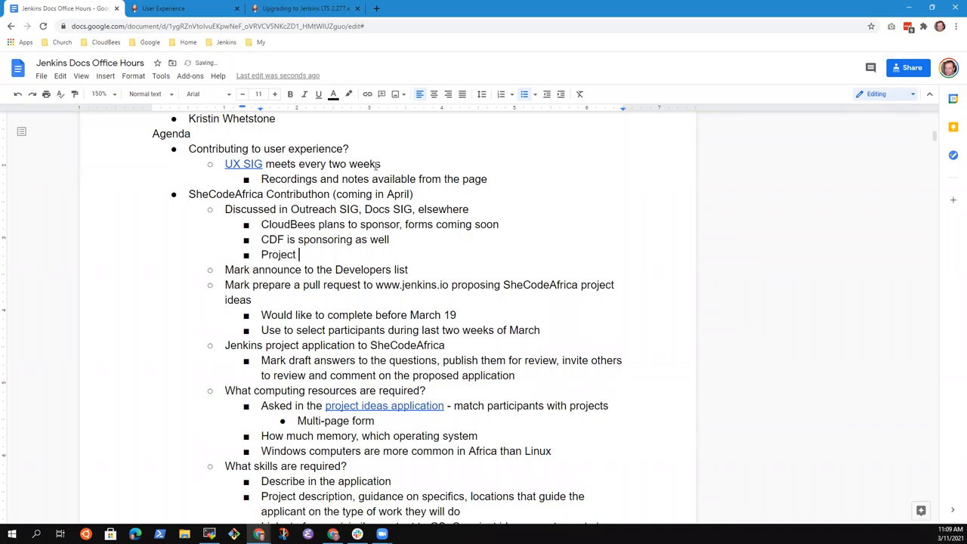
{"action": "type", "text": "idea"}
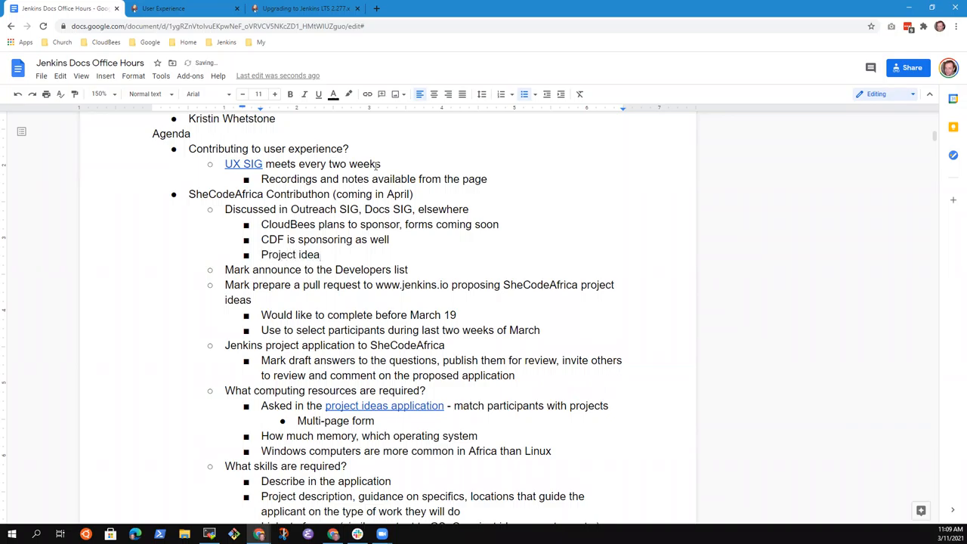
{"action": "type", "text": "dioscussed"}
{"action": "type", "text": "Mark"}
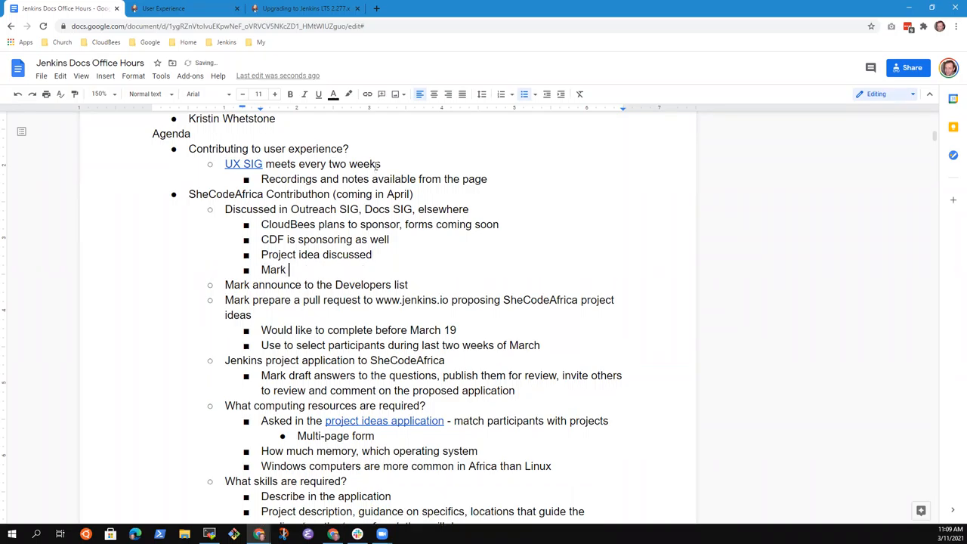
Step: Write that Mark will submit the mentoring organization application
{"action": "type", "text": "to submit"}
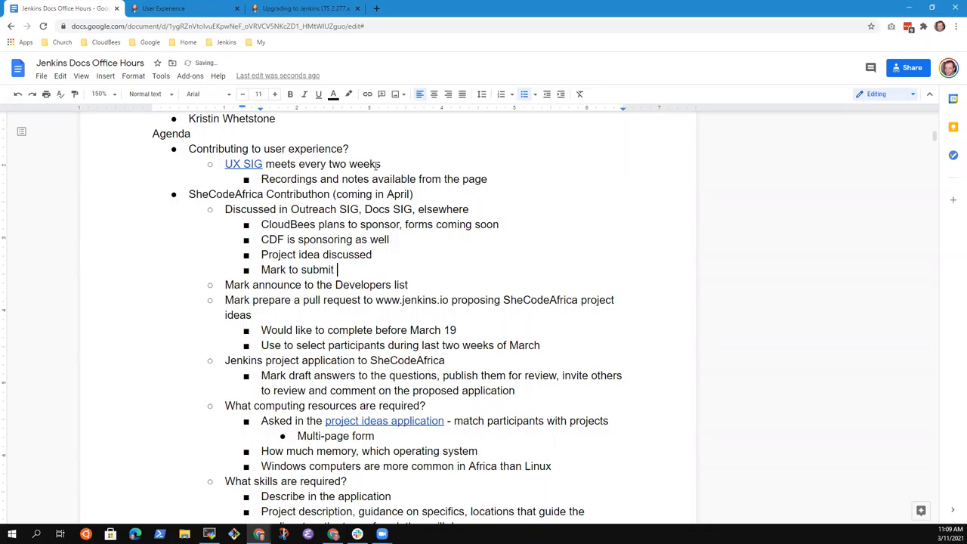
{"action": "type", "text": "the organiza"}
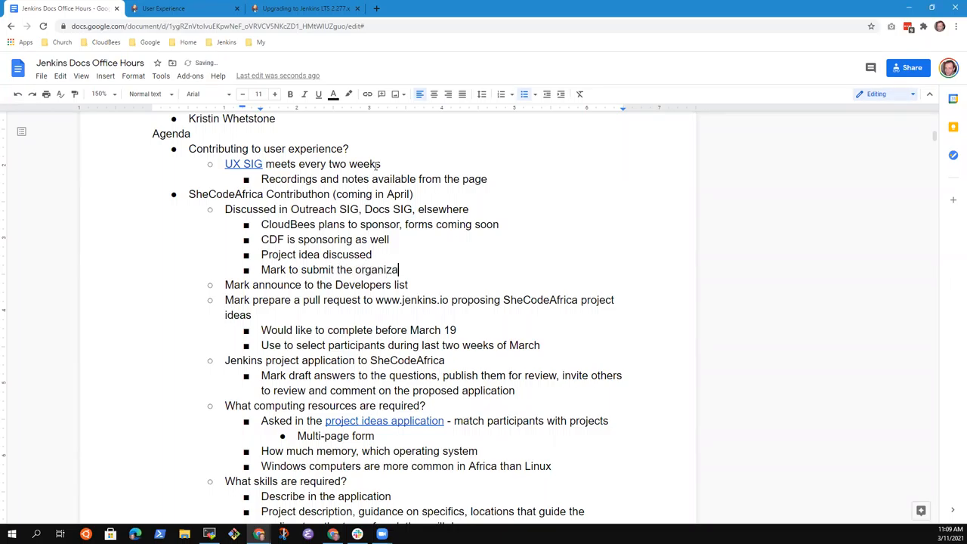
{"action": "type", "text": "tion"}
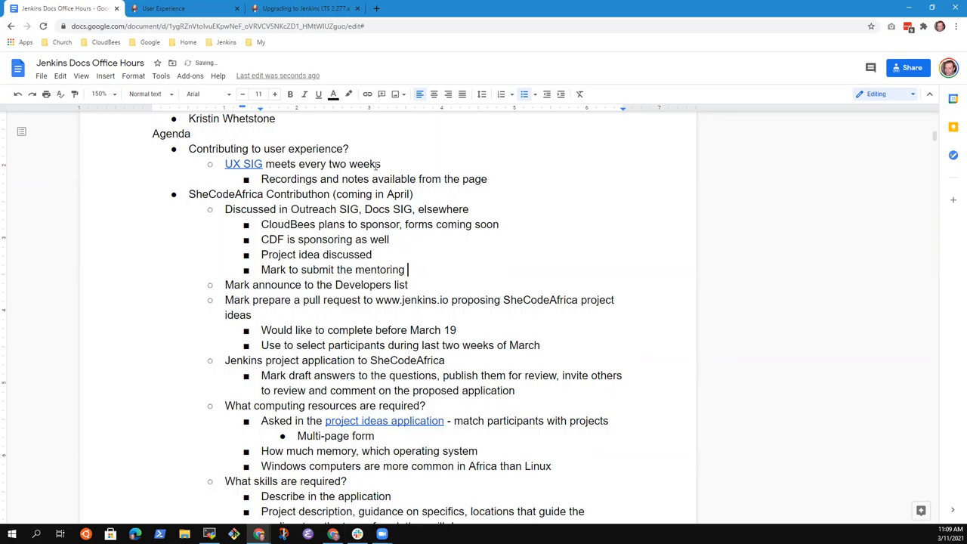
{"action": "type", "text": "organization"}
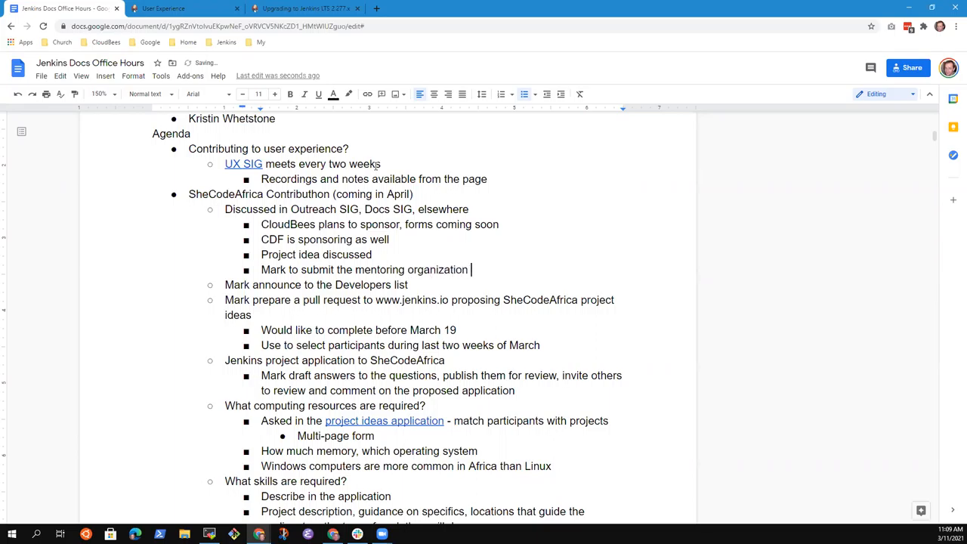
{"action": "type", "text": "application"}
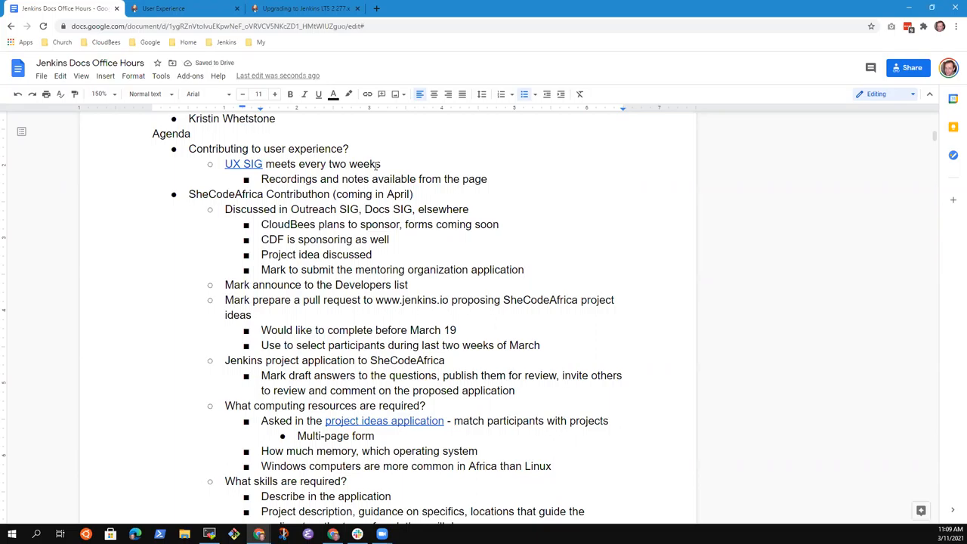
{"action": "left_click", "coordinate": [522, 300]}
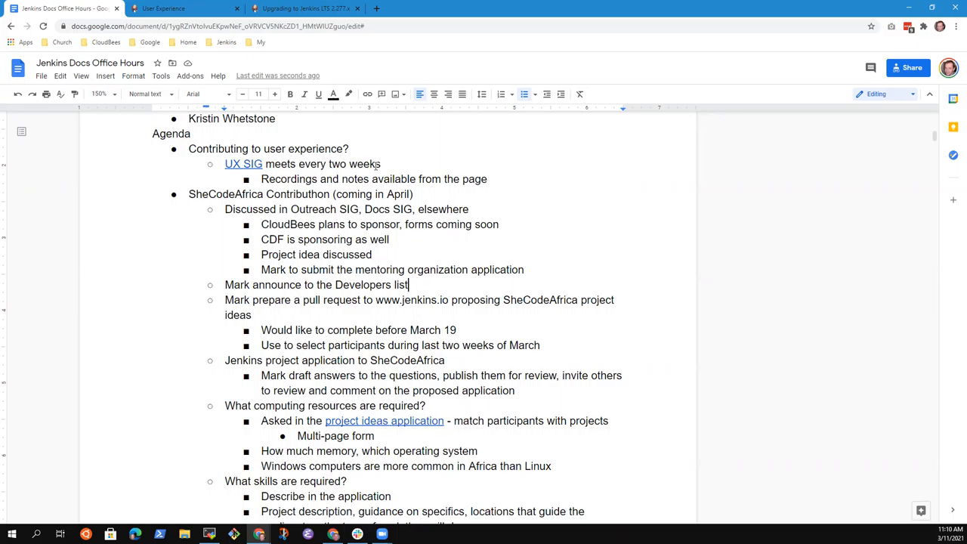
{"action": "key", "text": "Enter"}
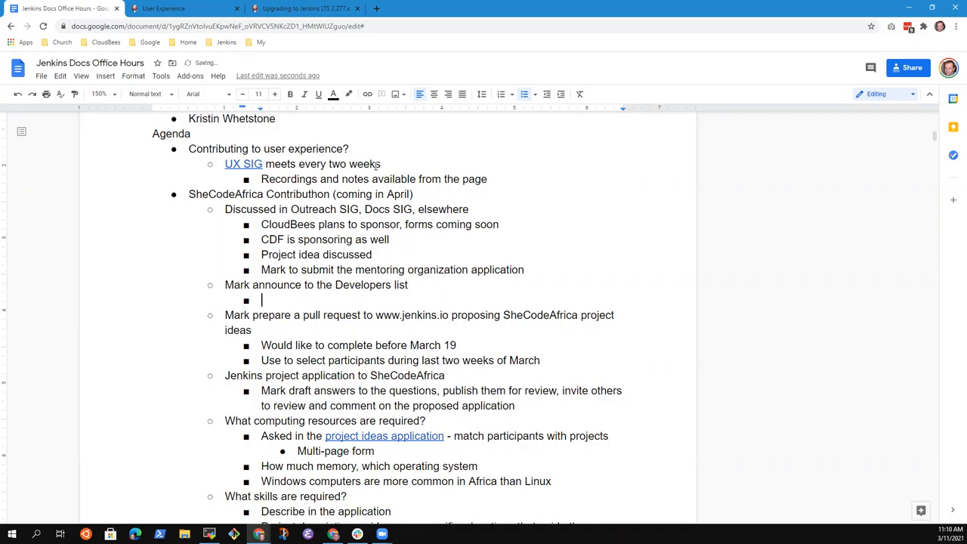
{"action": "type", "text": "Encourage addit"}
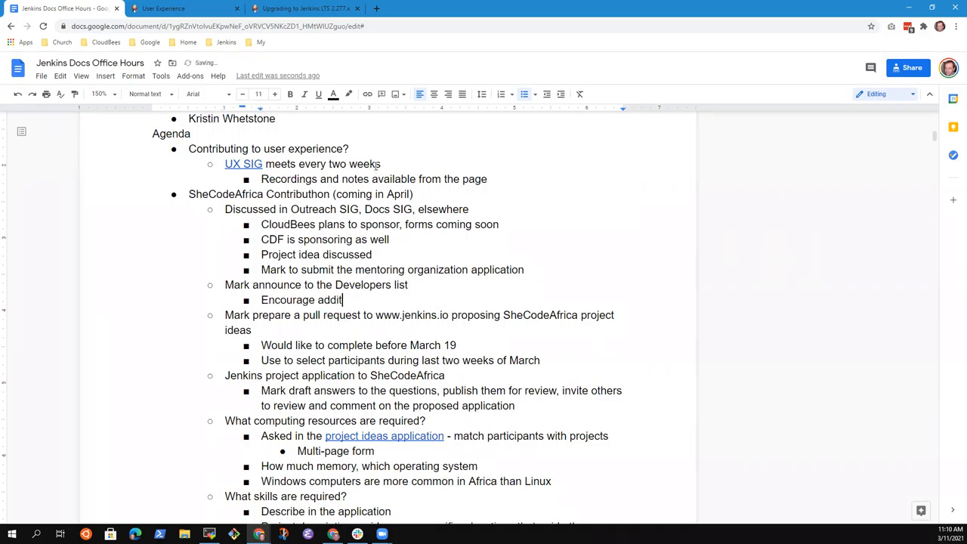
{"action": "type", "text": "ional mentors"}
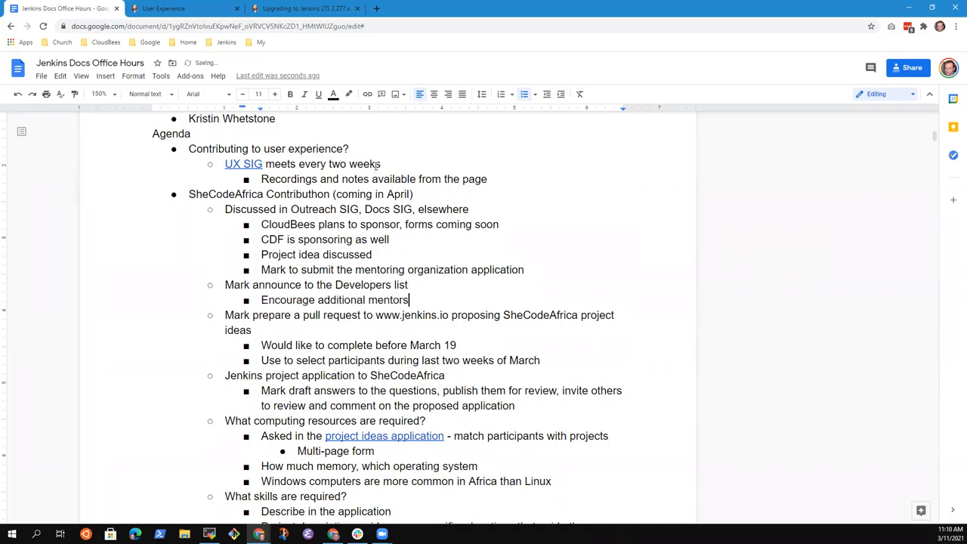
{"action": "key", "text": "enter"}
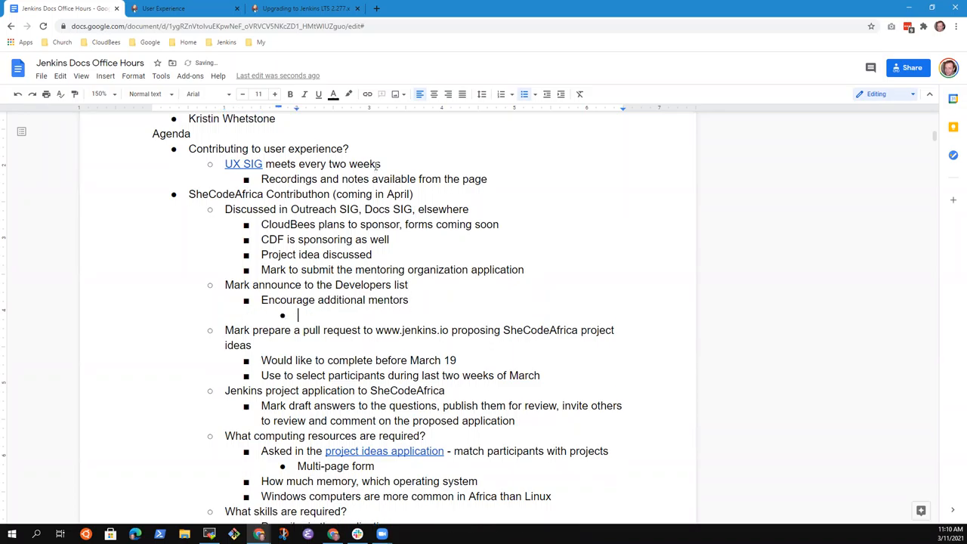
{"action": "type", "text": "Kristin Whet"}
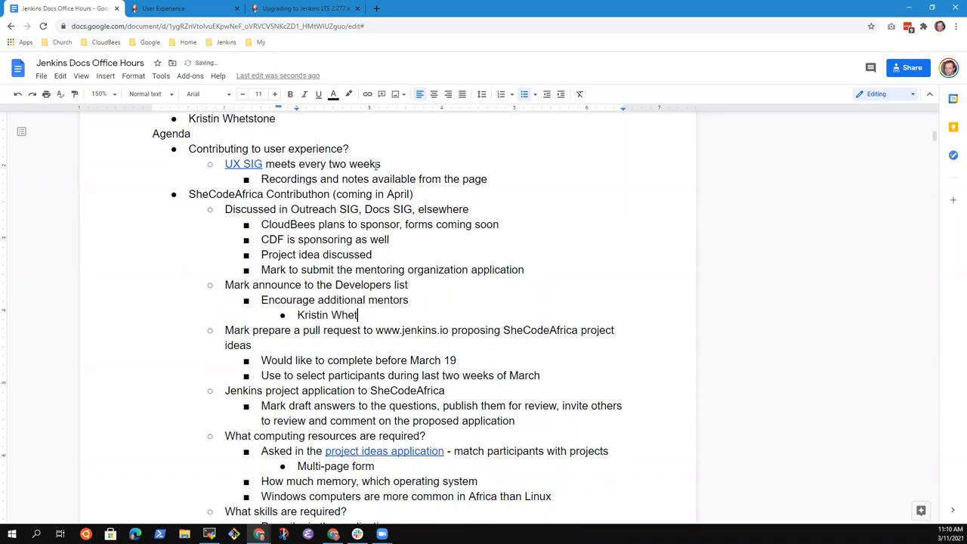
{"action": "type", "text": "stone"}
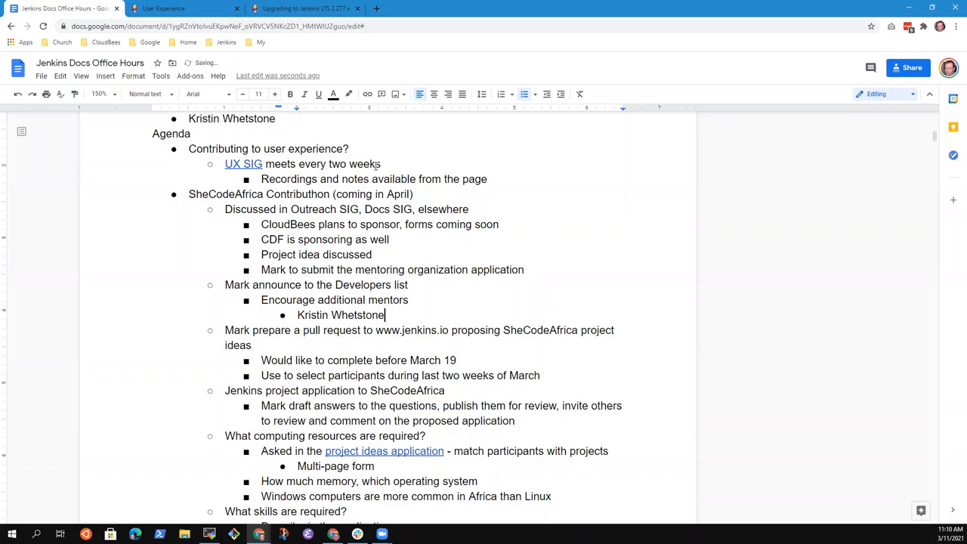
{"action": "key", "text": "enter"}
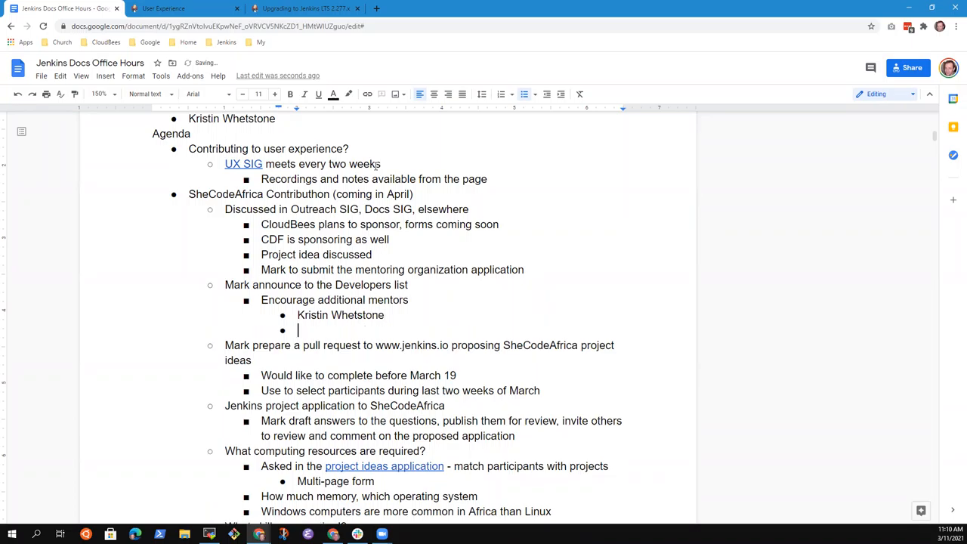
{"action": "type", "text": "Meg Mc"}
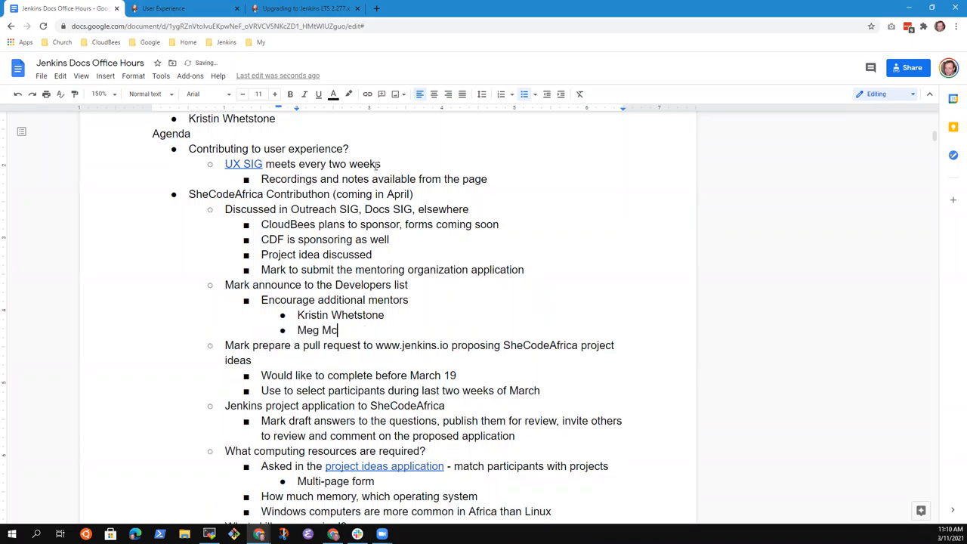
{"action": "type", "text": "Roberts"}
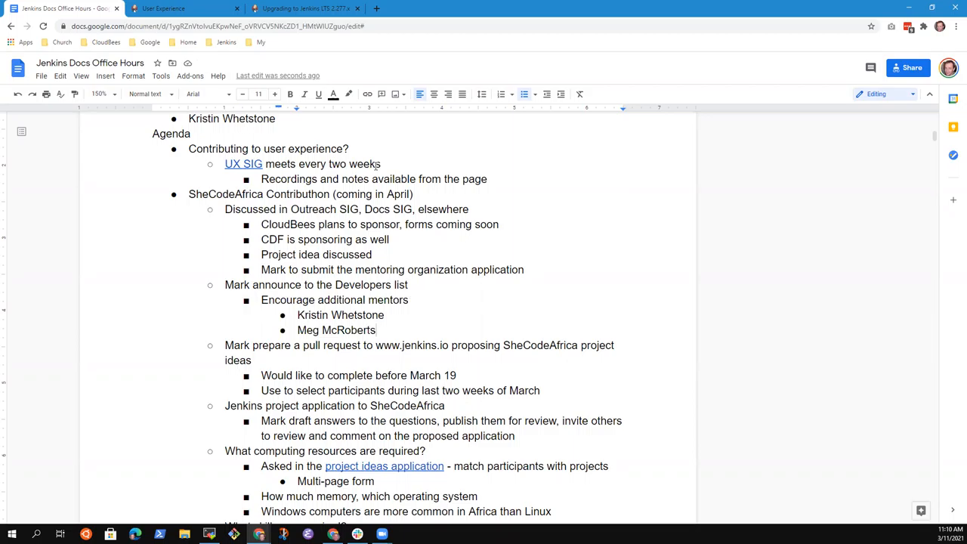
Step: Append '(Africa early morning hours)' and '(Africa afternoon hours)' to the mentor entries
{"action": "type", "text": "(Afr"}
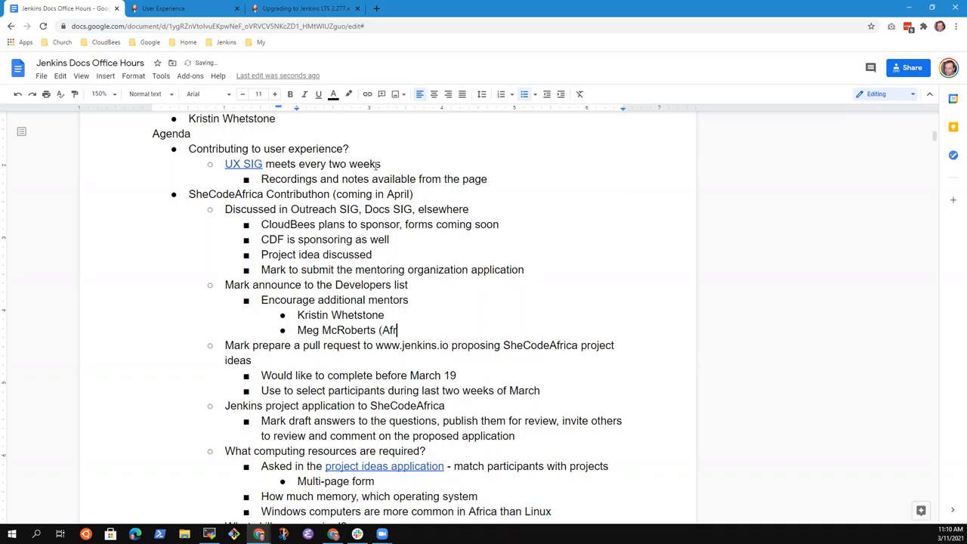
{"action": "type", "text": "ica early mor"}
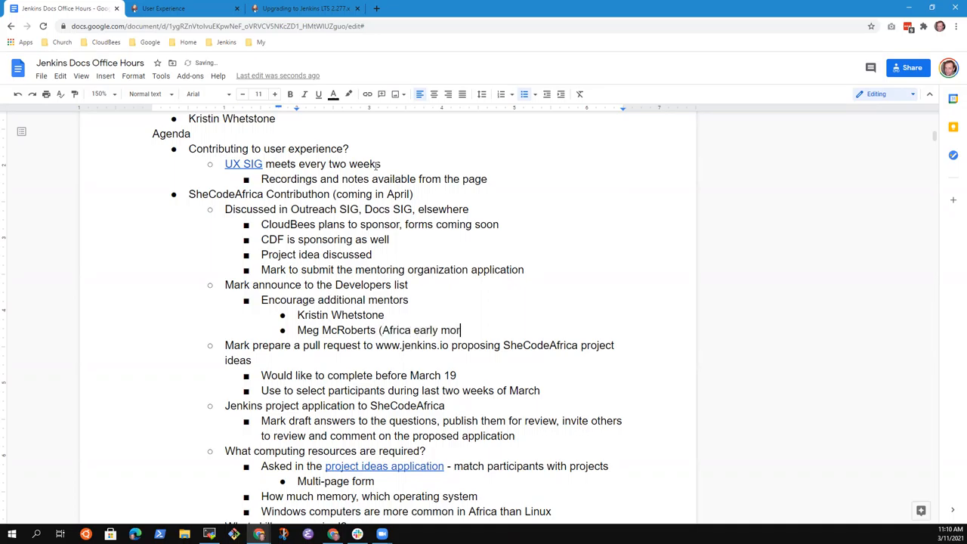
{"action": "type", "text": "ning hours)"}
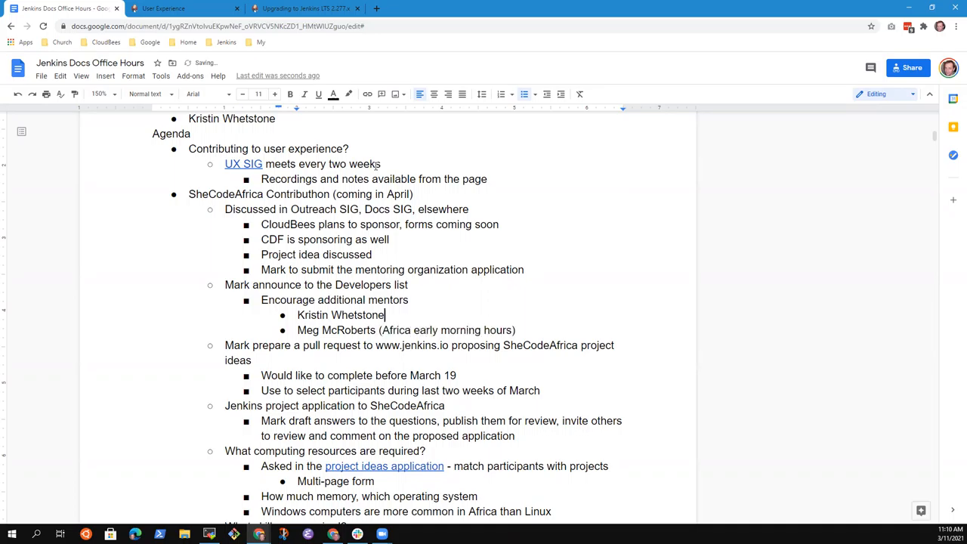
{"action": "type", "text": "(Afric"}
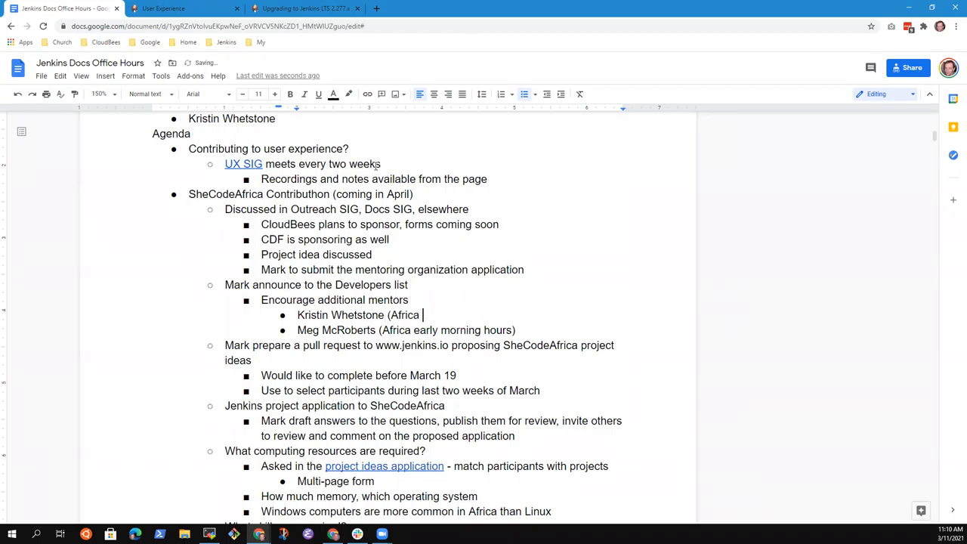
{"action": "type", "text": "after"}
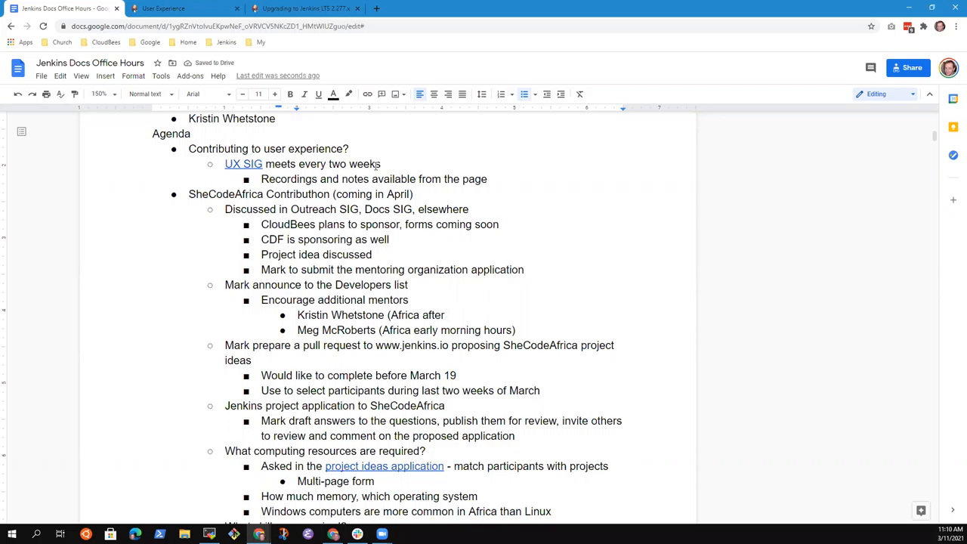
{"action": "type", "text": "noon"}
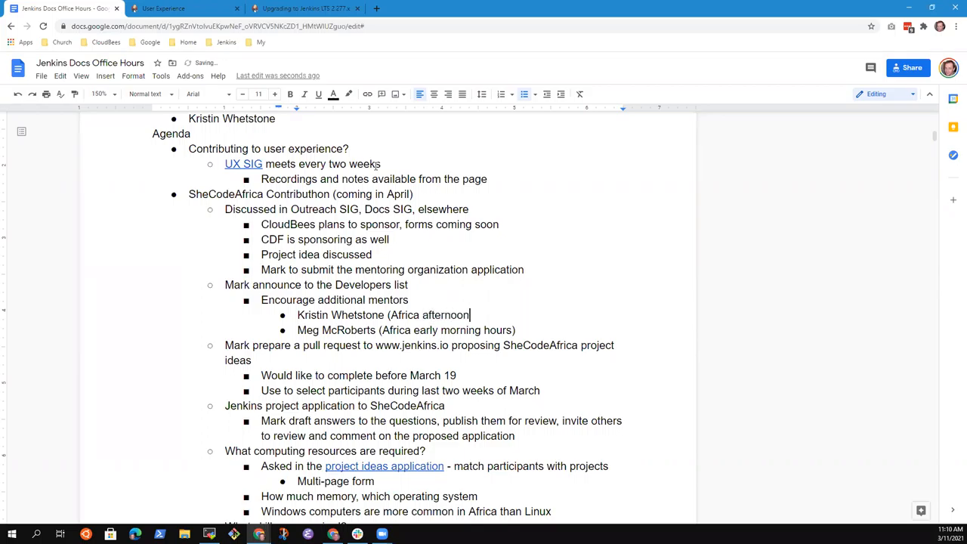
{"action": "type", "text": "hours)"}
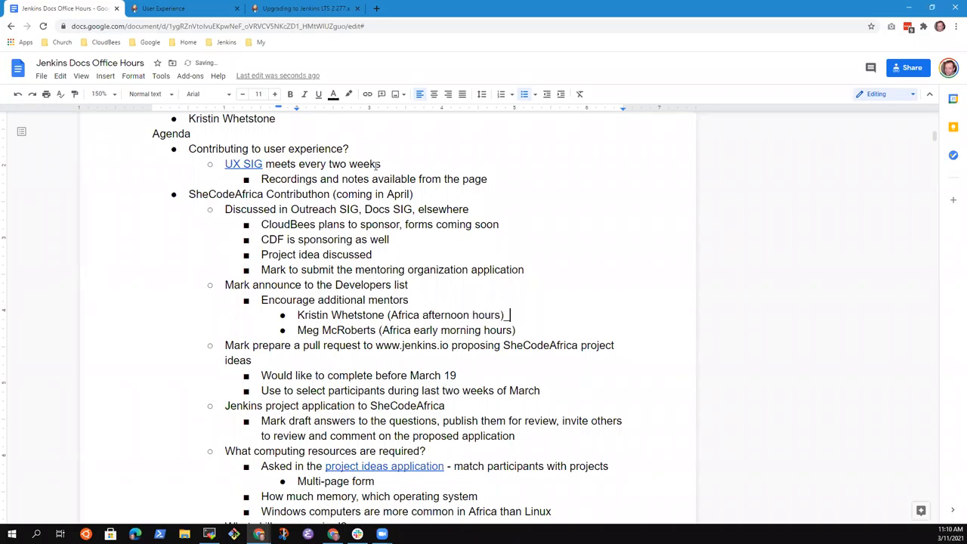
{"action": "key", "text": "Enter"}
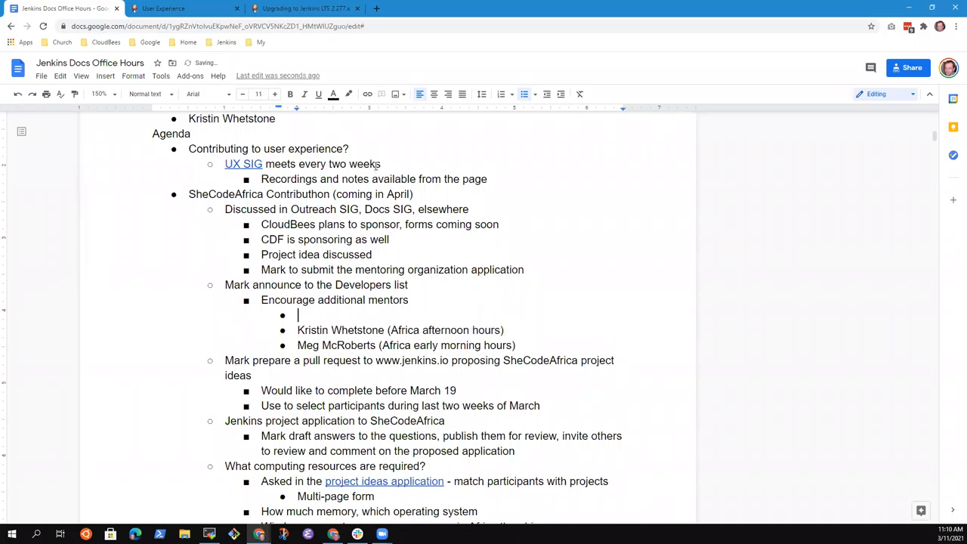
{"action": "type", "text": "Mark Waite"}
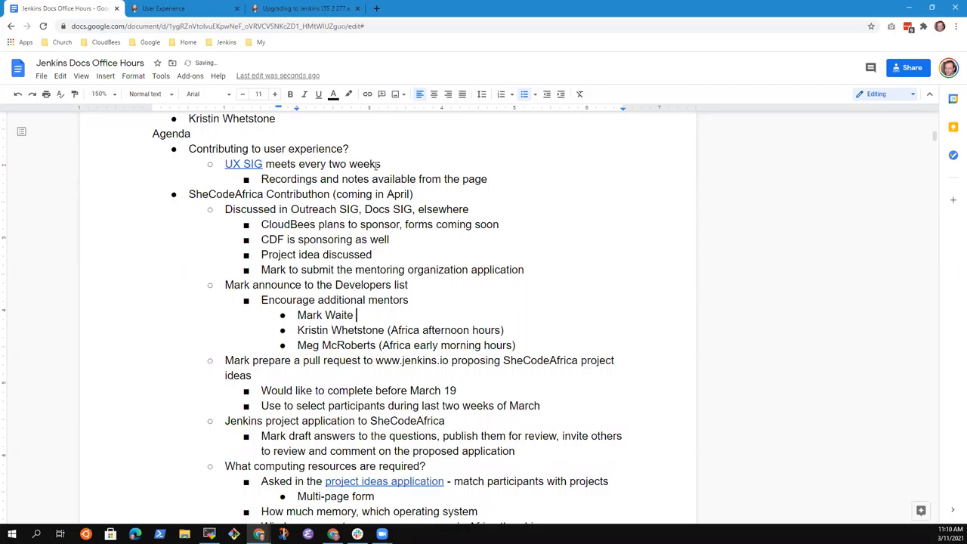
{"action": "type", "text": "(affr"}
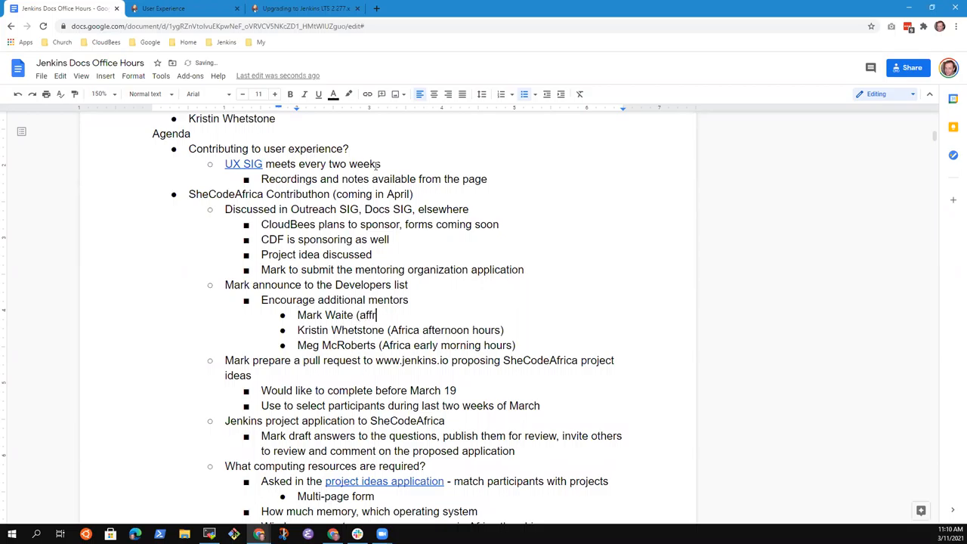
{"action": "type", "text": "Africa"}
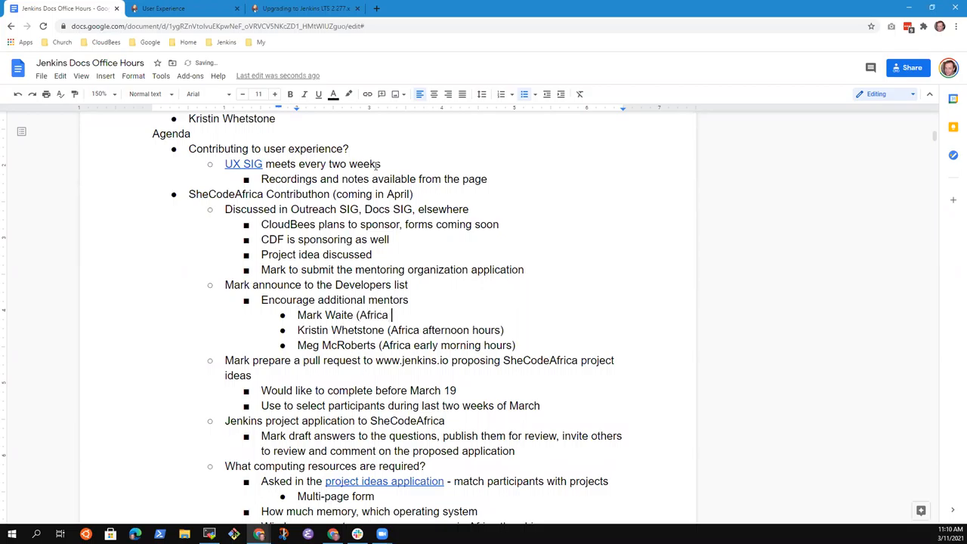
{"action": "type", "text": "afteron"}
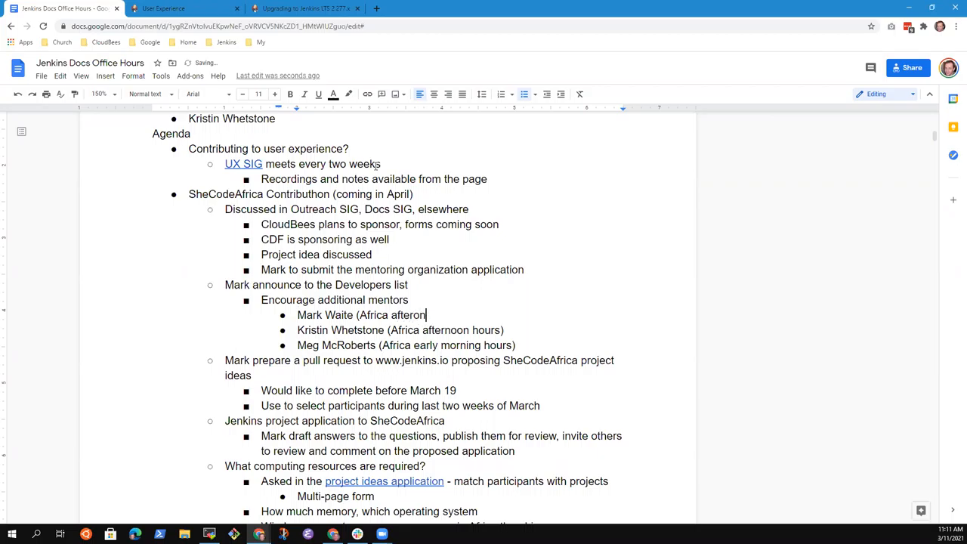
{"action": "type", "text": "oon hours"}
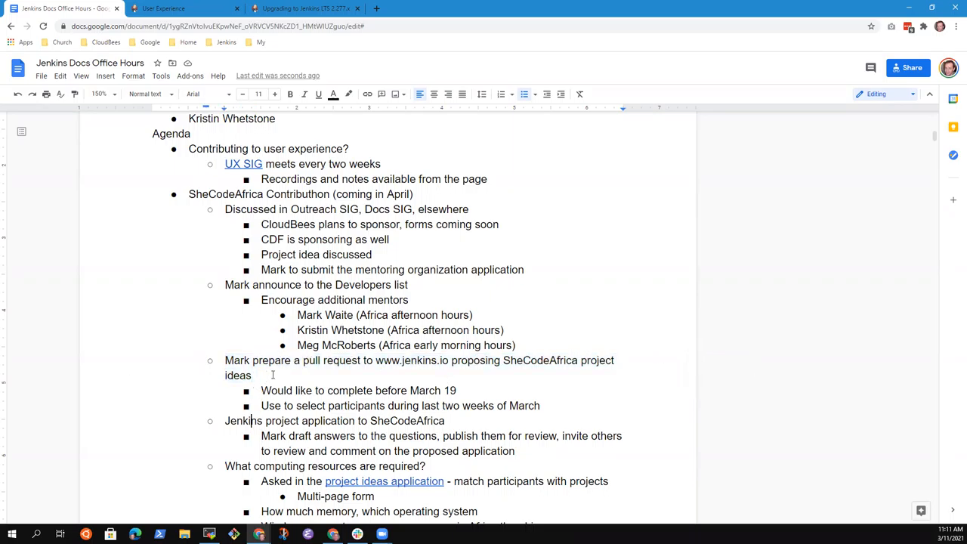
Step: Under computing resources, start a bullet 'Project idea needs a computer'
{"action": "left_click_drag", "start_coordinate": [225, 421], "coordinate": [517, 451]}
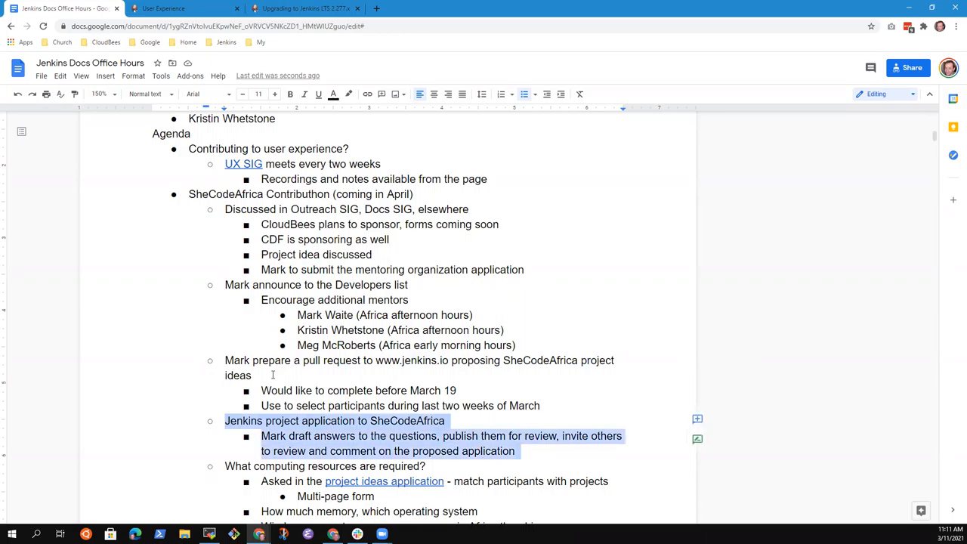
{"action": "scroll", "scroll_direction": "down", "scroll_amount": 3}
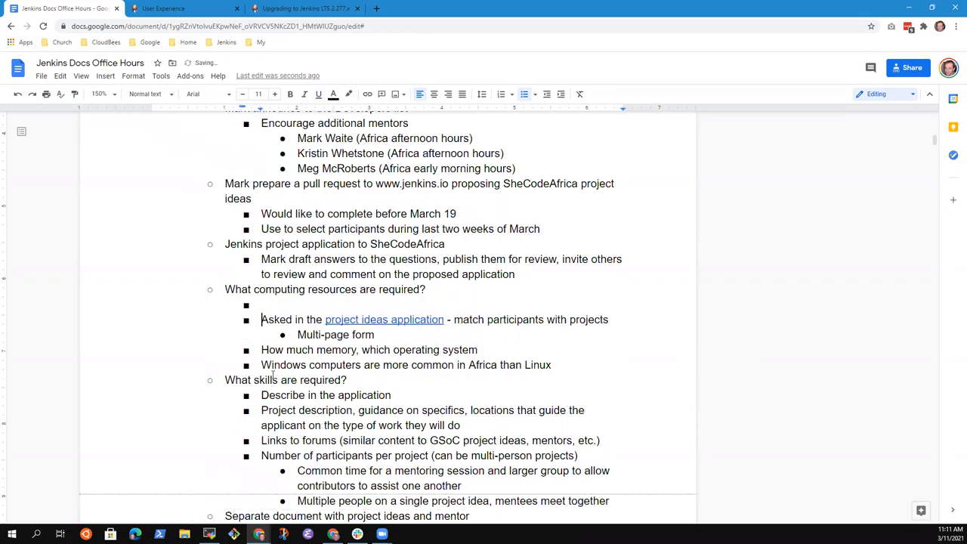
{"action": "type", "text": "Project"}
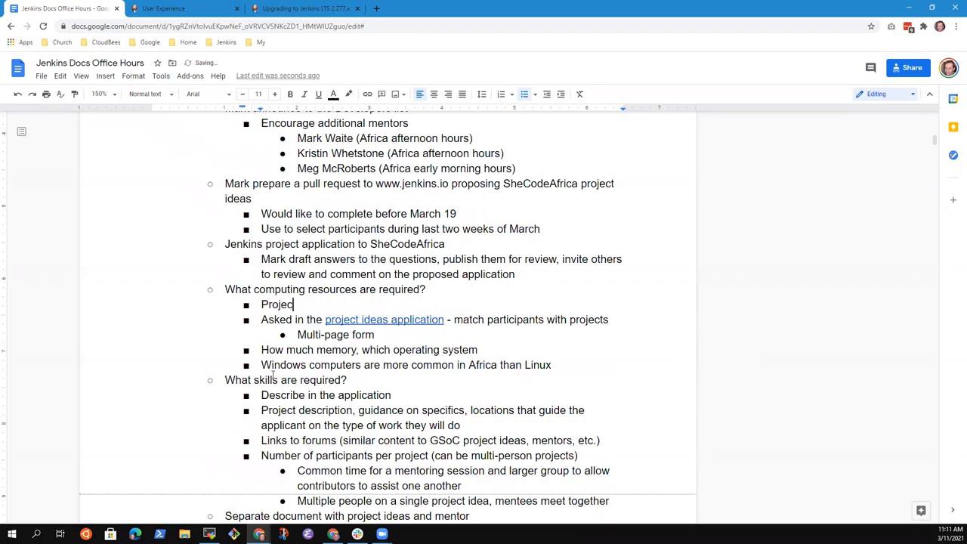
{"action": "type", "text": "idea"}
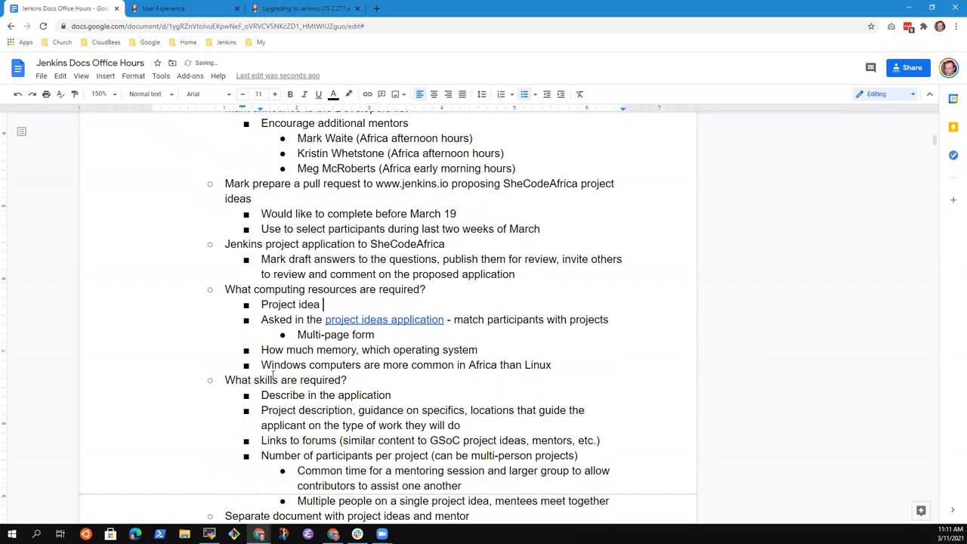
{"action": "type", "text": "needs a"}
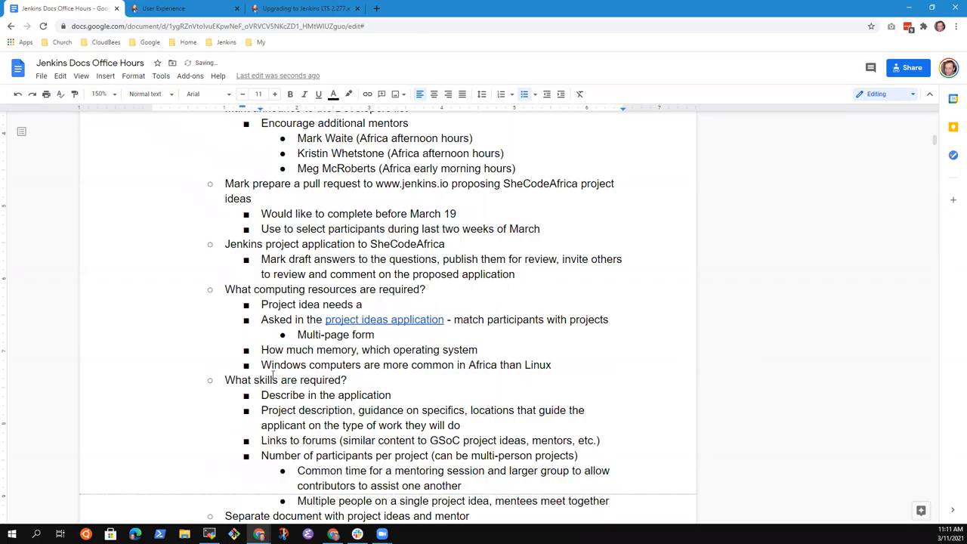
{"action": "type", "text": "coipmtue"}
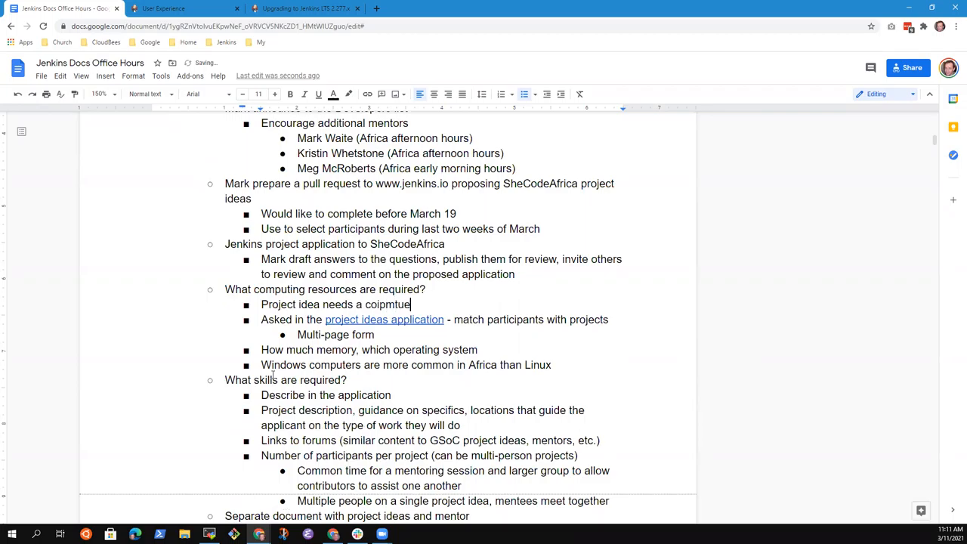
{"action": "type", "text": "computer that can co"}
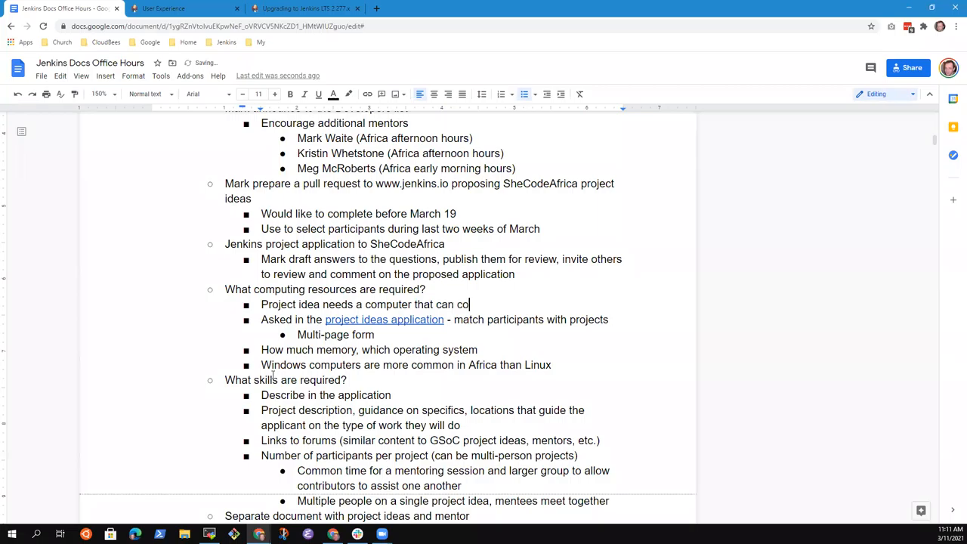
Step: Complete it: compiles Java code on Windows, Linux, macOS, FreeBSD, or OpenBSD
{"action": "type", "text": "mpile Java code"}
{"action": "type", "text": "Windows"}
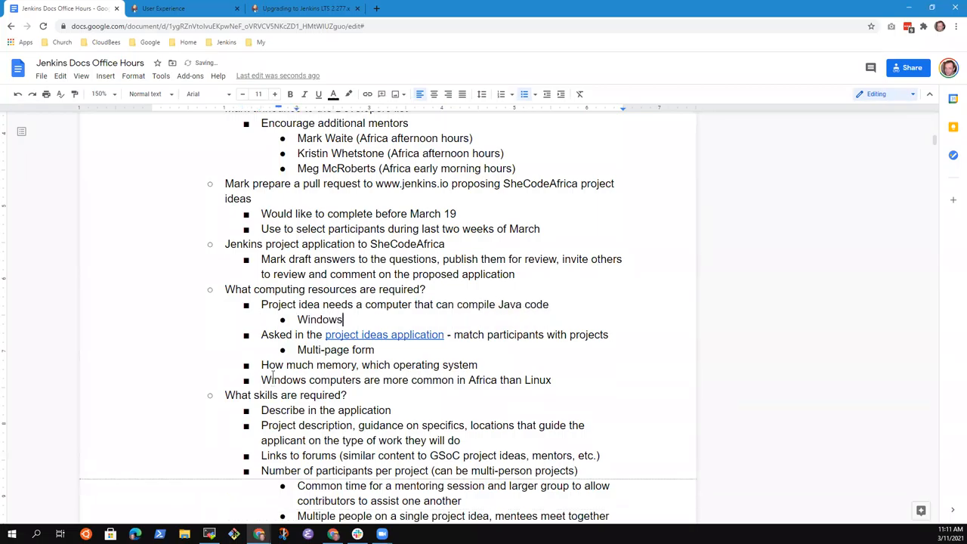
{"action": "type", "text": ", Linux"}
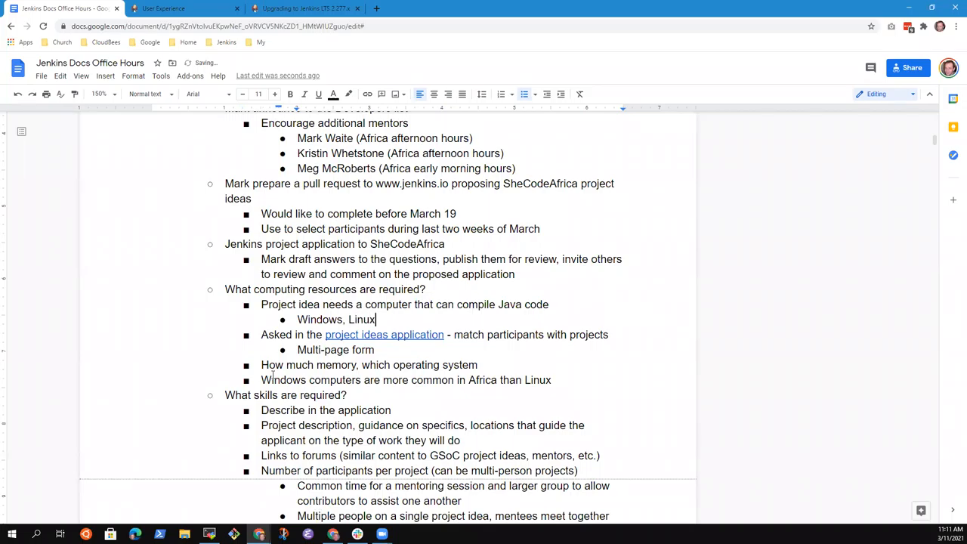
{"action": "type", "text": ", or a"}
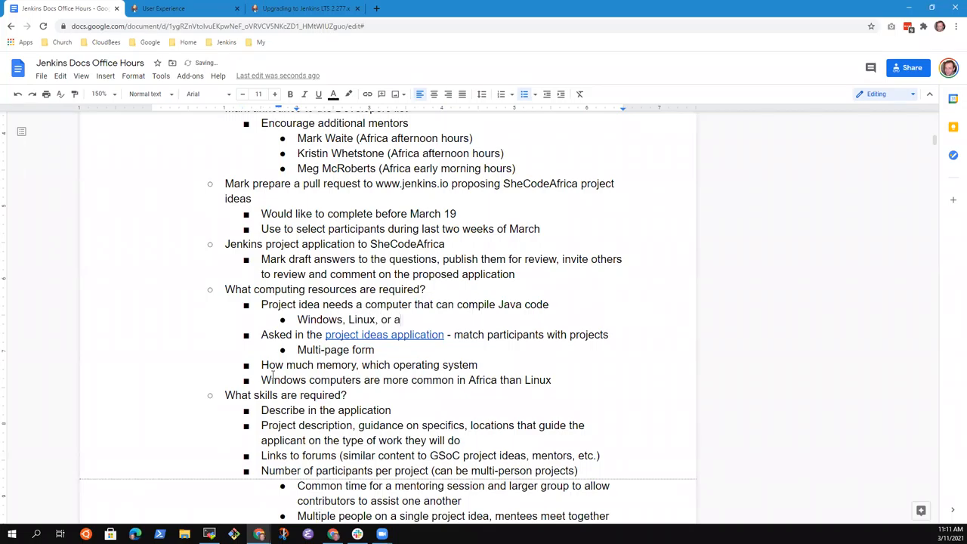
{"action": "type", "text": "macOS,"}
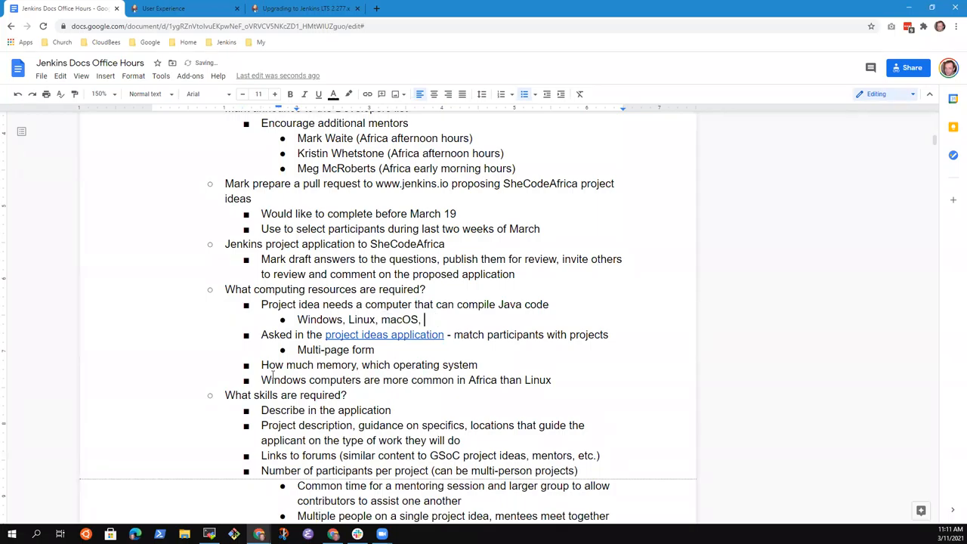
{"action": "type", "text": "or Free"}
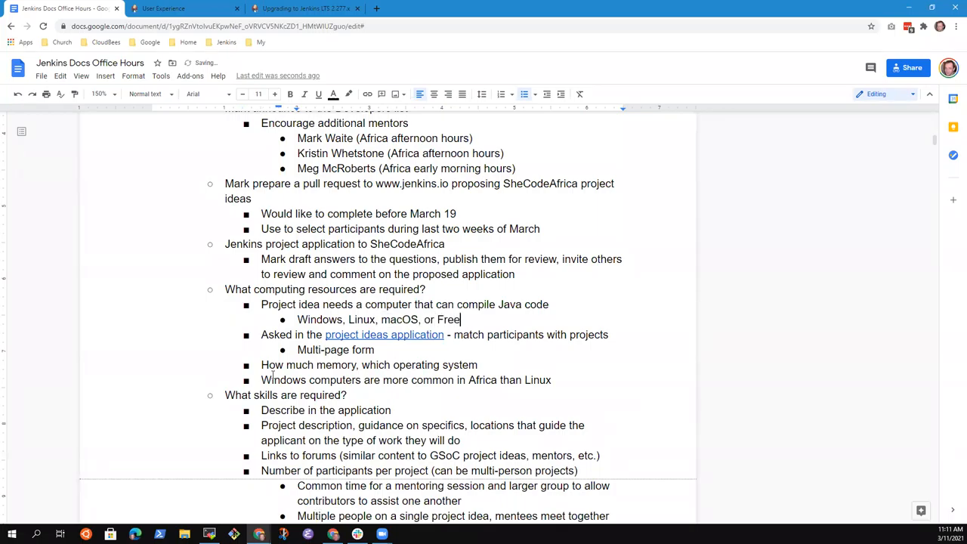
{"action": "type", "text": "BSD,"}
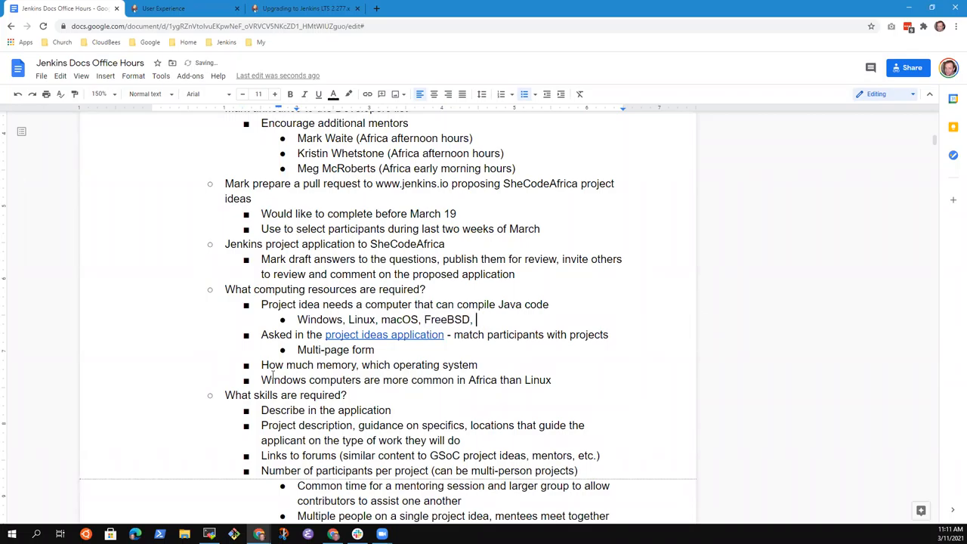
{"action": "type", "text": "or OpenBSD"}
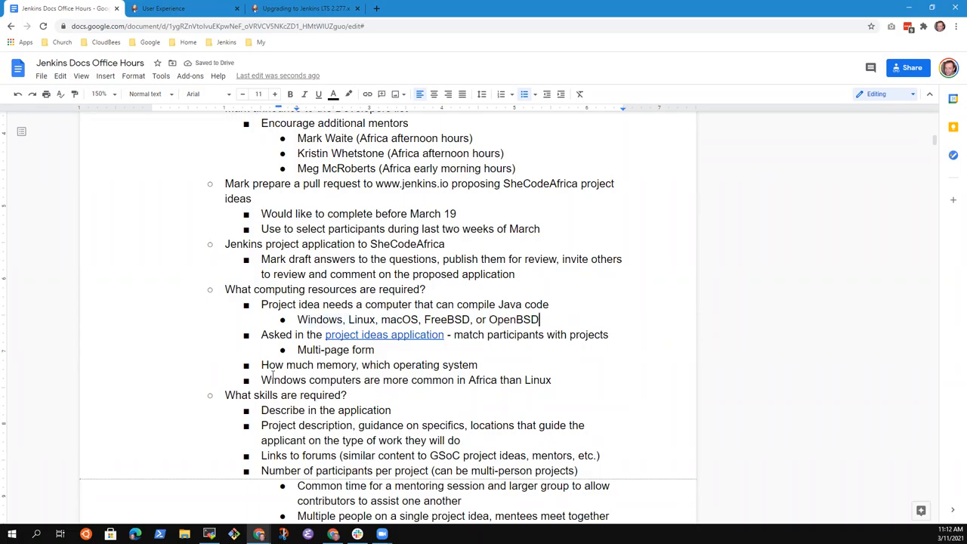
Step: Add the sub-bullet 'Run Jenkins - 2-4 GB memory' below the operating system list
{"action": "key", "text": "enter"}
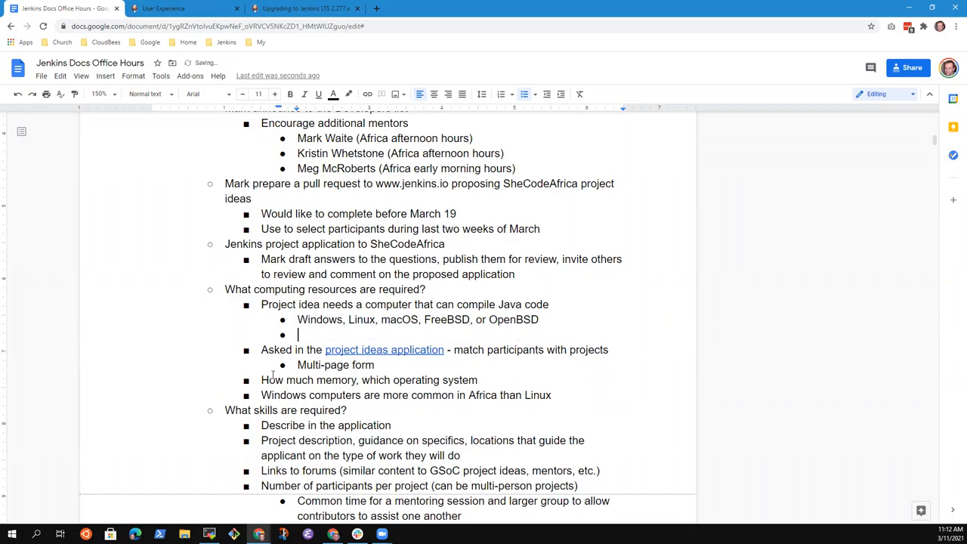
{"action": "type", "text": "Run"}
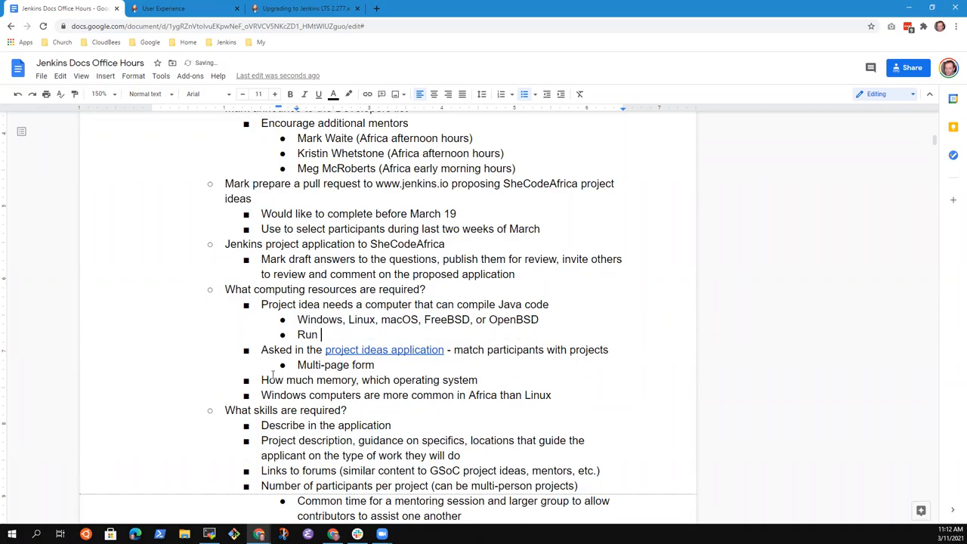
{"action": "type", "text": "Jenkins -"}
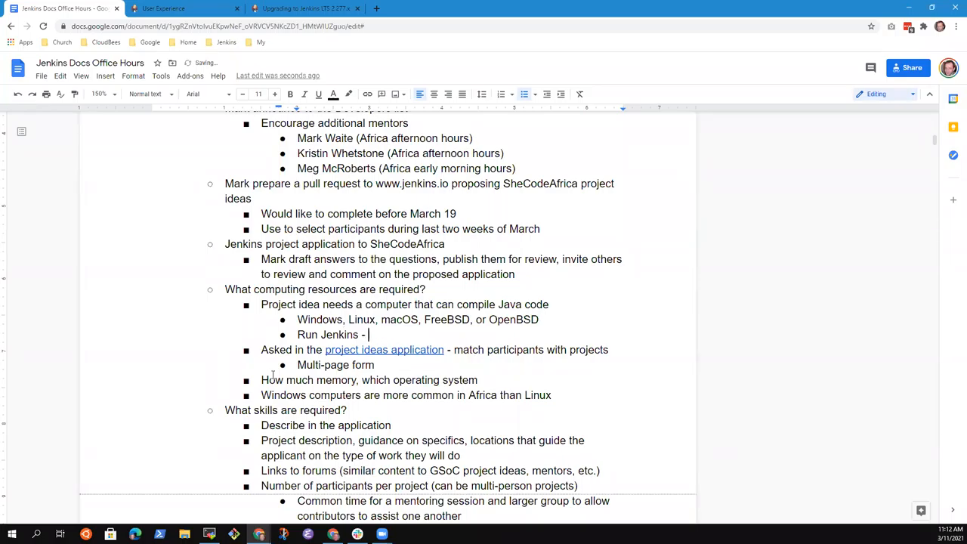
{"action": "type", "text": "2-"}
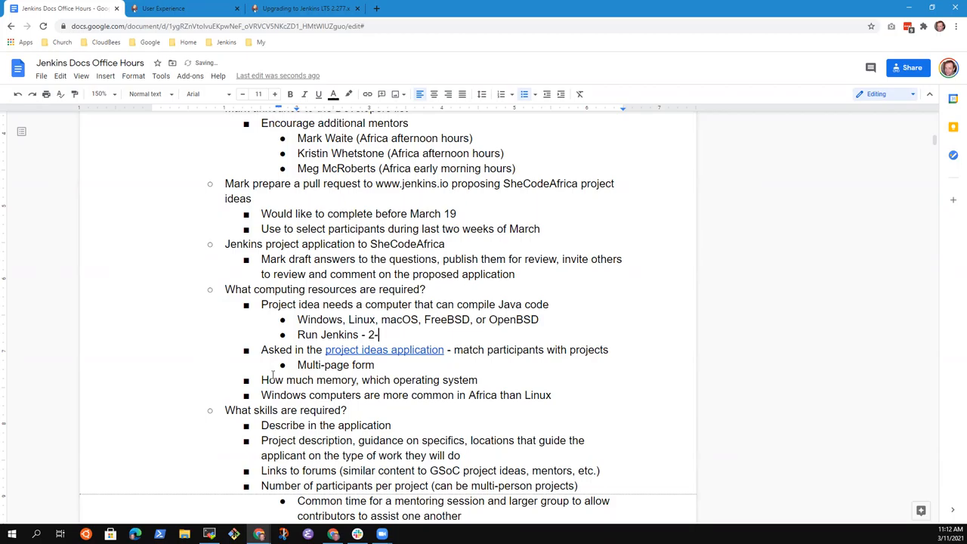
{"action": "type", "text": "$ GB"}
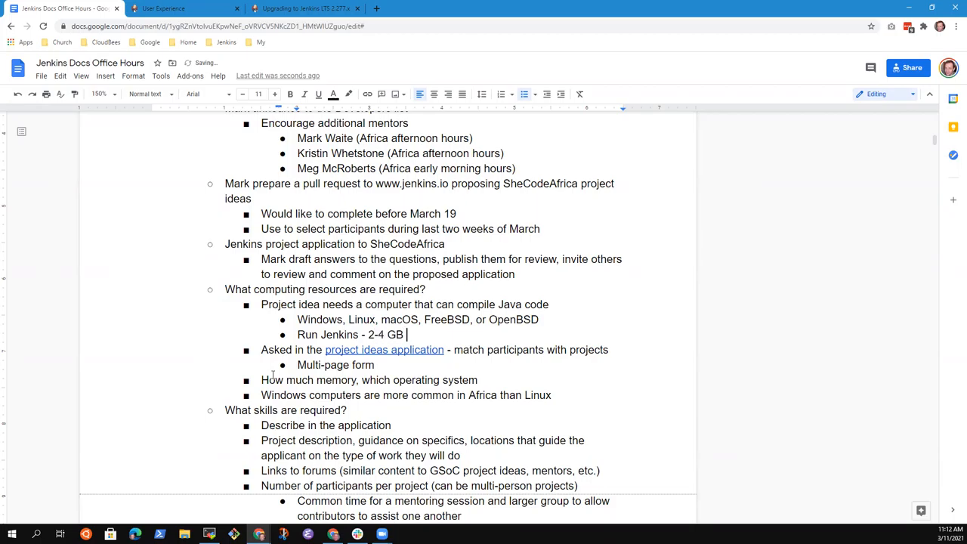
{"action": "type", "text": "memory"}
{"action": "type", "text": "Separate document with project ideas and mentor"}
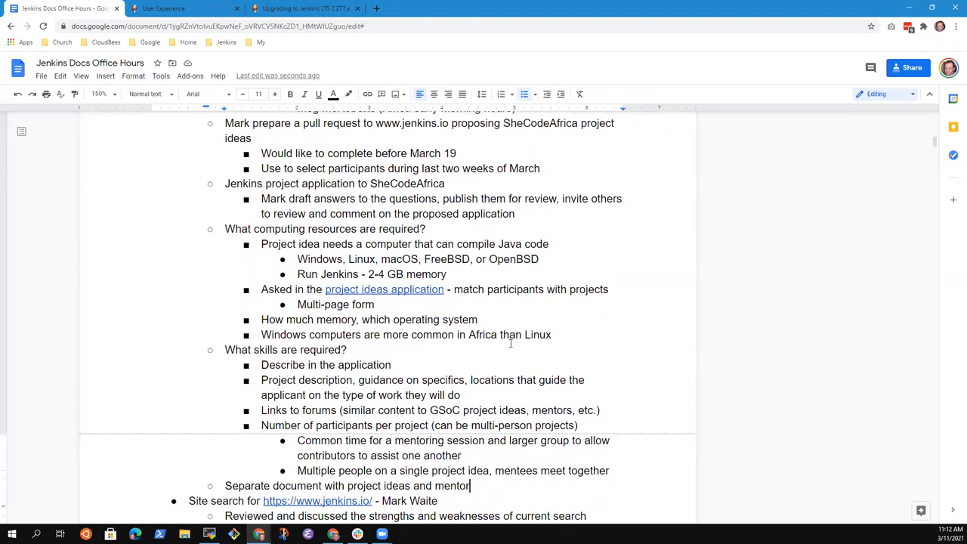
{"action": "scroll", "scroll_direction": "down", "scroll_amount": 3}
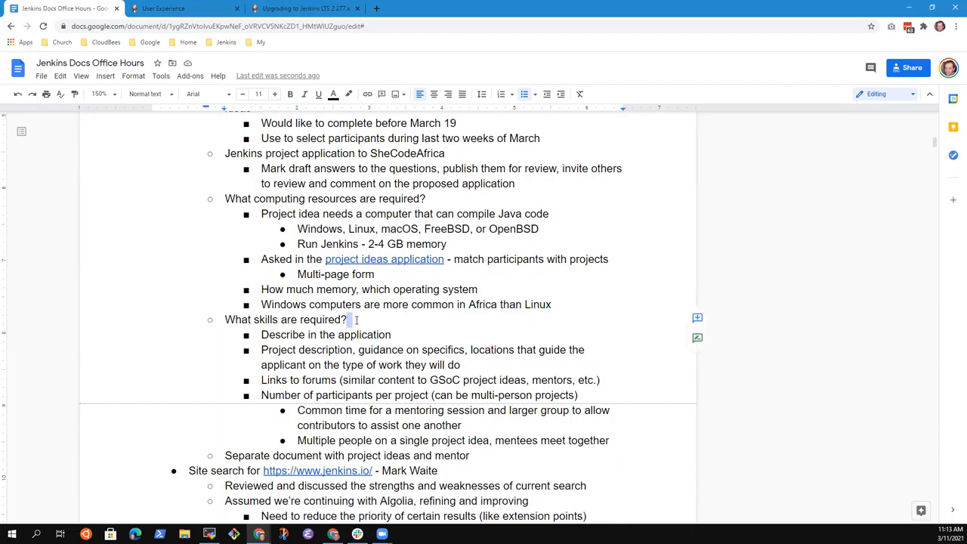
Step: Type the agenda question 'How many project ideas from the Jenkins project?'
{"action": "type", "text": "H"}
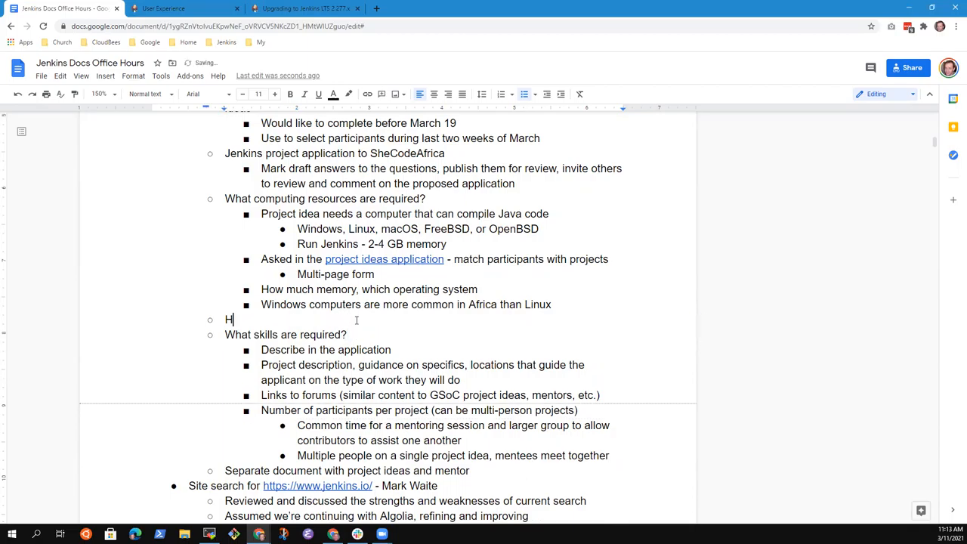
{"action": "type", "text": "ow many oro"}
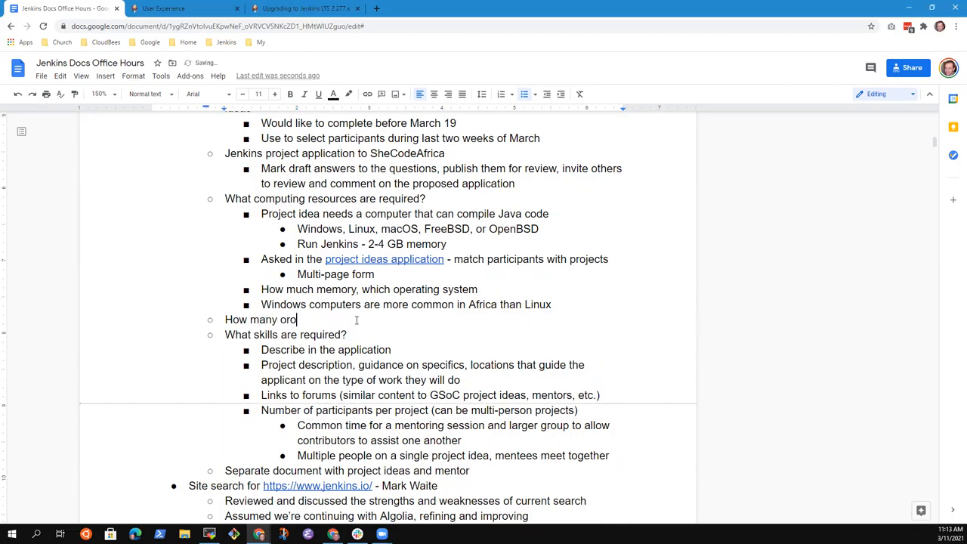
{"action": "type", "text": "porje"}
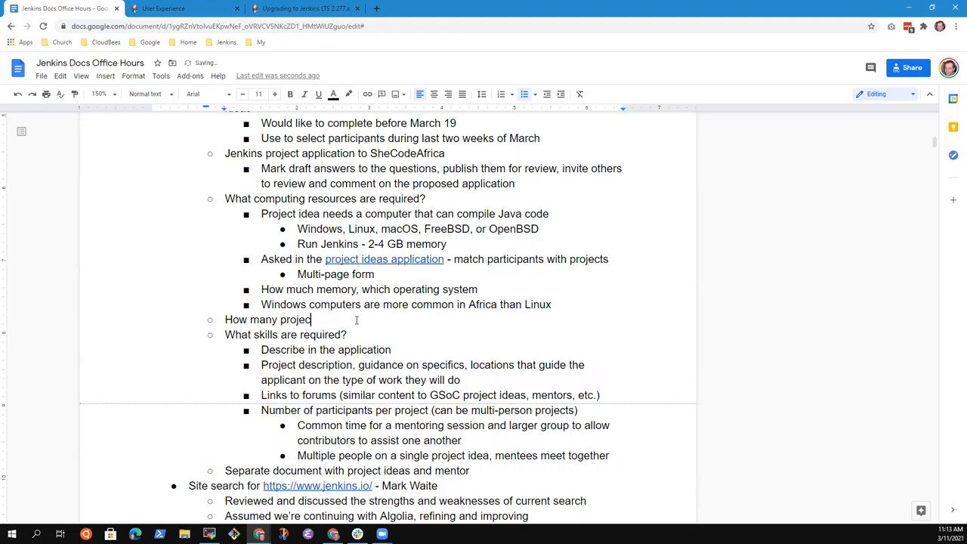
{"action": "type", "text": "ideas"}
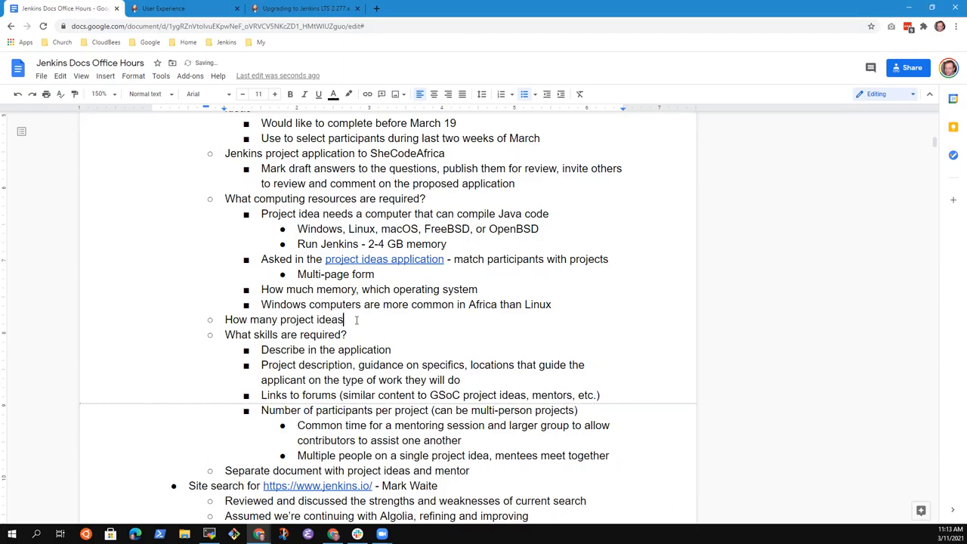
{"action": "type", "text": "?"}
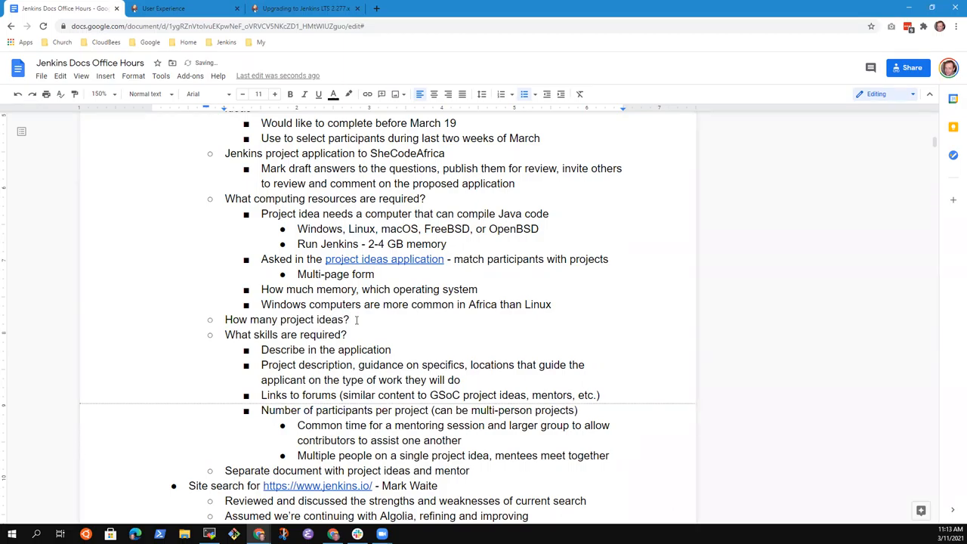
{"action": "type", "text": "from the"}
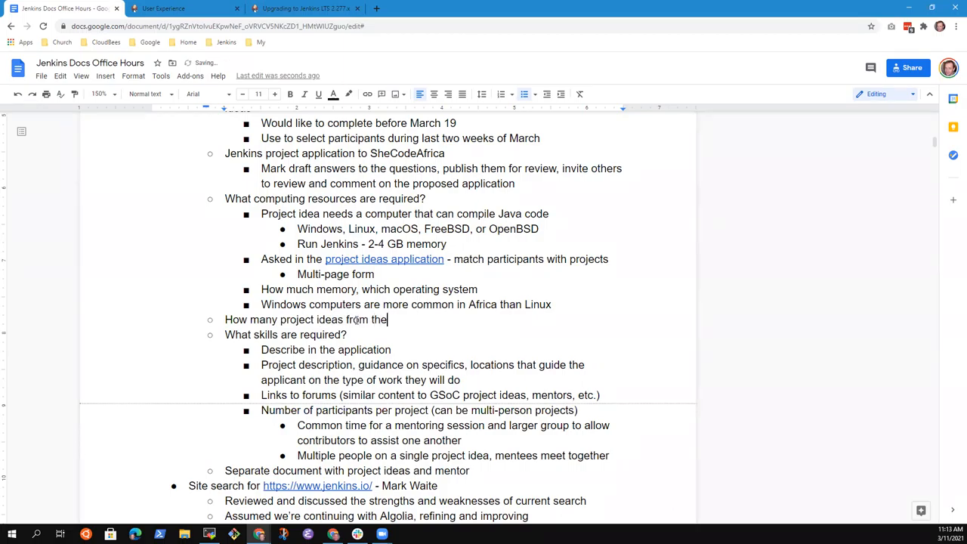
{"action": "type", "text": "Jenkins project"}
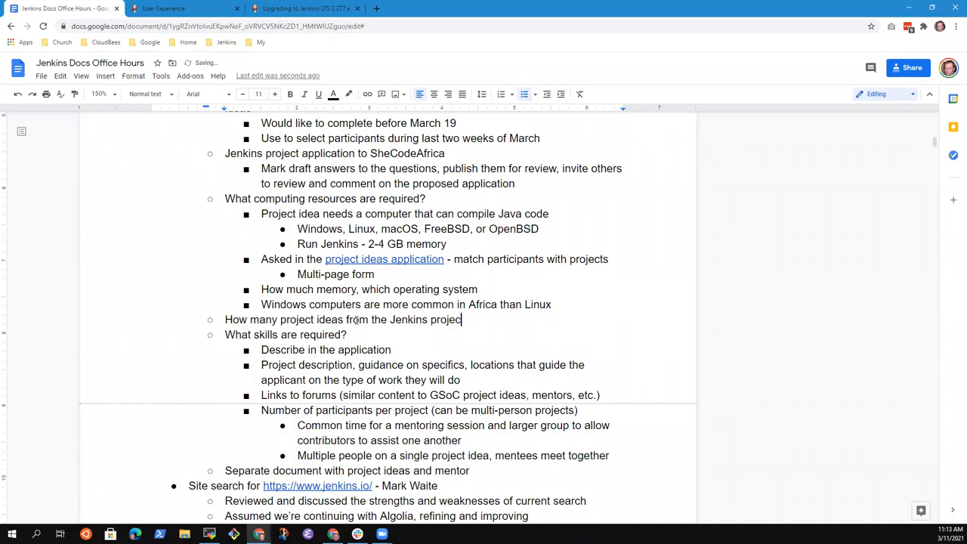
{"action": "type", "text": "t?"}
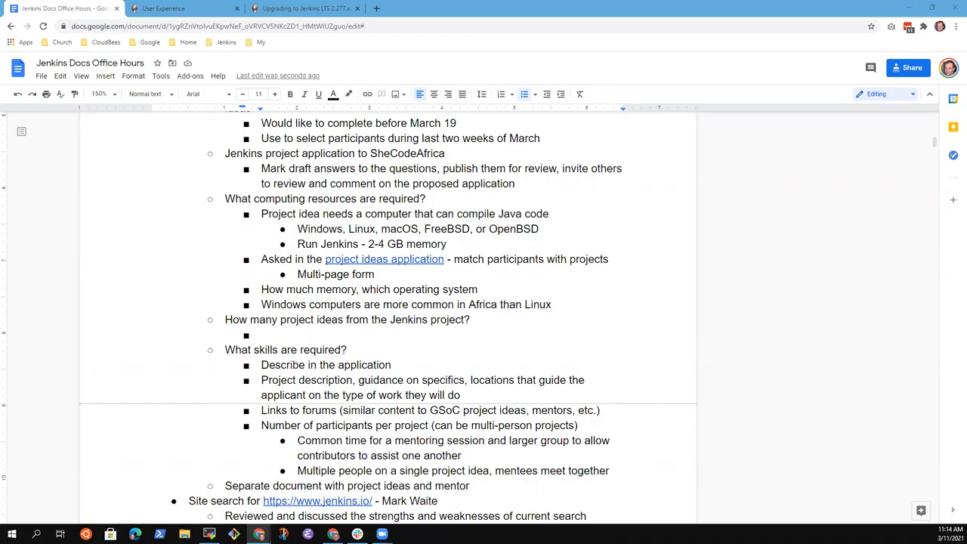
{"action": "mouse_move", "coordinate": [909, 29]}
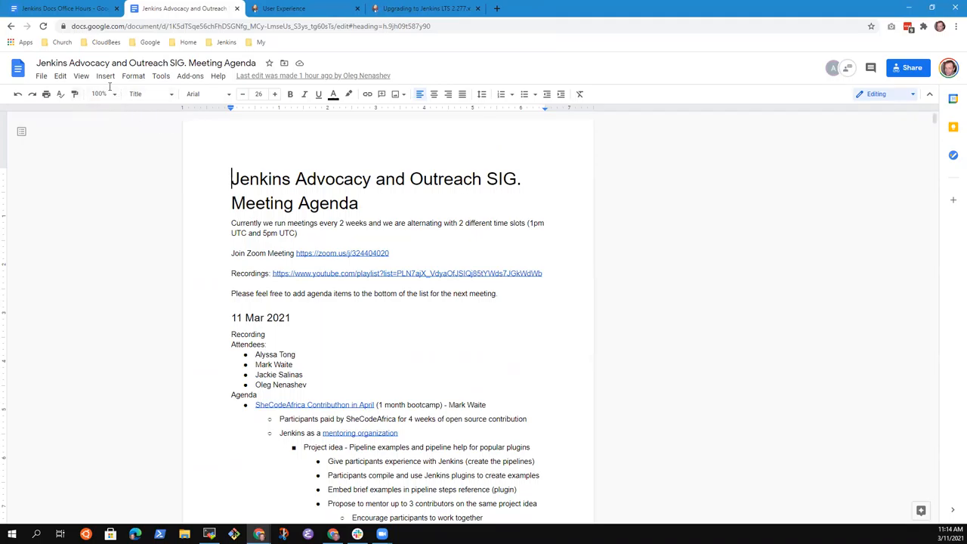
Step: Zoom the SIG agenda to 150% and select the Project idea paragraph
{"action": "left_click", "coordinate": [99, 93]}
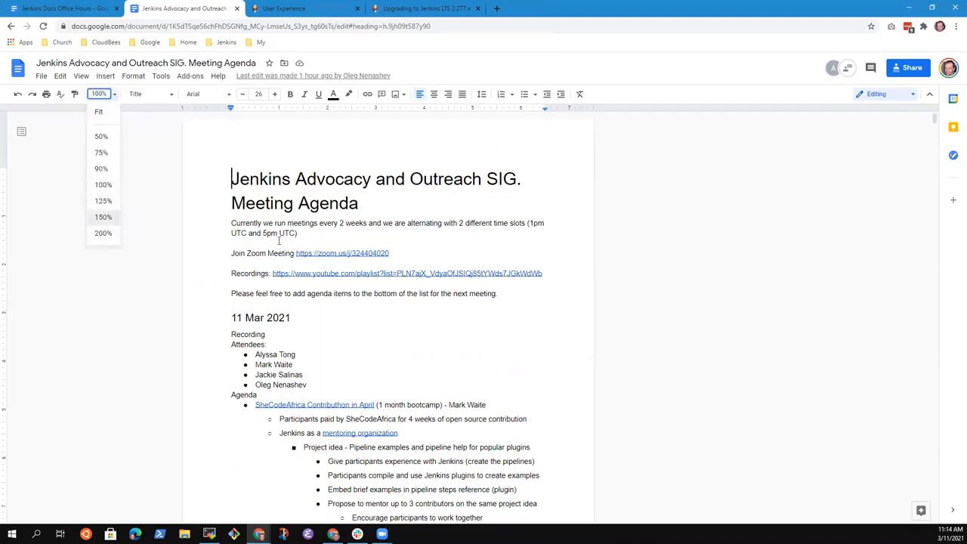
{"action": "left_click", "coordinate": [103, 217]}
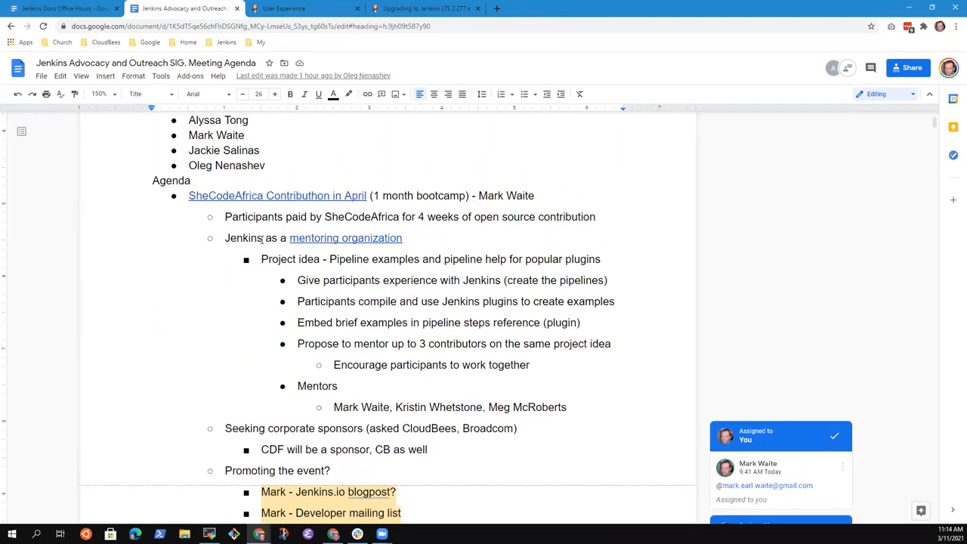
{"action": "left_click", "coordinate": [264, 259]}
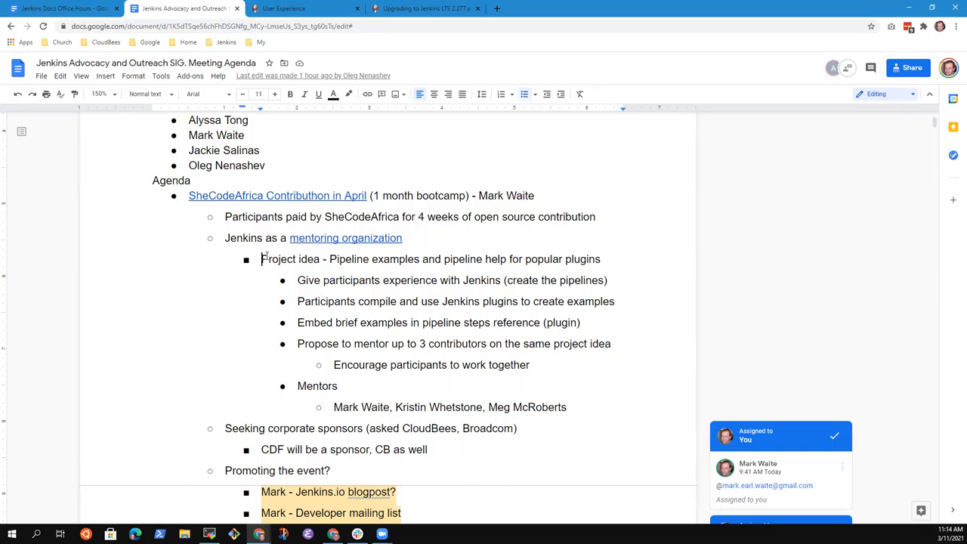
{"action": "triple_click", "coordinate": [431, 259]}
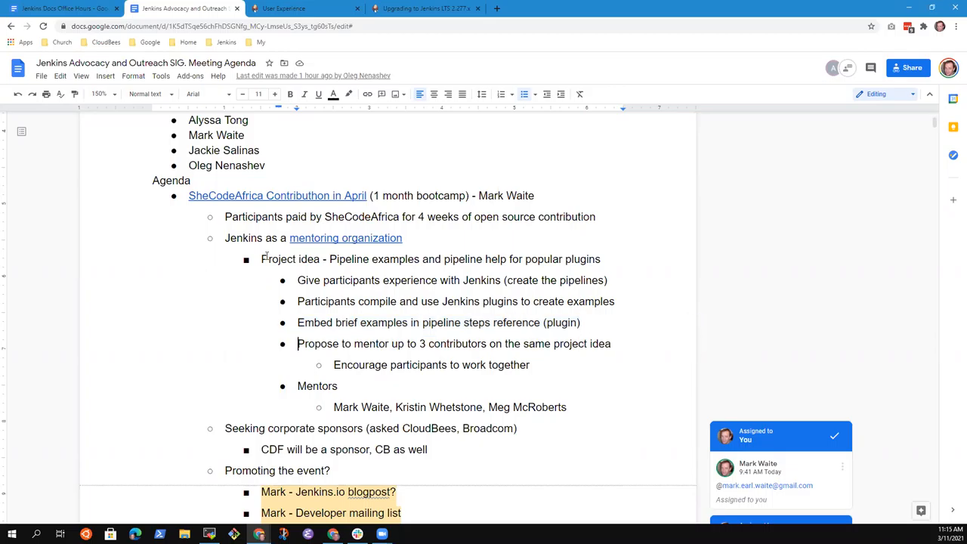
Step: Select the 'Propose to mentor up to 3 contributors' bullet in the agenda
{"action": "triple_click", "coordinate": [454, 344]}
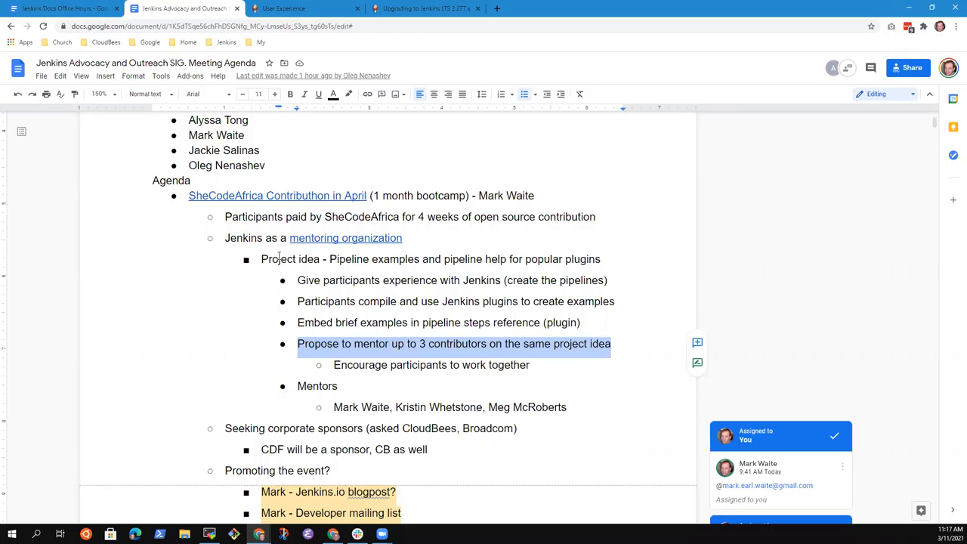
{"action": "left_click", "coordinate": [298, 280]}
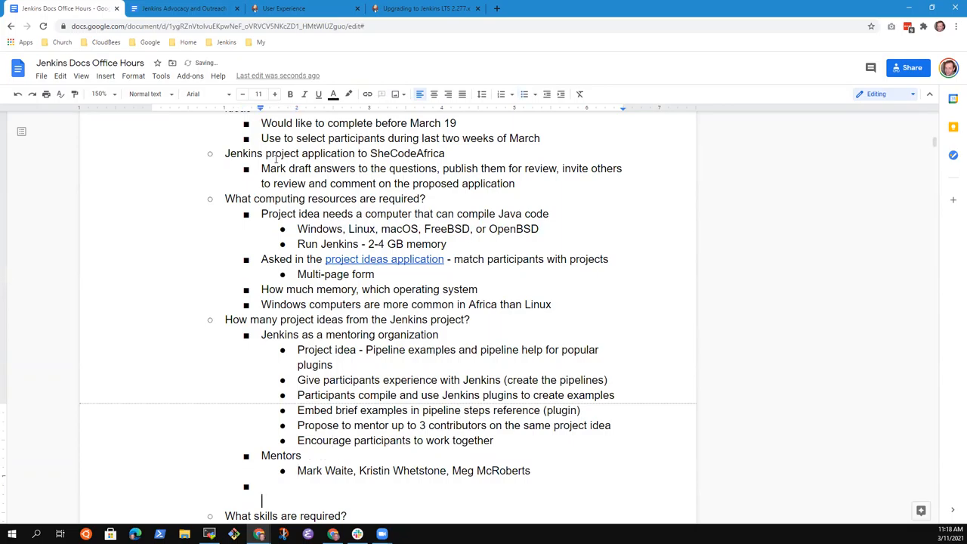
Step: Type 'Describe in the application' and select the '3 contributors on the same project idea' phrase
{"action": "type", "text": "Describe in the application"}
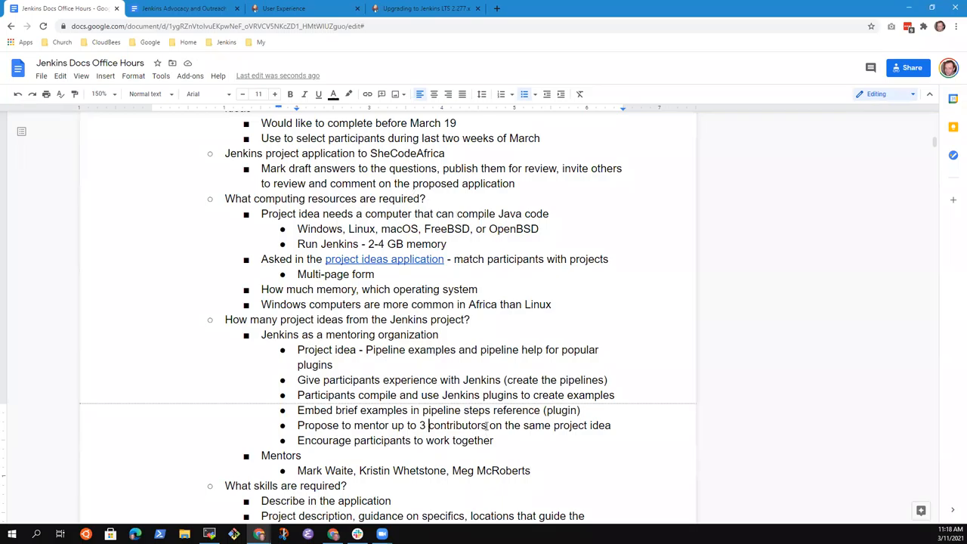
{"action": "left_click_drag", "start_coordinate": [420, 425], "coordinate": [611, 425]}
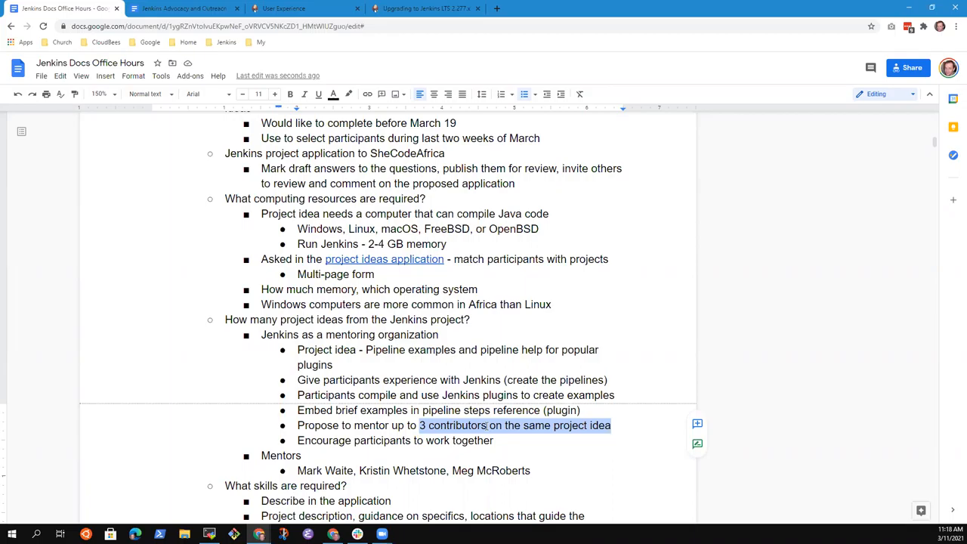
Step: Add sub-notes: distinct tasks for each person, graded individually at end of bootcamp
{"action": "left_click", "coordinate": [611, 425]}
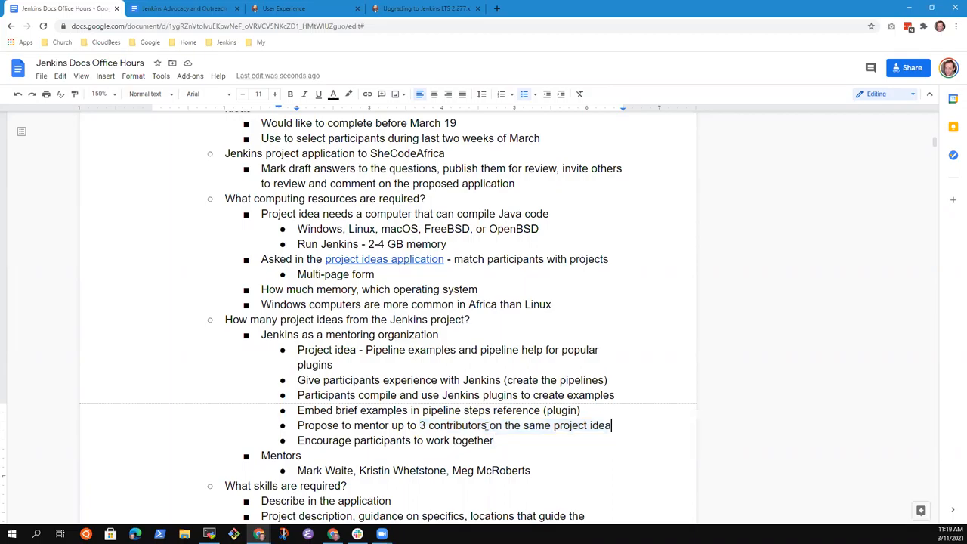
{"action": "type", "text": "Need to have disti"}
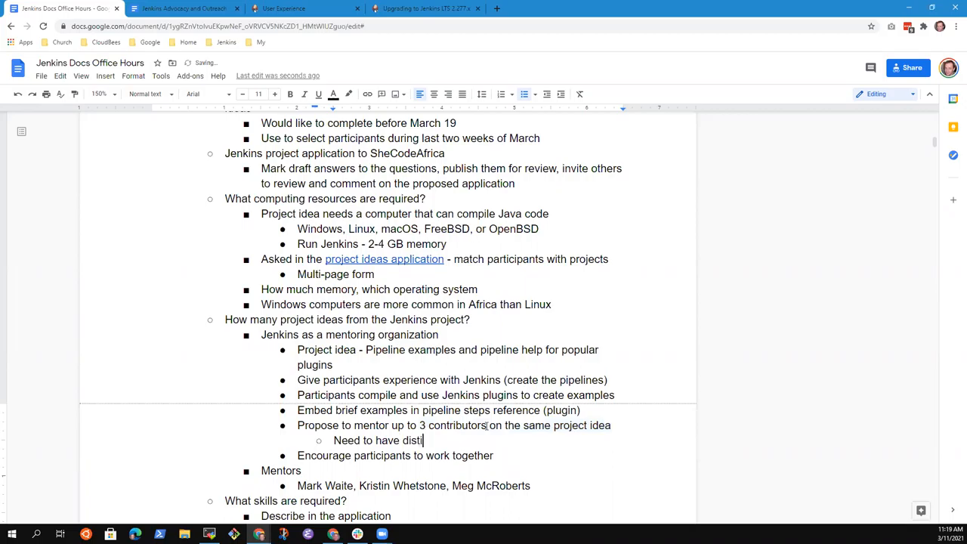
{"action": "type", "text": "nct"}
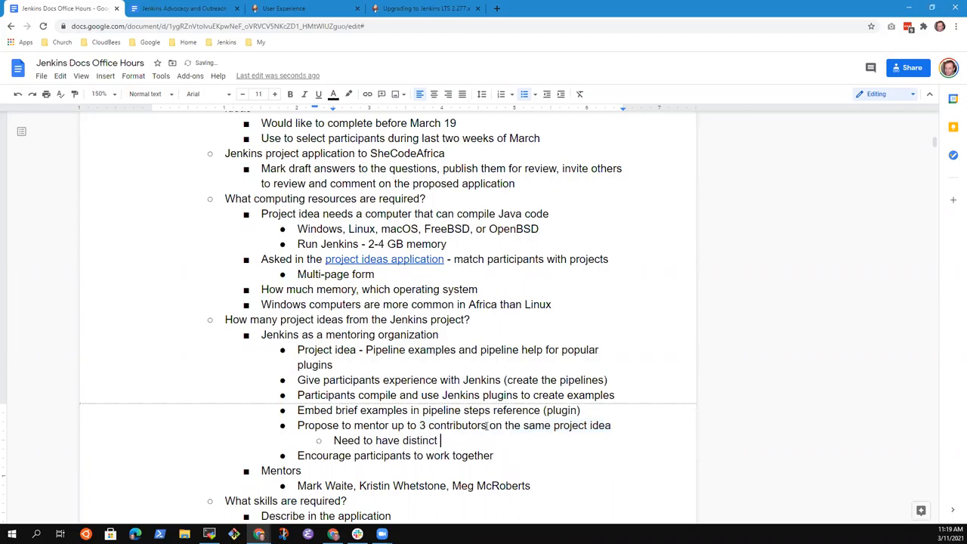
{"action": "type", "text": "tasks for each person"}
{"action": "type", "text": "Each person is"}
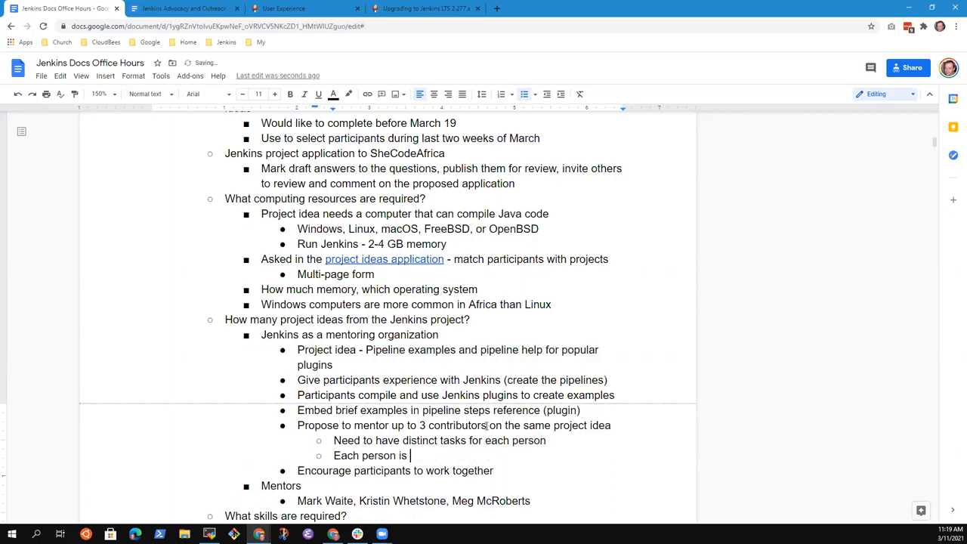
{"action": "type", "text": "graded indi"}
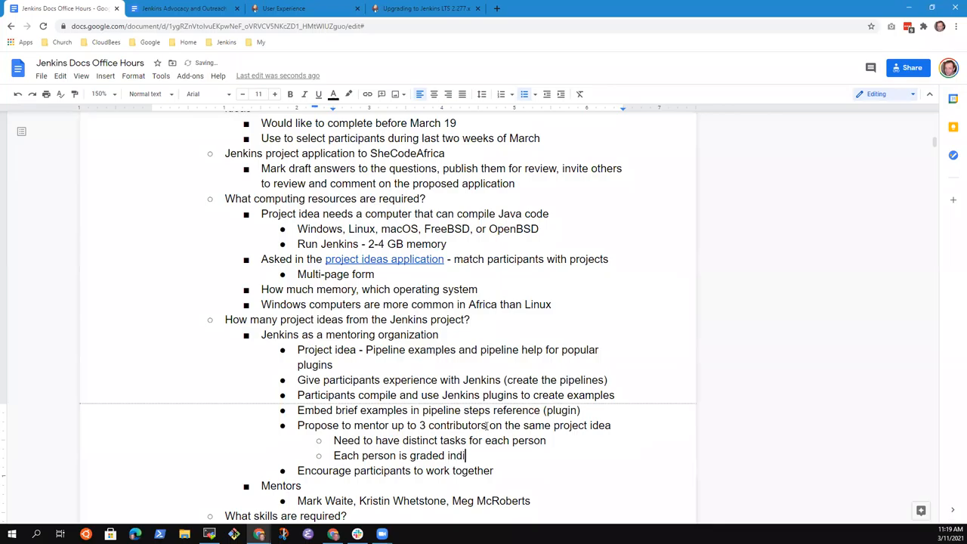
{"action": "type", "text": "vidually at end of b"}
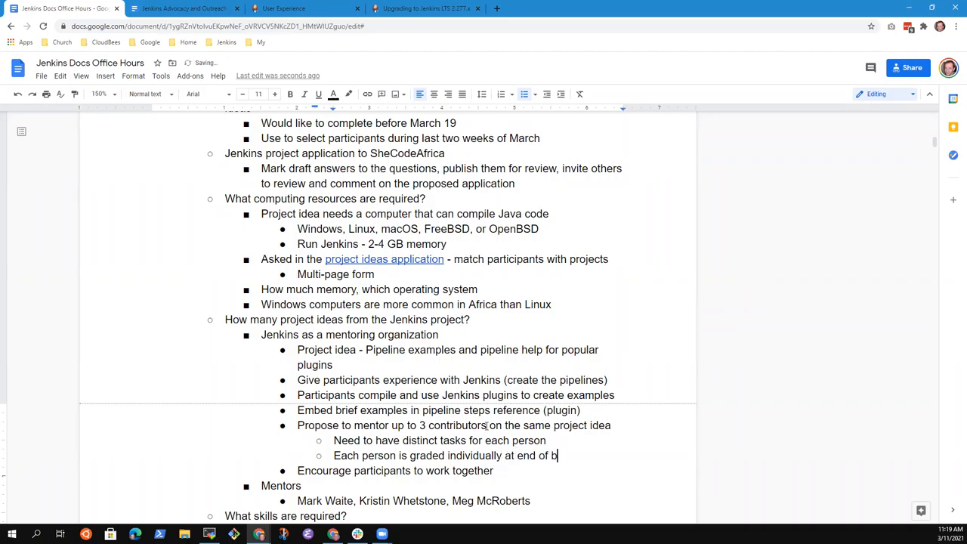
{"action": "type", "text": "ootcamp"}
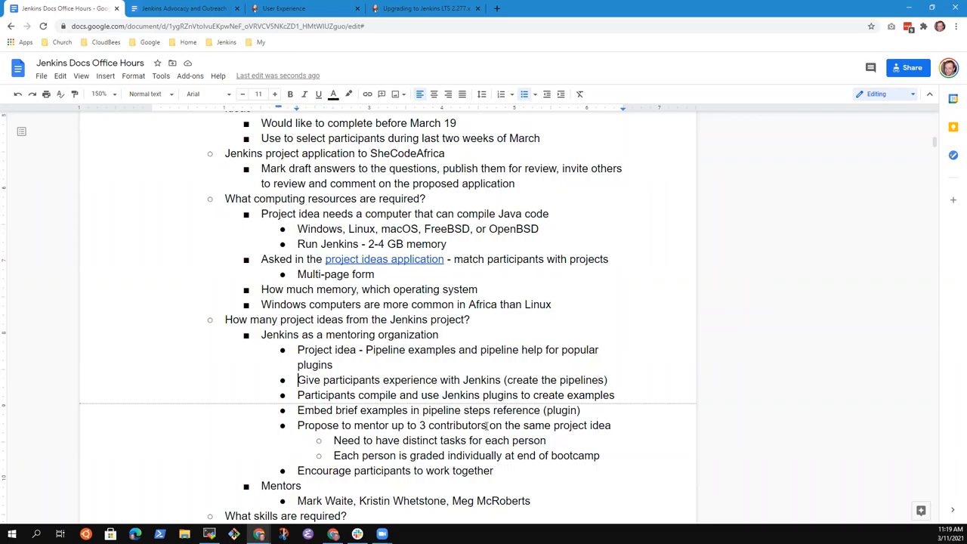
Step: Select the 'Pipeline examples' text in the notes, then scroll the SIG agenda
{"action": "double_click", "coordinate": [410, 349]}
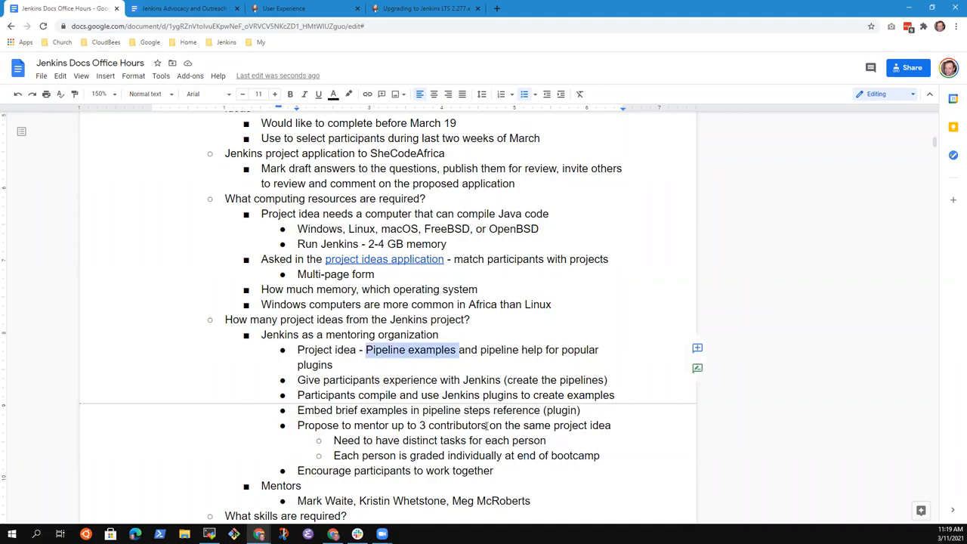
{"action": "left_click_drag", "start_coordinate": [458, 350], "coordinate": [541, 350]}
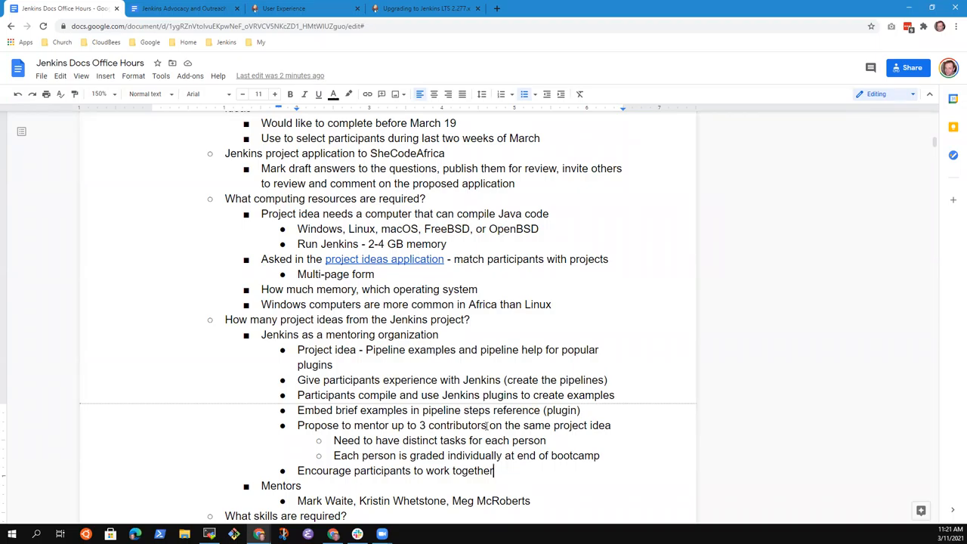
{"action": "scroll", "scroll_direction": "down", "scroll_amount": 3}
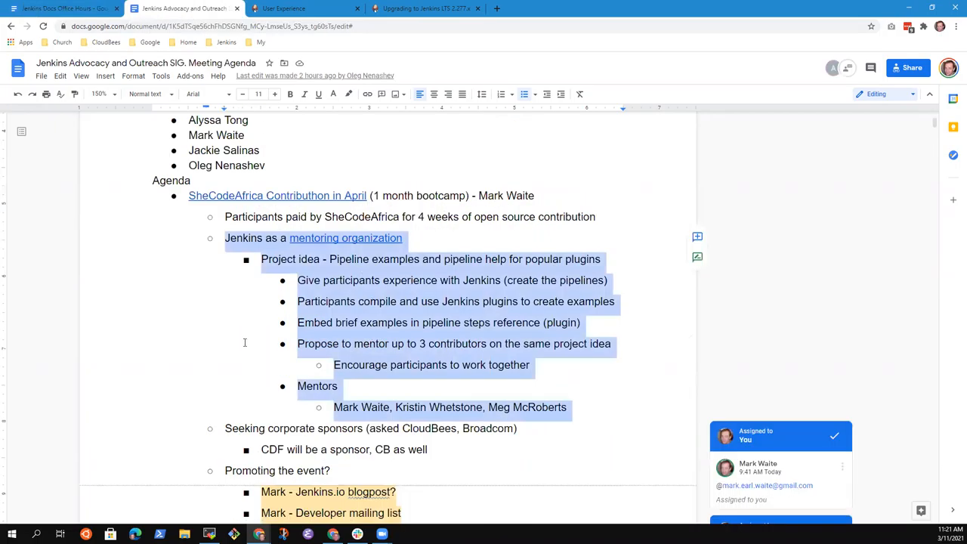
Step: Scroll through the SIG agenda, then switch back to the Jenkins Docs Office Hours notes
{"action": "scroll", "scroll_direction": "down", "scroll_amount": 3}
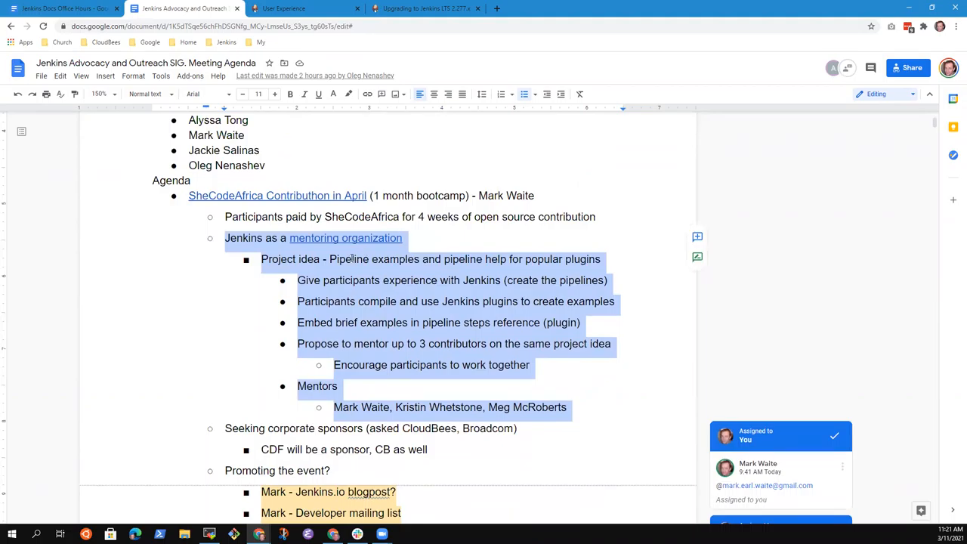
{"action": "scroll", "scroll_direction": "down", "scroll_amount": 3}
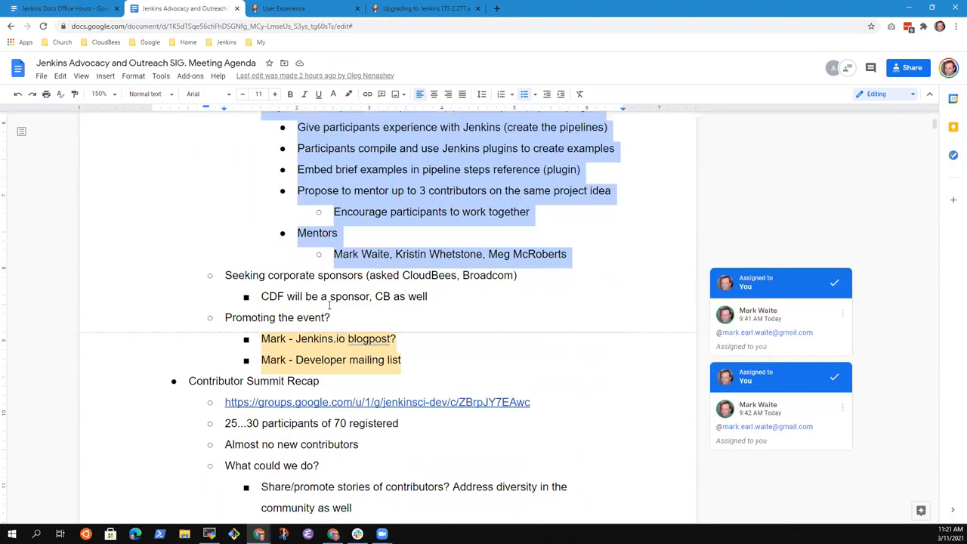
{"action": "scroll", "scroll_direction": "down", "scroll_amount": 3}
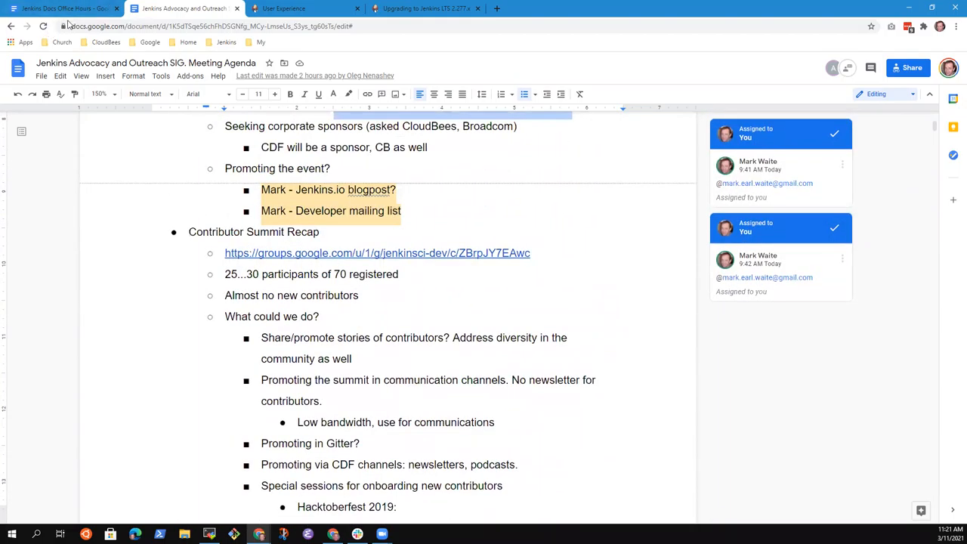
{"action": "left_click", "coordinate": [64, 8]}
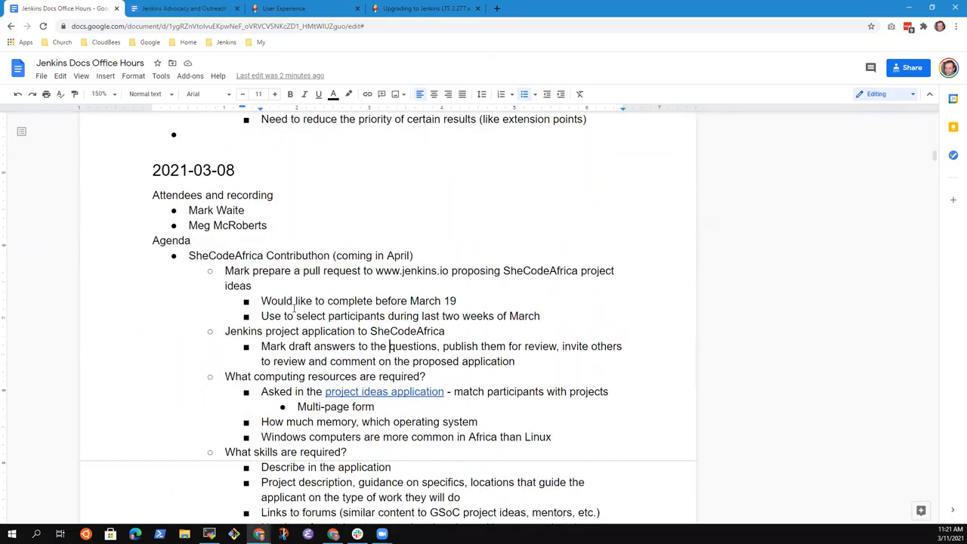
Step: Scroll the Office Hours notes down to the site search points above the 2021-03-08 section
{"action": "scroll", "scroll_direction": "down", "scroll_amount": 3}
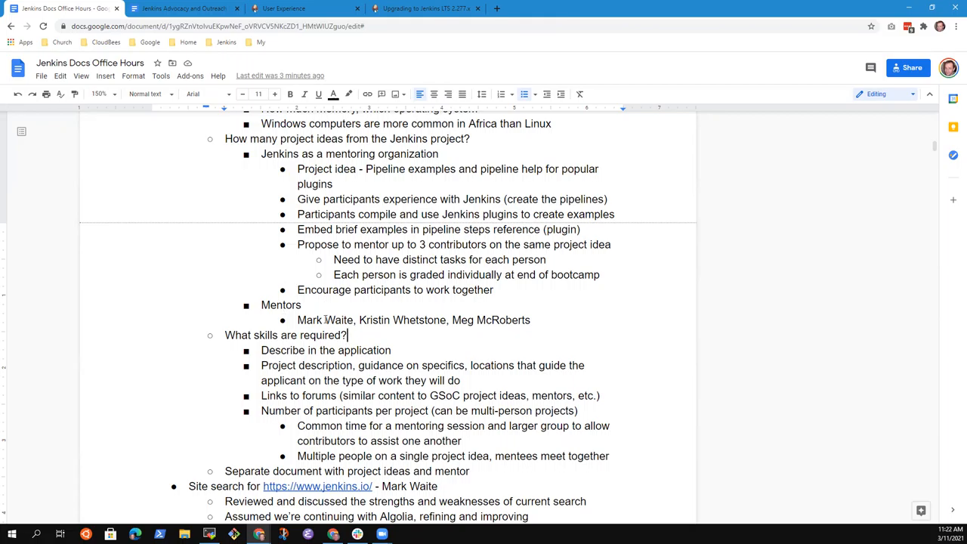
{"action": "scroll", "scroll_direction": "down", "scroll_amount": 3}
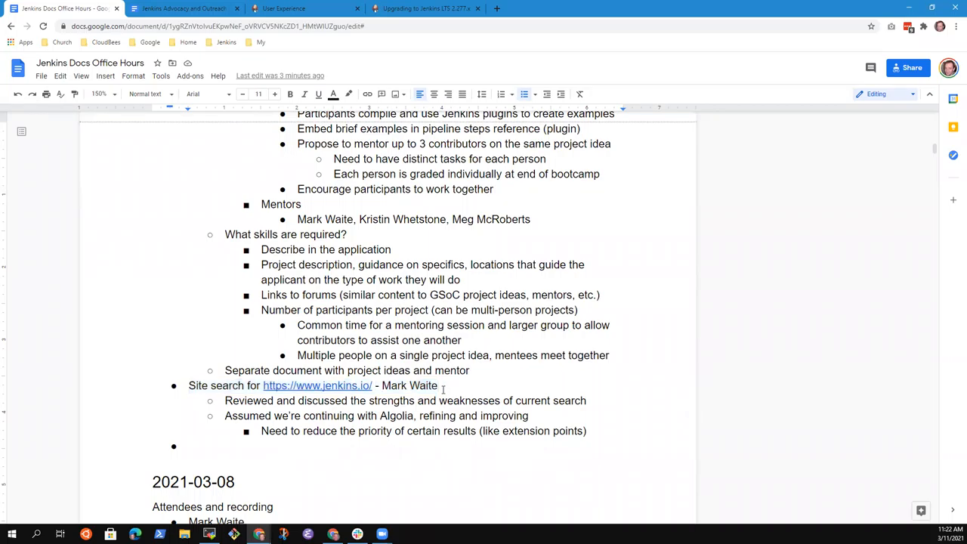
{"action": "type", "text": "and p"}
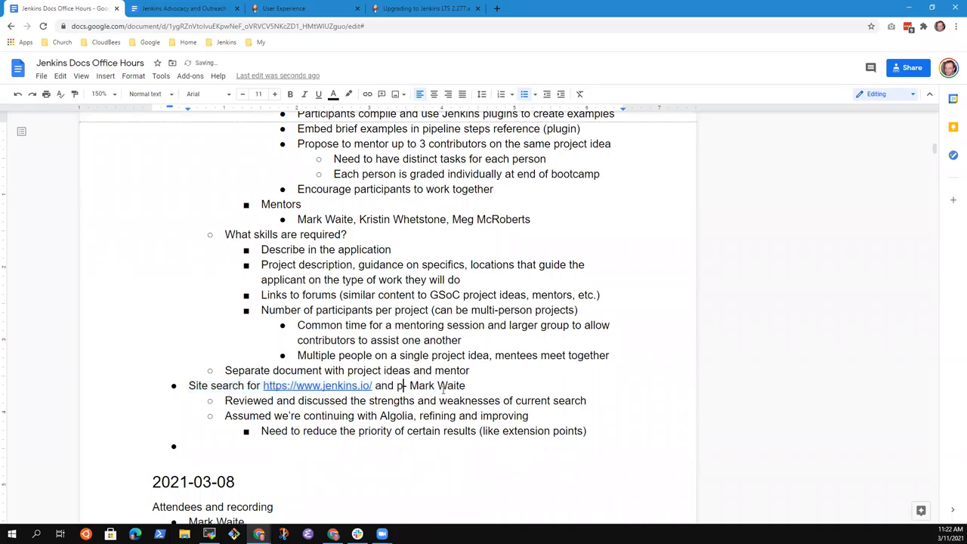
{"action": "type", "text": "https://"}
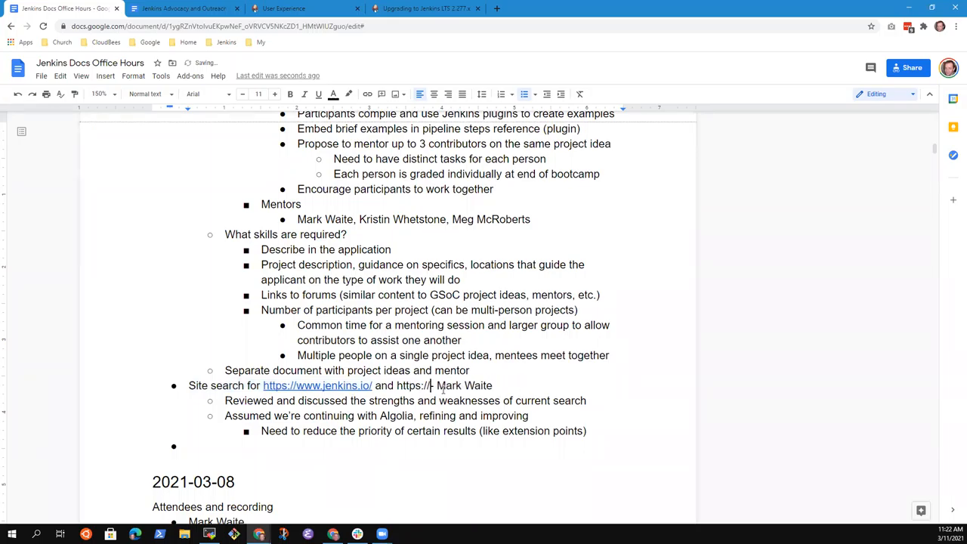
{"action": "type", "text": "plugins.jenkins.io"}
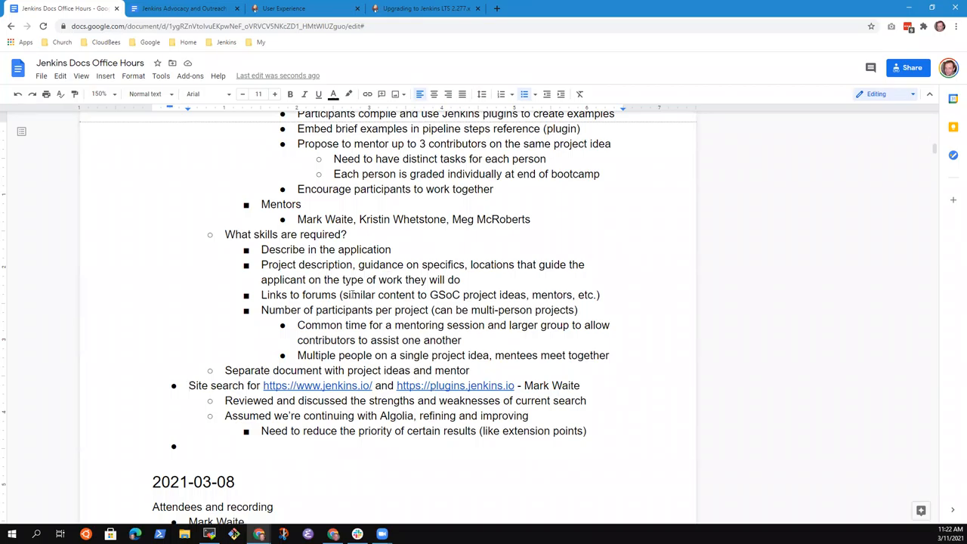
{"action": "mouse_move", "coordinate": [455, 386]}
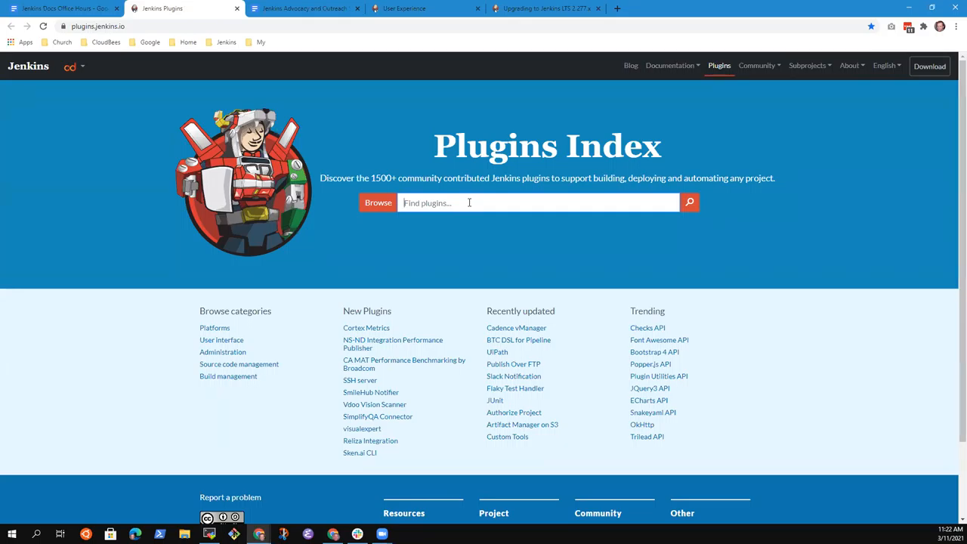
Step: Search the Jenkins plugins index for 'git', then return to the search box to refine it
{"action": "type", "text": "git"}
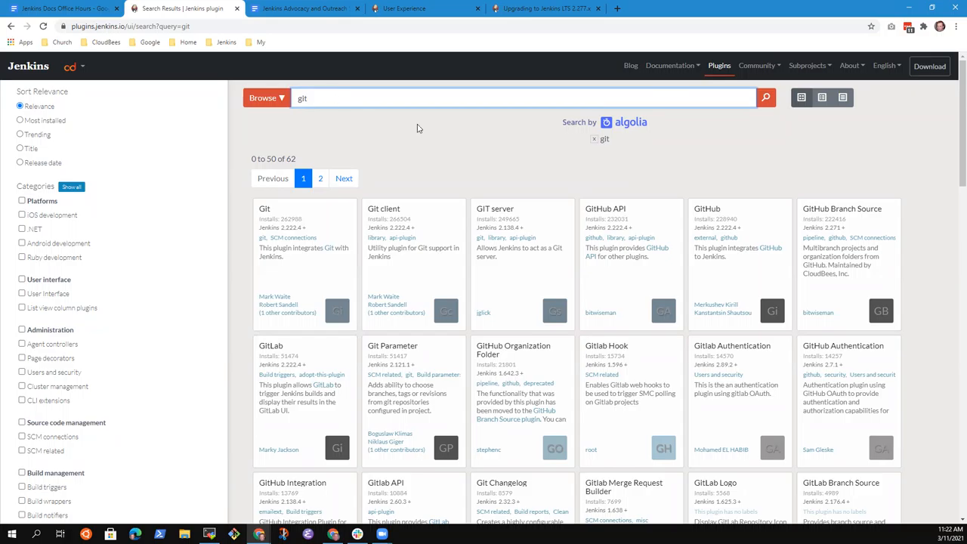
{"action": "mouse_move", "coordinate": [633, 135]}
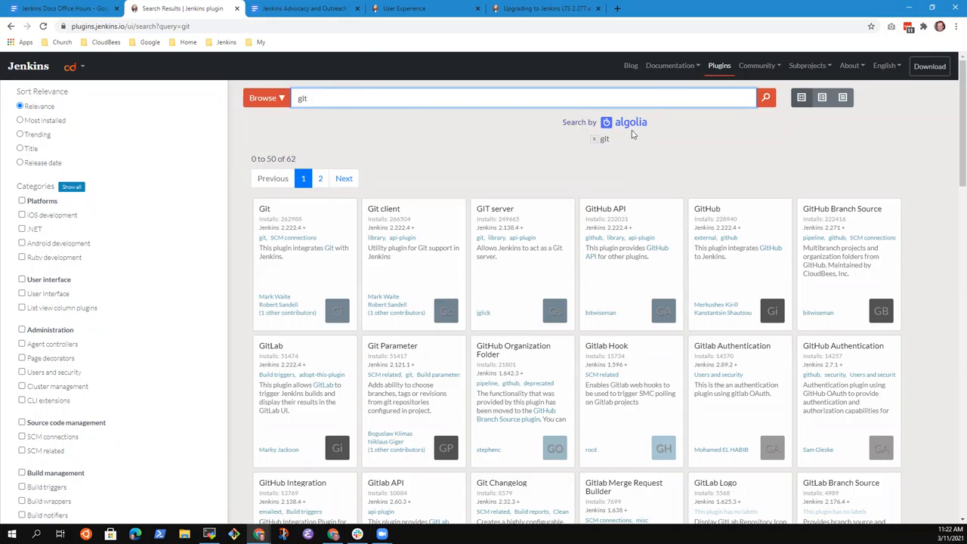
{"action": "left_click", "coordinate": [302, 98]}
{"action": "type", "text": "hub branch"}
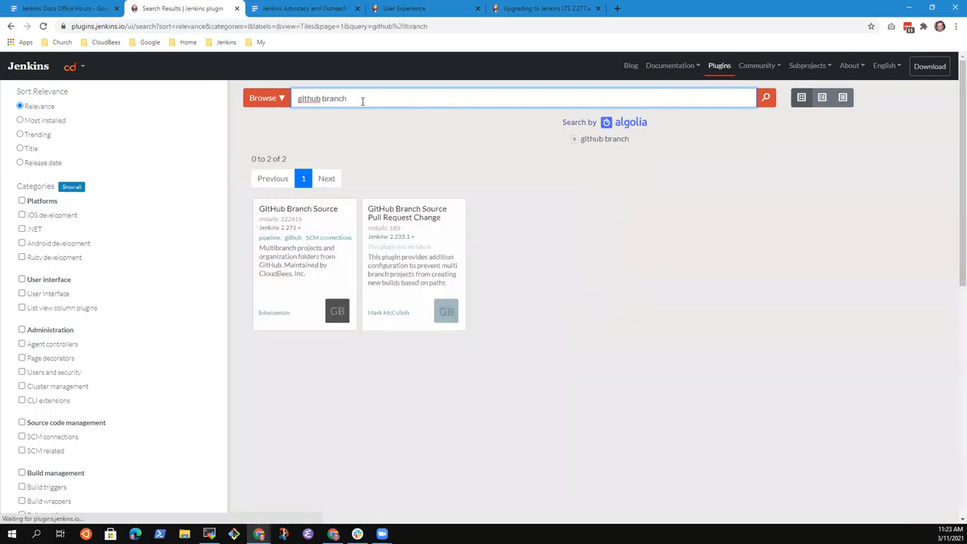
Step: Replace the 'github branch' query with 'strategy' to list eight matching plugins
{"action": "double_click", "coordinate": [333, 98]}
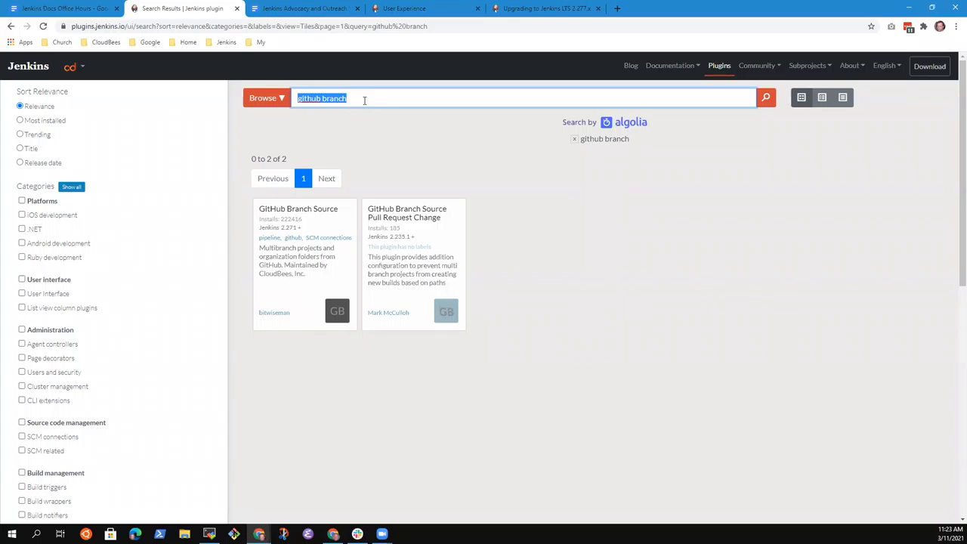
{"action": "type", "text": "s"}
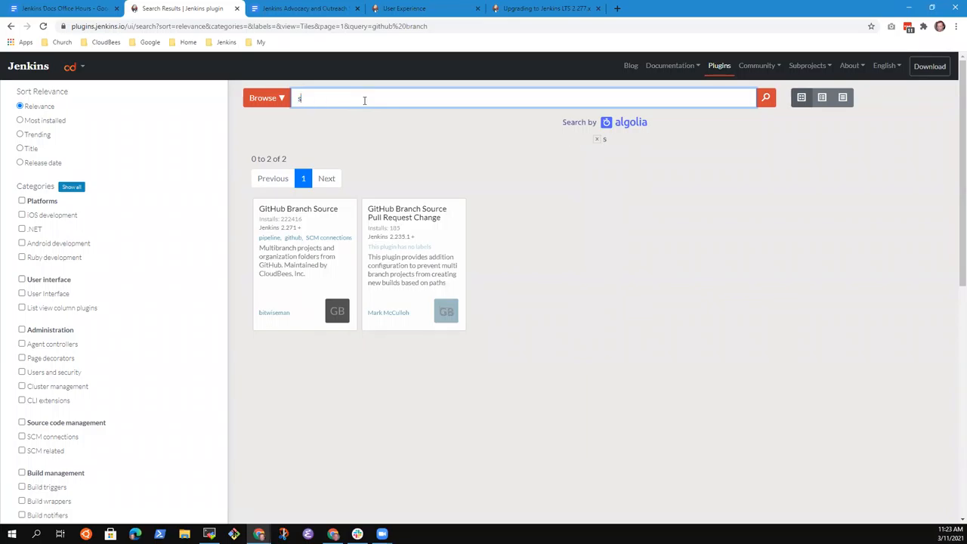
{"action": "type", "text": "strateg"}
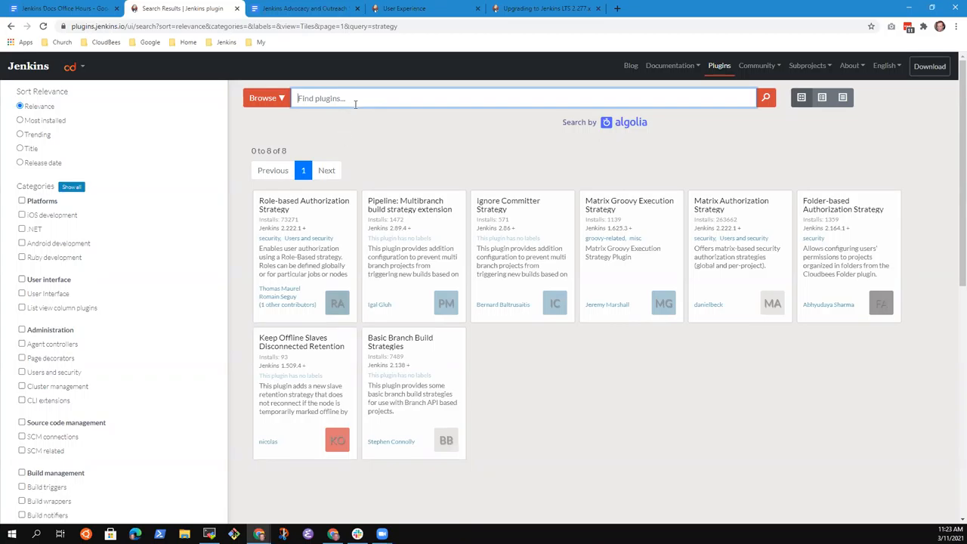
{"action": "mouse_move", "coordinate": [346, 121]}
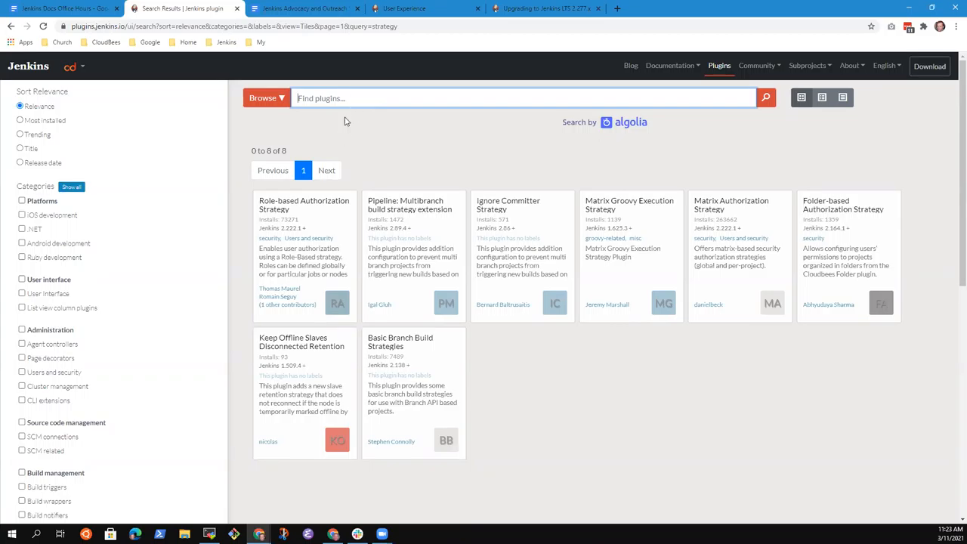
{"action": "mouse_move", "coordinate": [349, 127]}
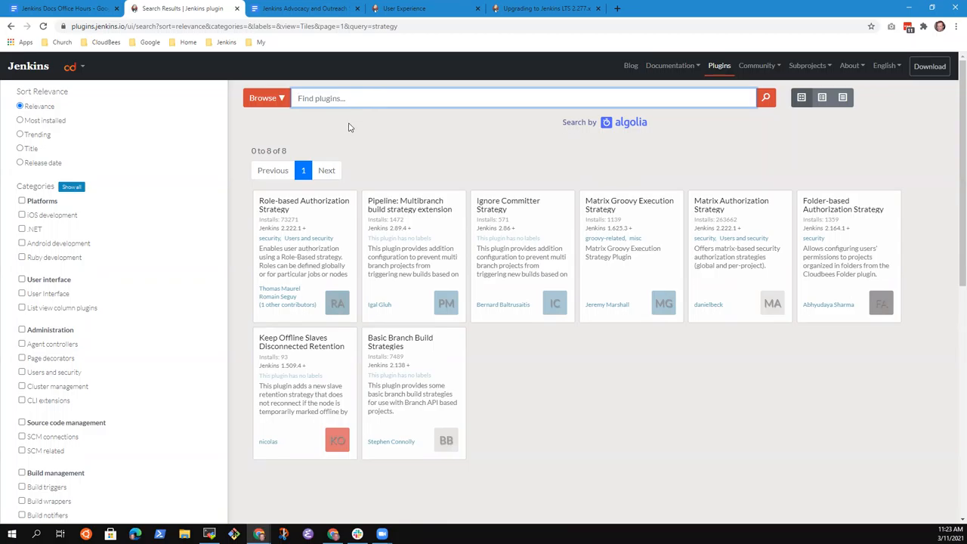
{"action": "mouse_move", "coordinate": [353, 127]}
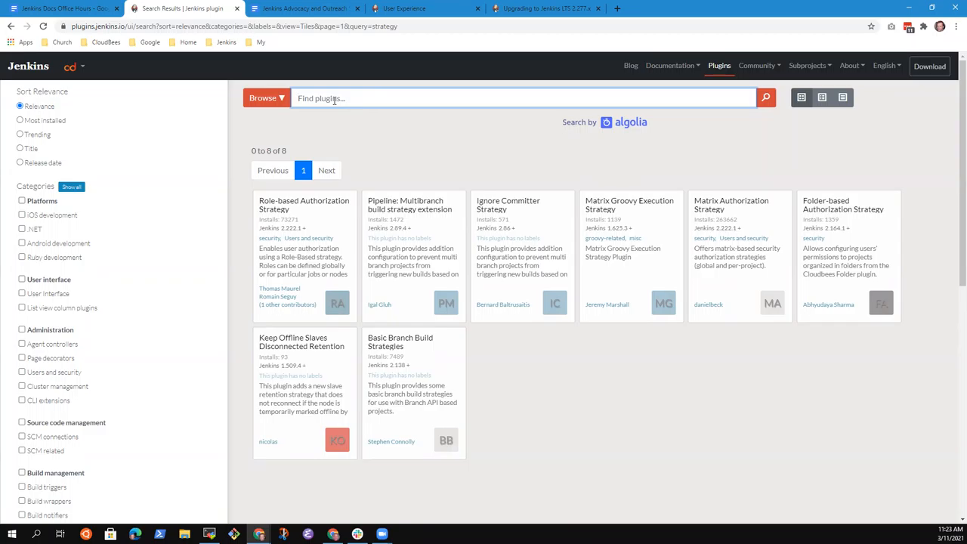
Step: Search plugins for 'tfs', then 'team foundation server', both empty, and clear the box
{"action": "type", "text": "tfs"}
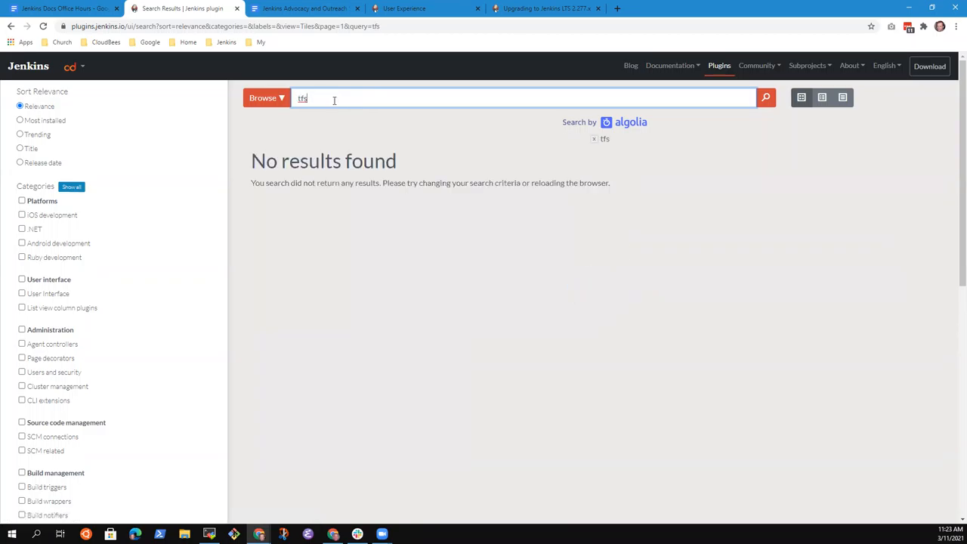
{"action": "type", "text": "team foundation serve"}
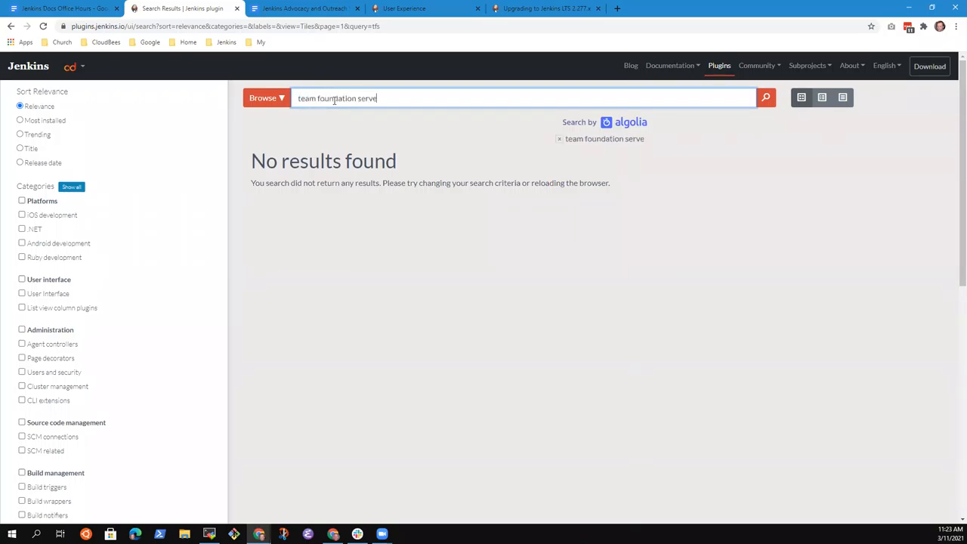
{"action": "type", "text": "r"}
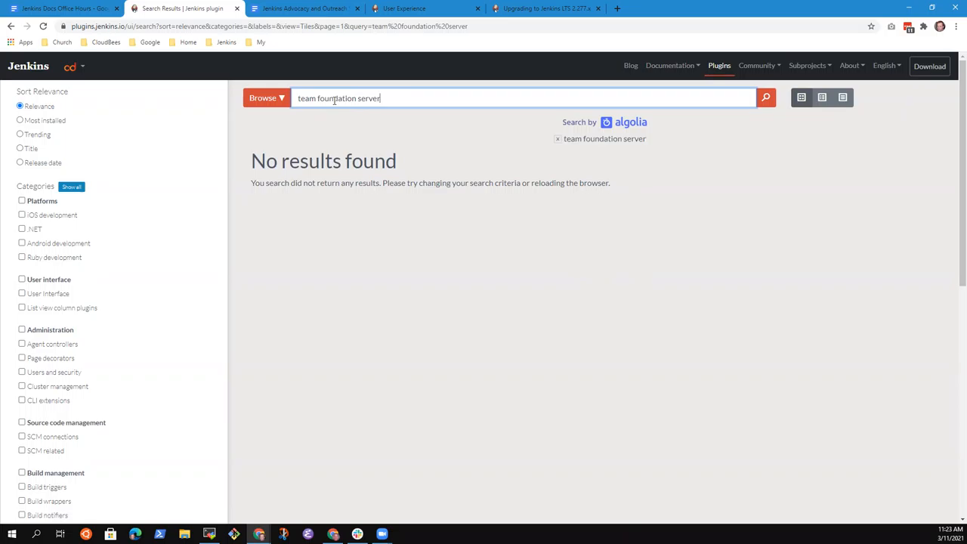
{"action": "left_click", "coordinate": [558, 138]}
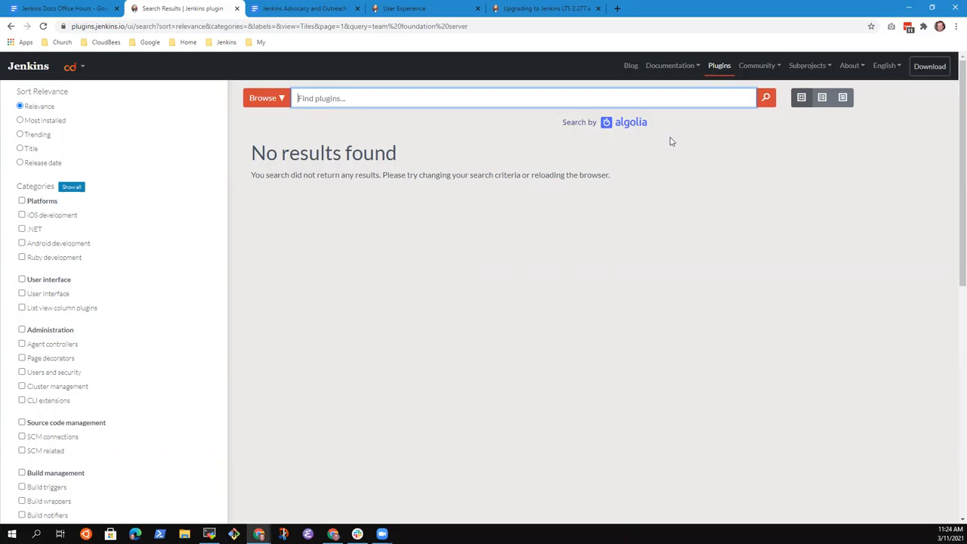
{"action": "mouse_move", "coordinate": [733, 108]}
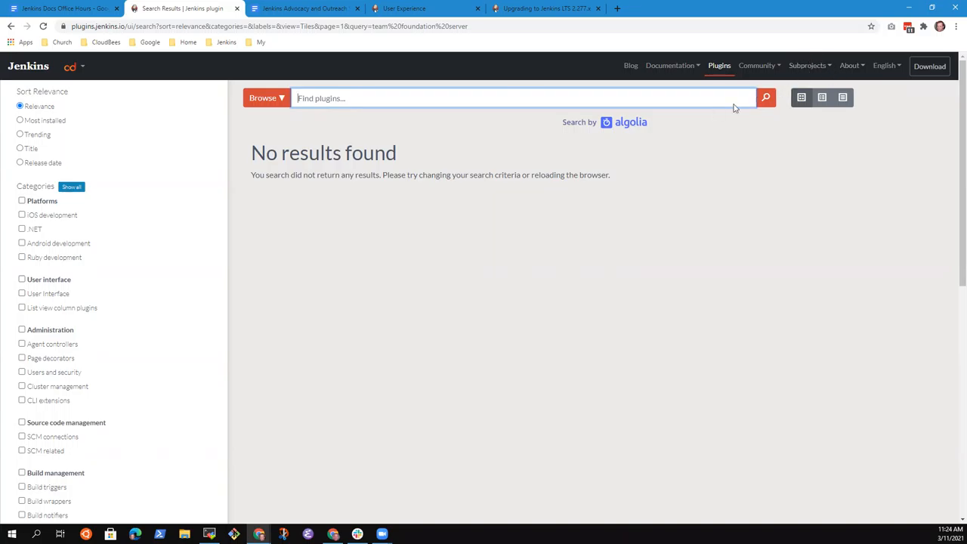
Step: Visit subprojects, search jenkins.io for 'kubernetes' and open its installation page, then search 'install'
{"action": "left_click", "coordinate": [809, 65]}
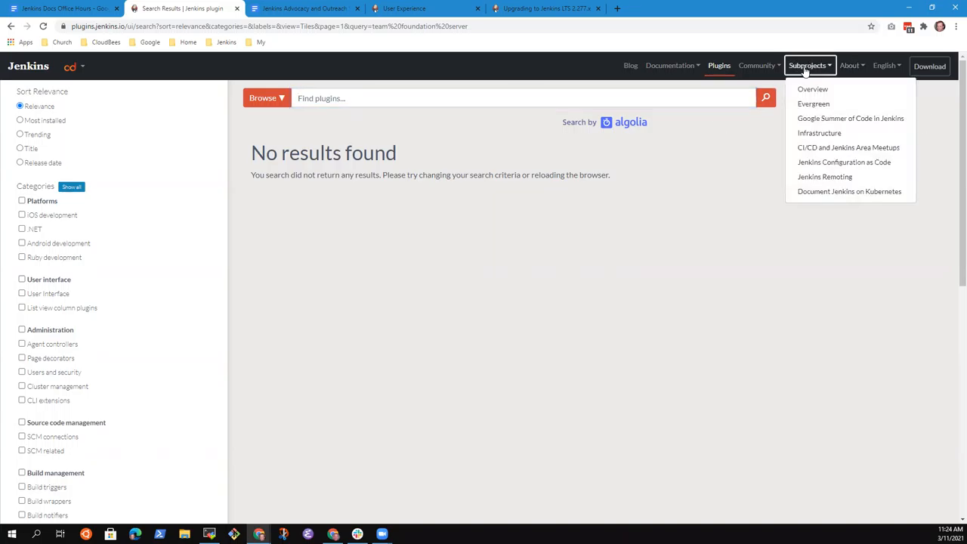
{"action": "left_click", "coordinate": [813, 89]}
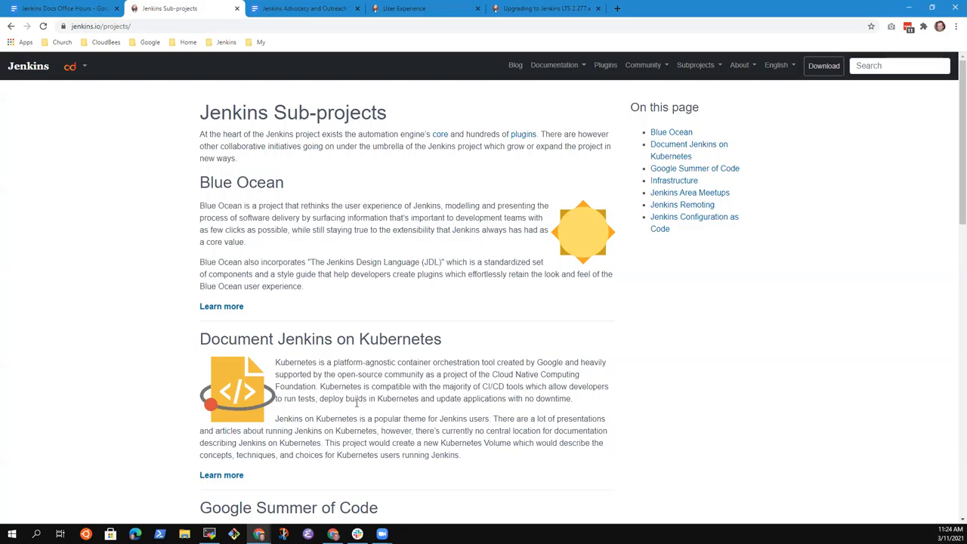
{"action": "left_click", "coordinate": [900, 65]}
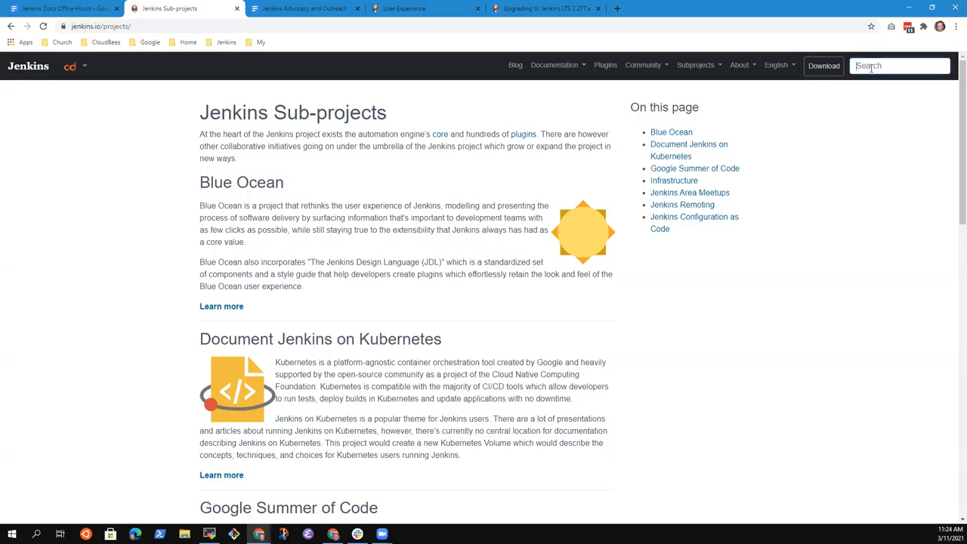
{"action": "type", "text": "kubernetes"}
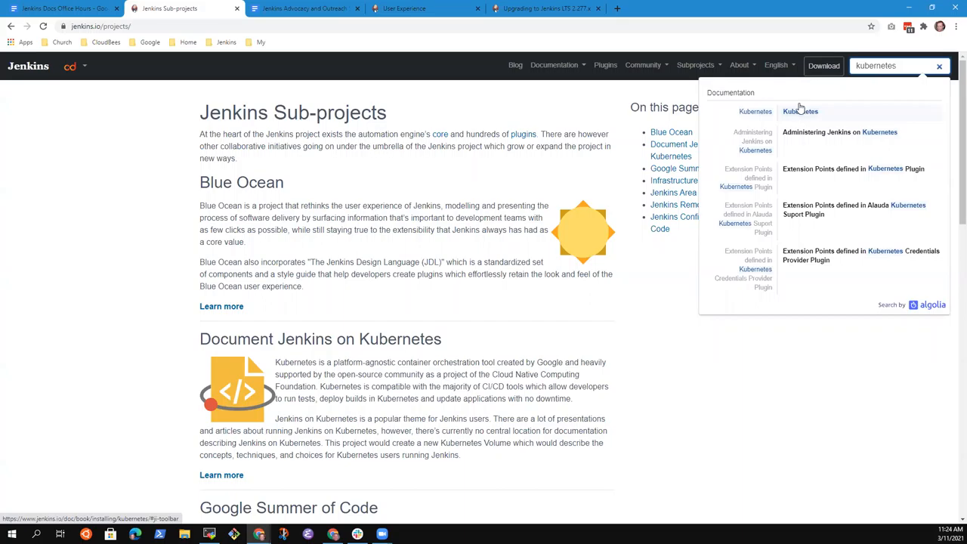
{"action": "left_click", "coordinate": [801, 112]}
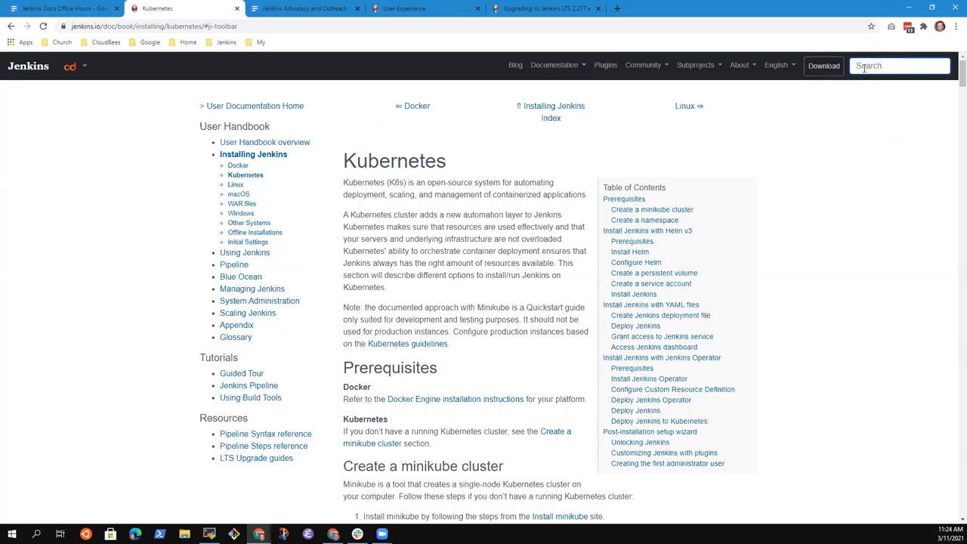
{"action": "left_click", "coordinate": [899, 65]}
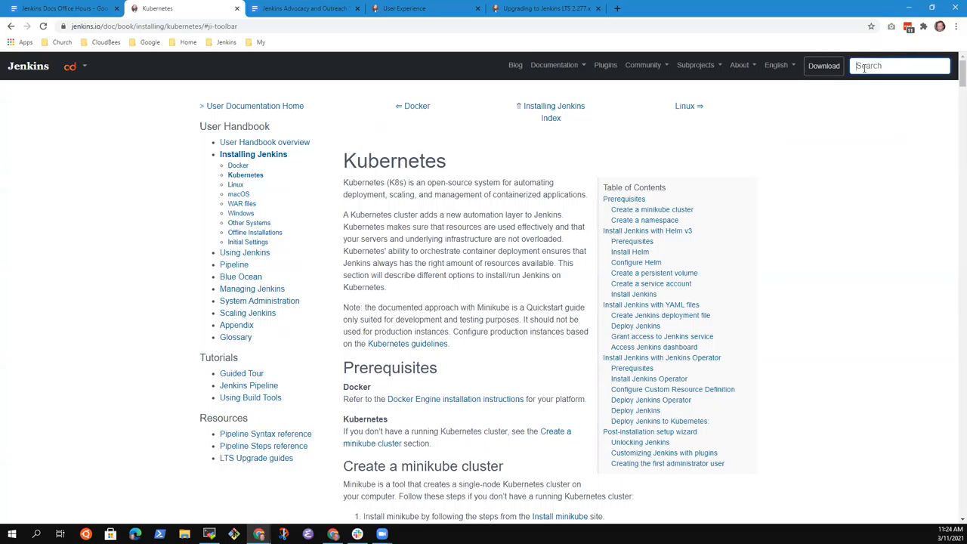
{"action": "type", "text": "install"}
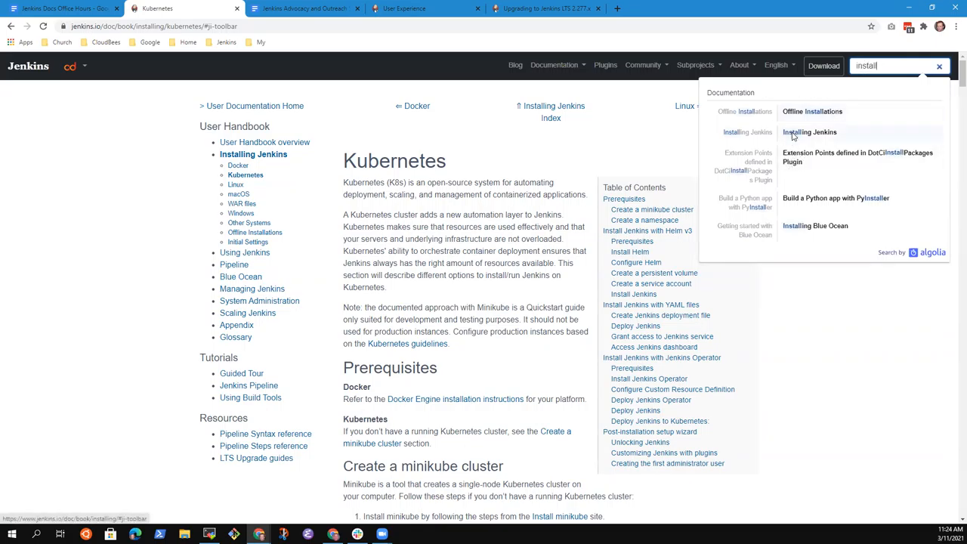
Step: Follow the 'Installing Jenkins' suggestion, re-search 'install' after the not-found page, and open Docker
{"action": "left_click", "coordinate": [809, 131]}
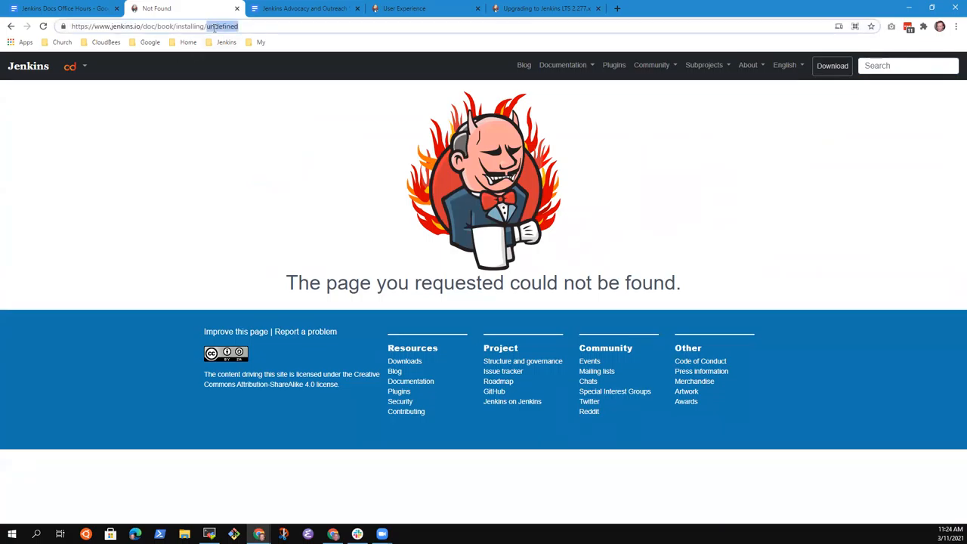
{"action": "left_click", "coordinate": [219, 25]}
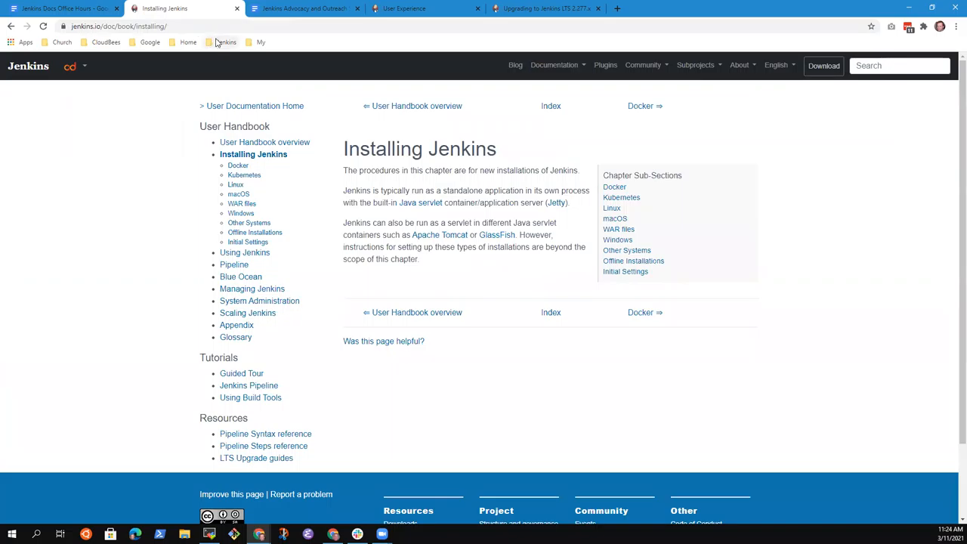
{"action": "left_click", "coordinate": [899, 66]}
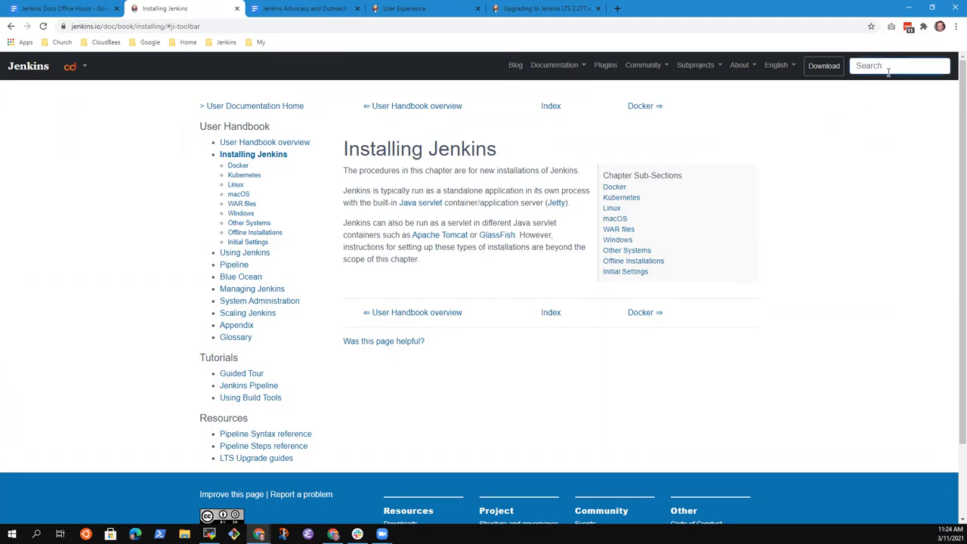
{"action": "type", "text": "install"}
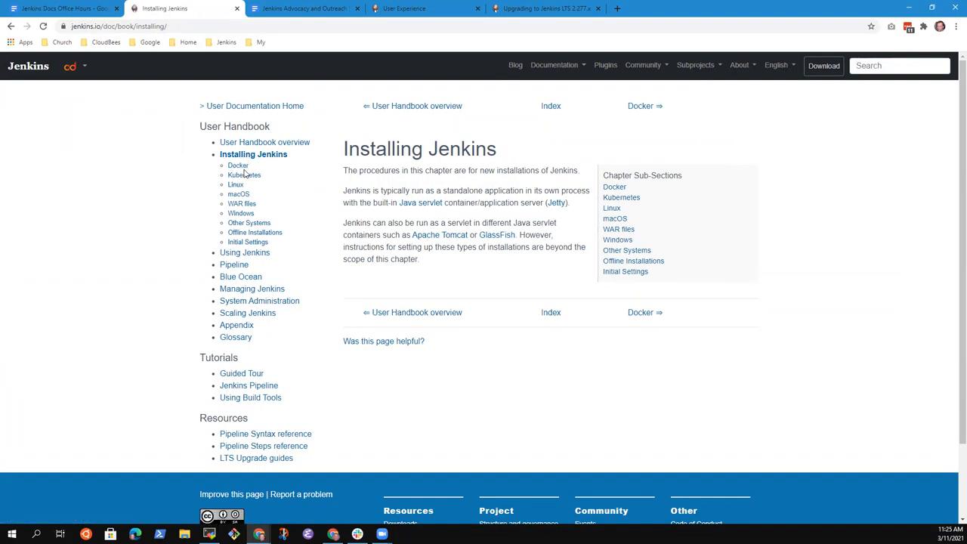
{"action": "left_click", "coordinate": [238, 166]}
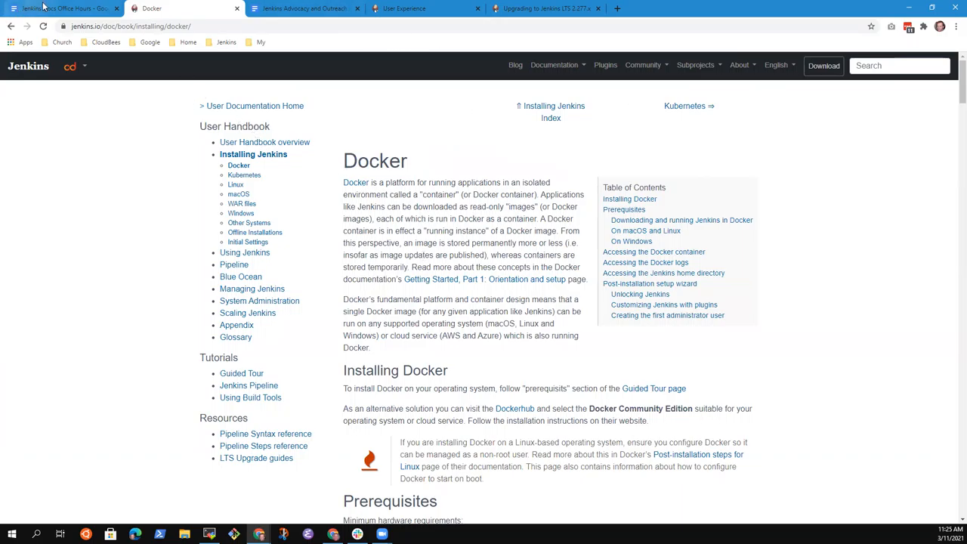
Step: Add a Site search sub-point: 'Mark to research why the undefined page appeared'
{"action": "left_click", "coordinate": [64, 8]}
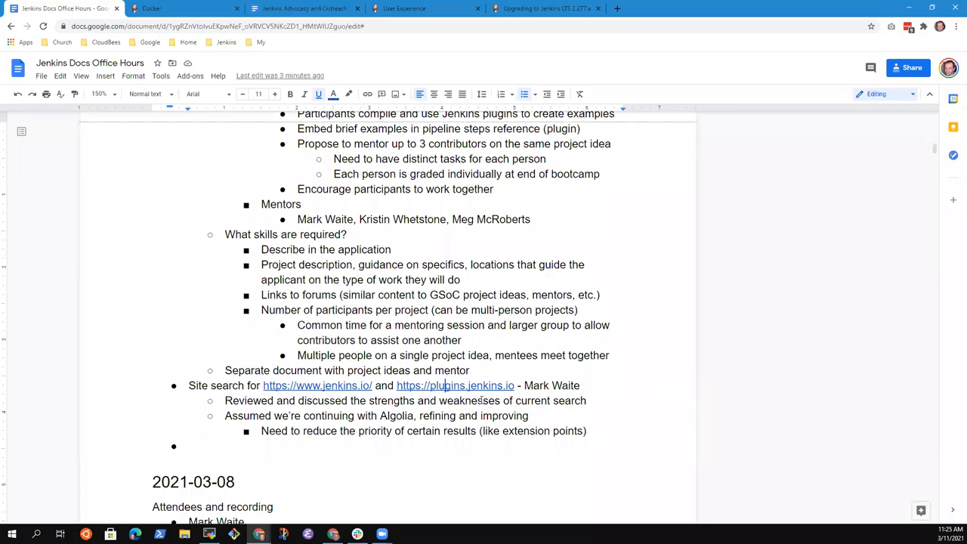
{"action": "key", "text": "Enter"}
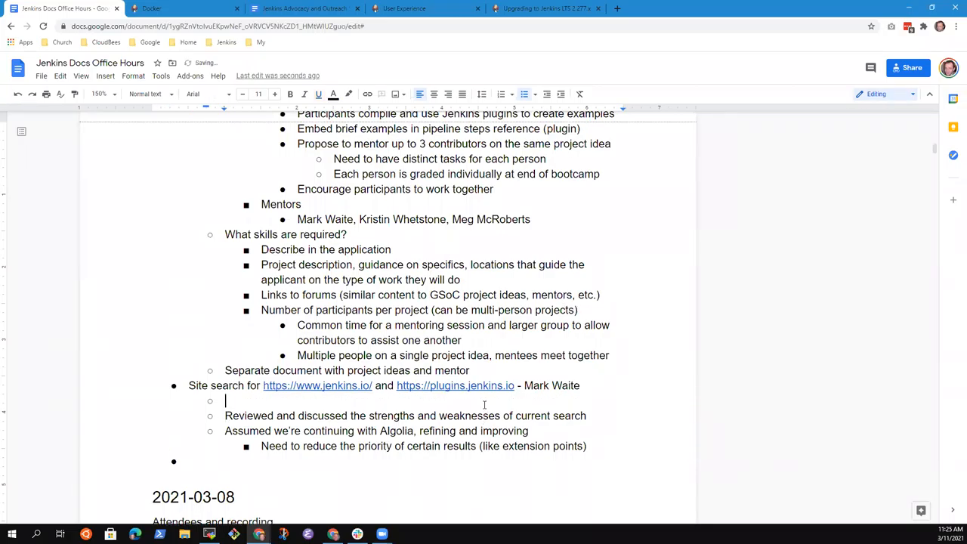
{"action": "type", "text": "Mark to resera"}
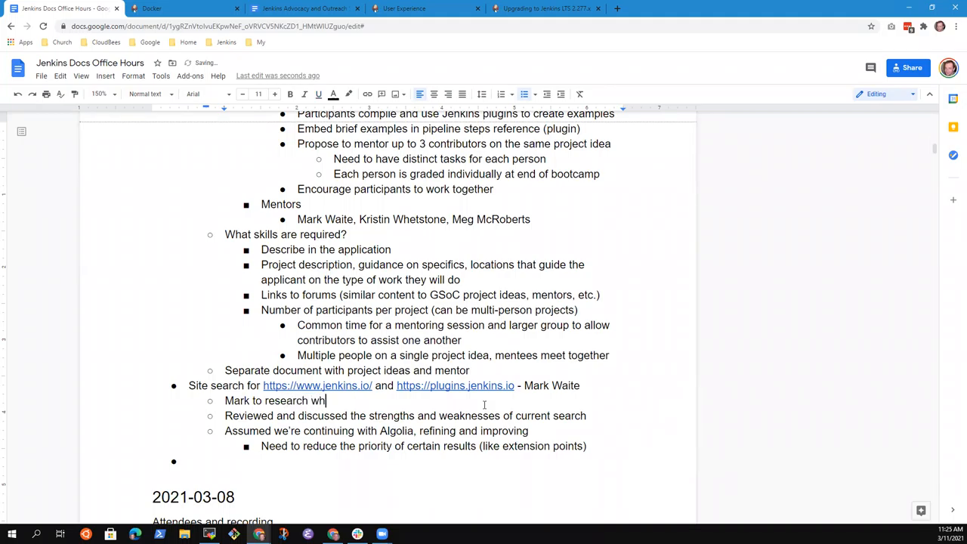
{"action": "type", "text": "y the undefined page a"}
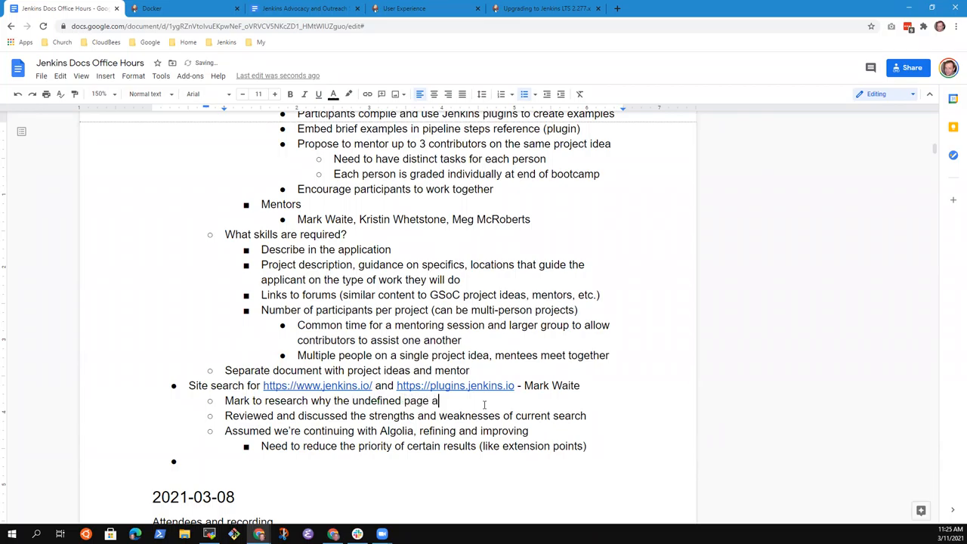
{"action": "type", "text": "ppeared"}
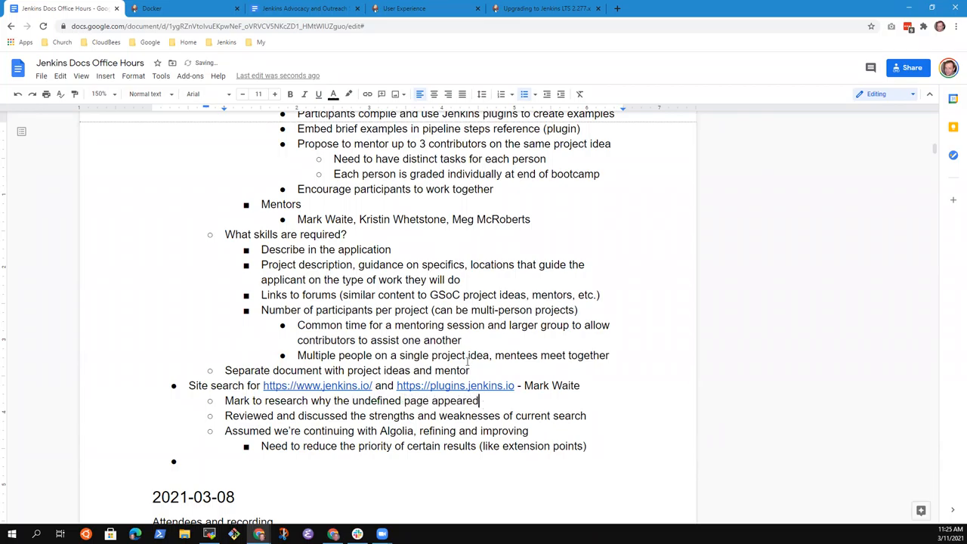
{"action": "left_click", "coordinate": [185, 9]}
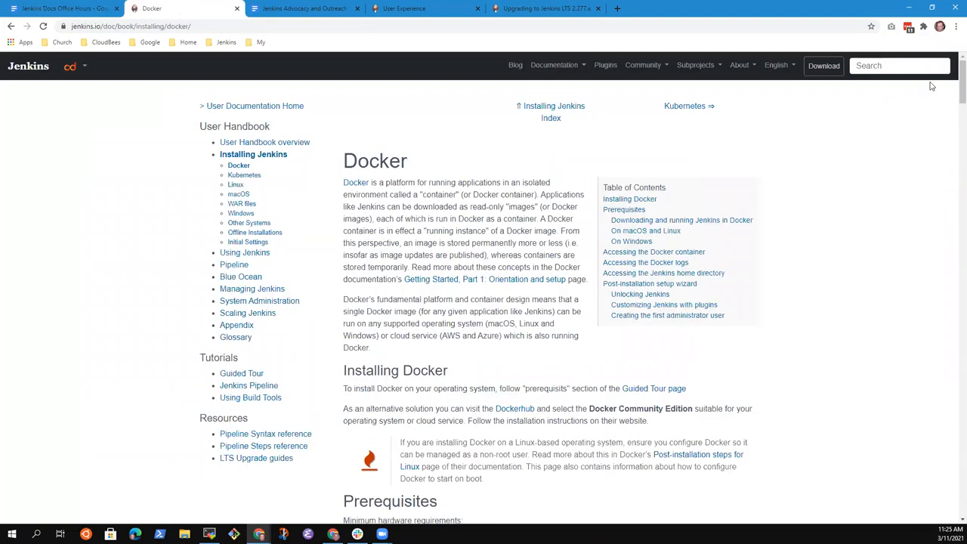
Step: Search jenkins.io for 'with', then clear it and search for 'credentials'
{"action": "left_click", "coordinate": [900, 65]}
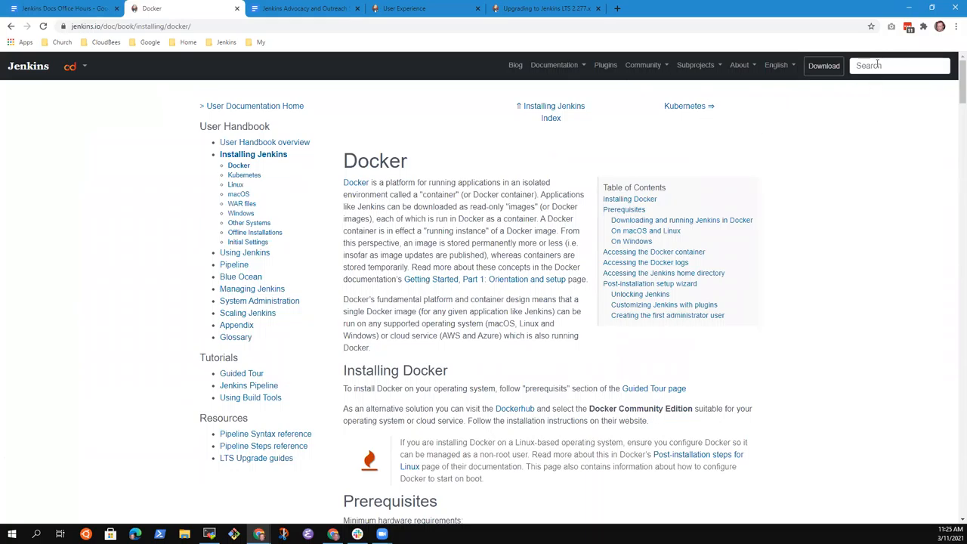
{"action": "left_click", "coordinate": [899, 65]}
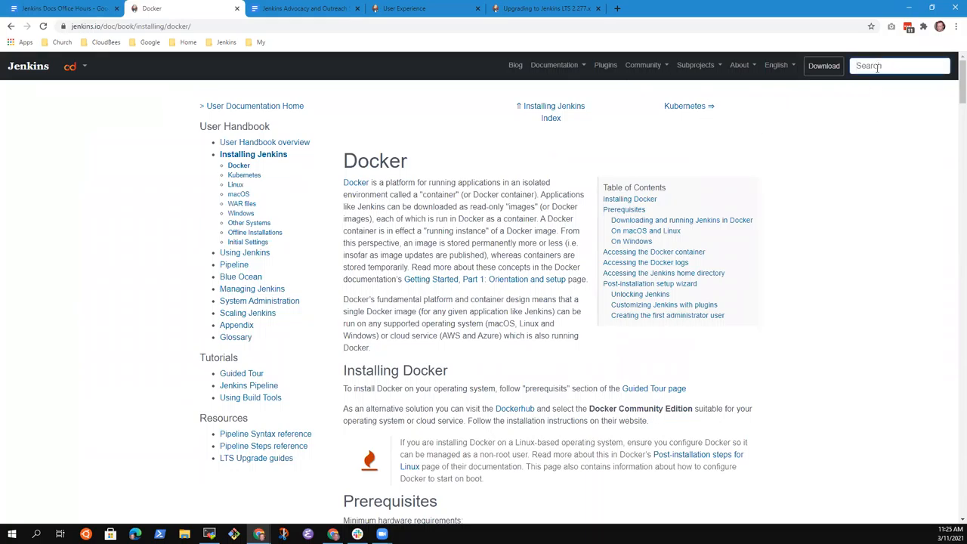
{"action": "type", "text": "with"}
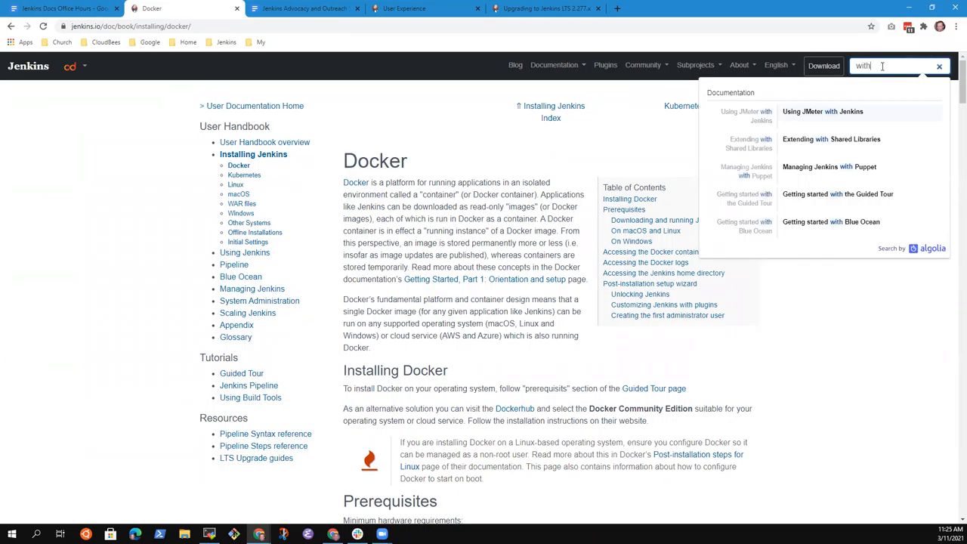
{"action": "left_click", "coordinate": [940, 66]}
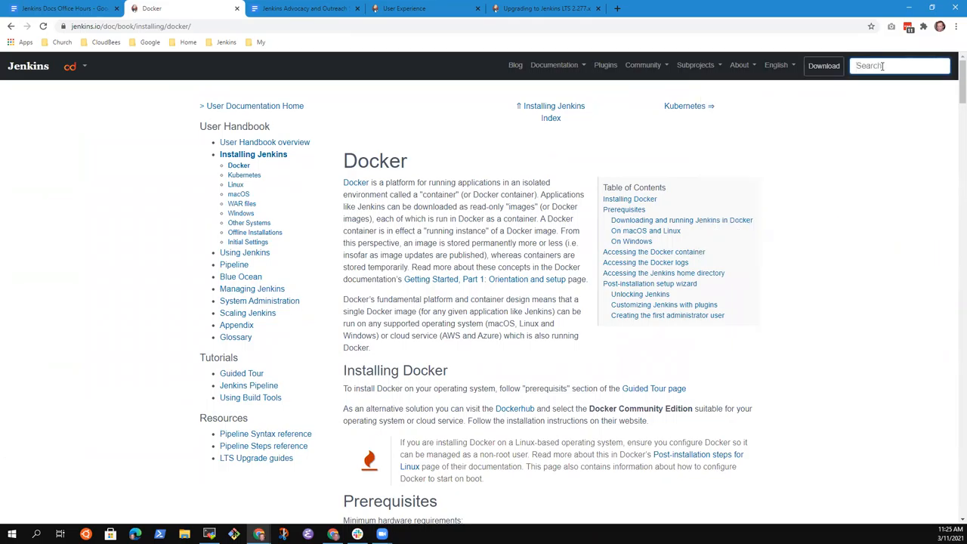
{"action": "type", "text": "credentials"}
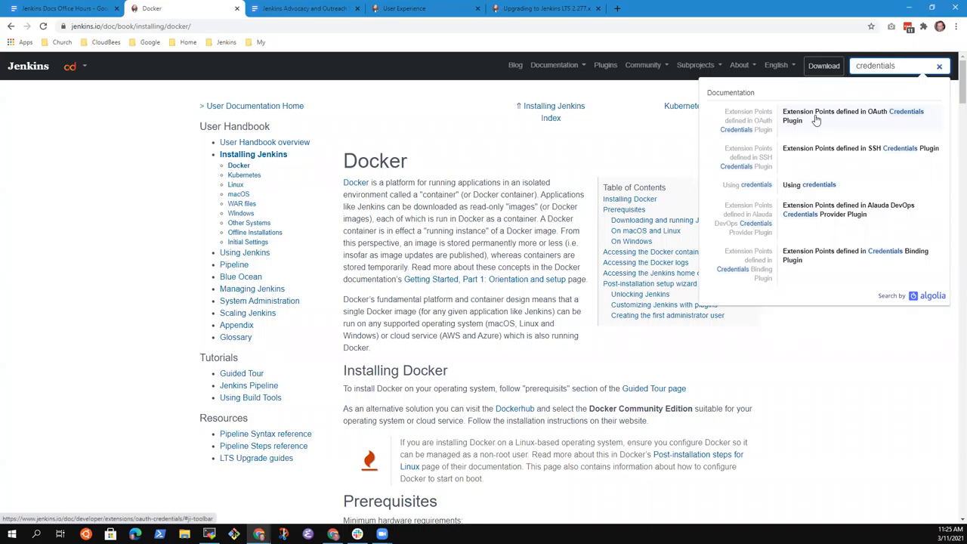
{"action": "mouse_move", "coordinate": [757, 157]}
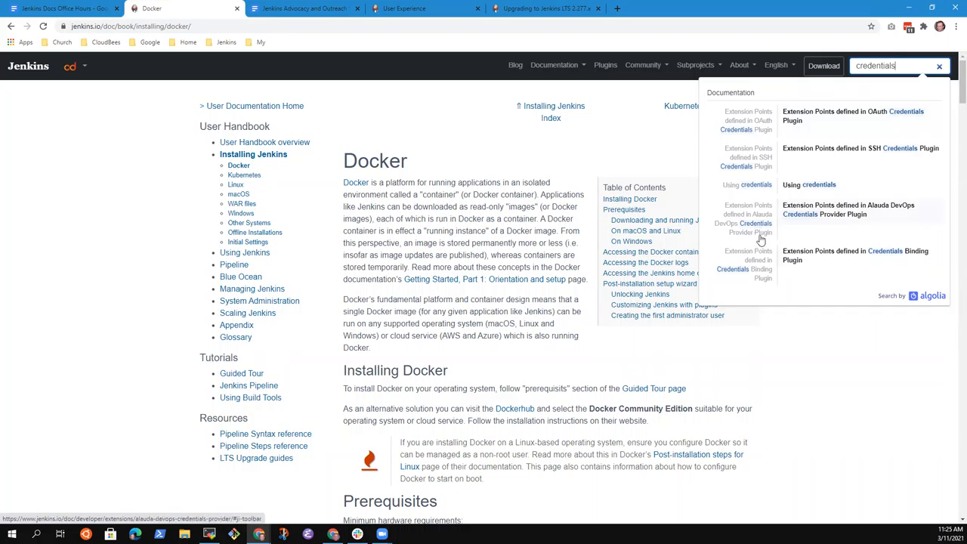
{"action": "mouse_move", "coordinate": [757, 242]}
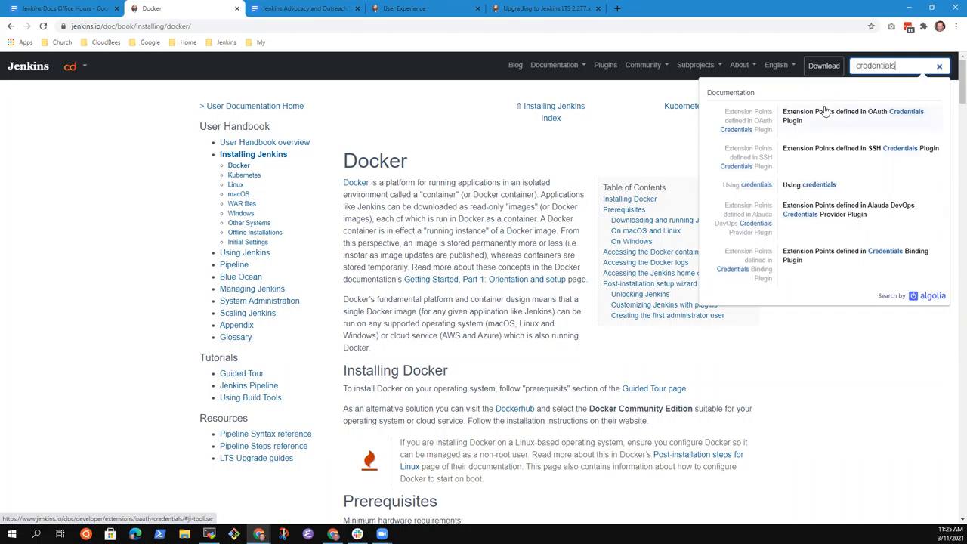
{"action": "mouse_move", "coordinate": [792, 126]}
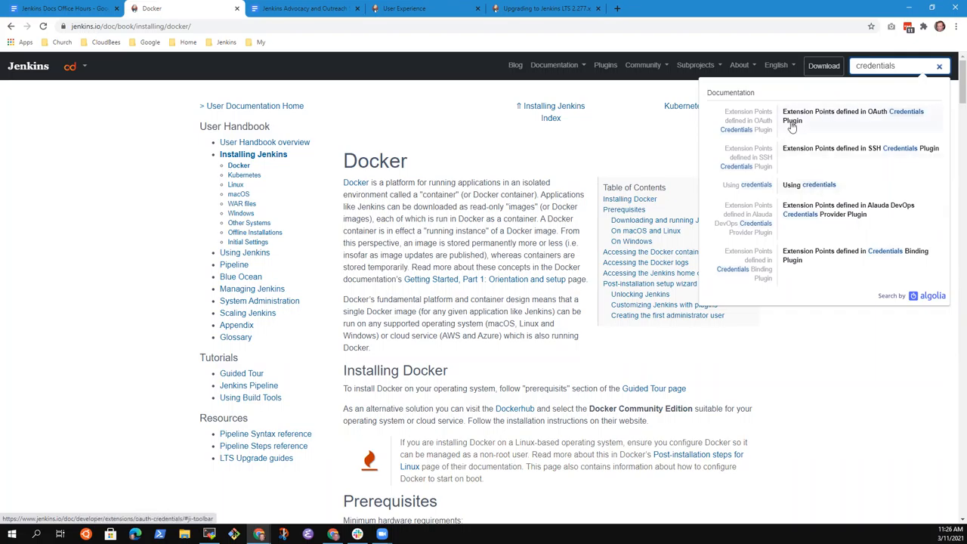
{"action": "mouse_move", "coordinate": [737, 205]}
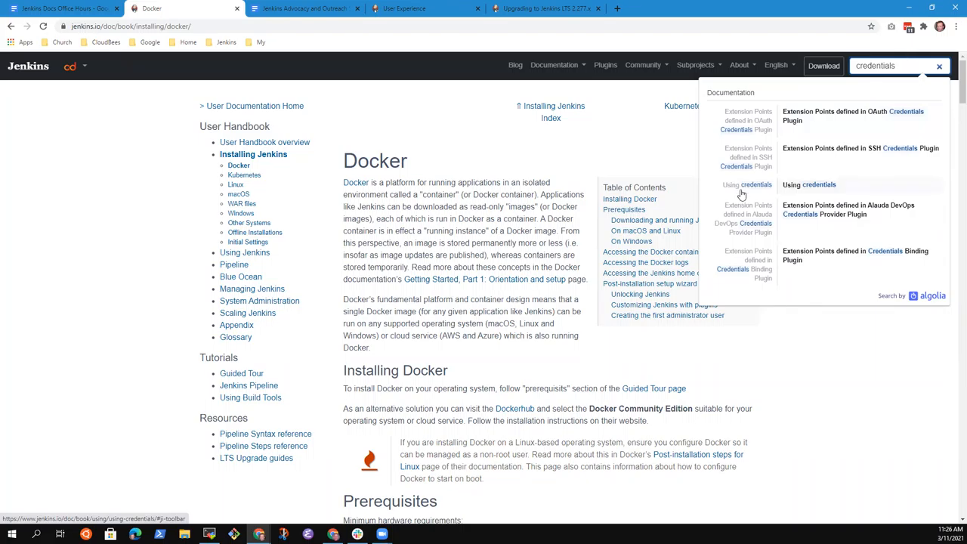
{"action": "mouse_move", "coordinate": [756, 166]}
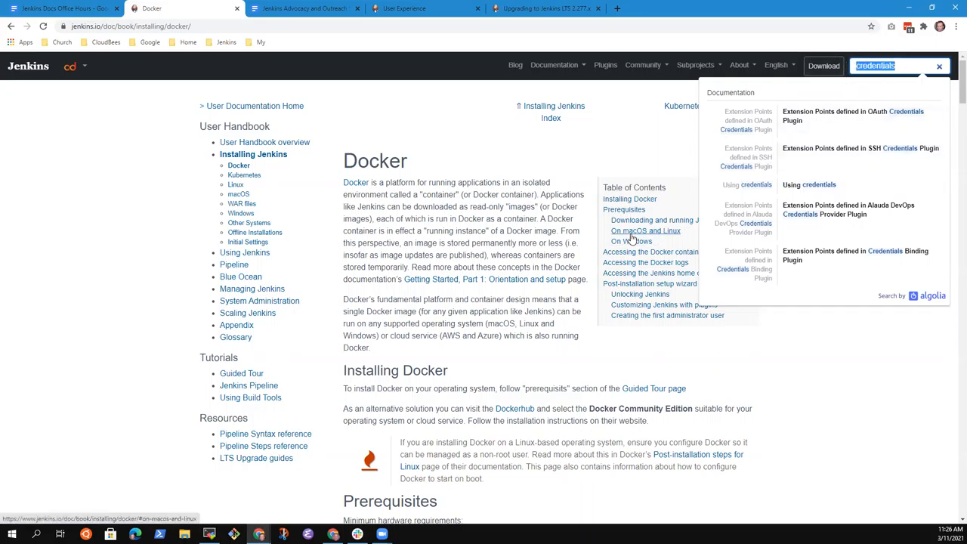
{"action": "mouse_move", "coordinate": [831, 351]}
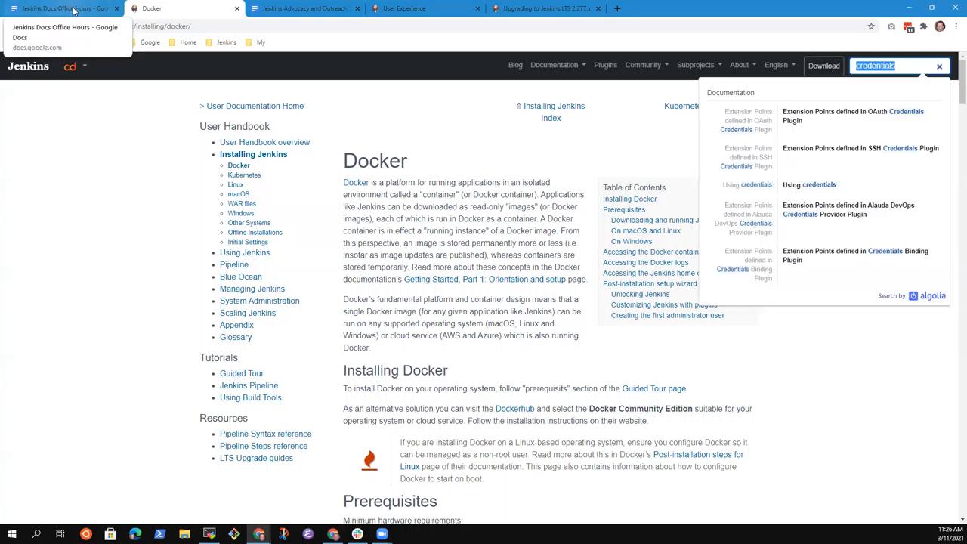
Step: Return to the Office Hours notes and select the empty bullet below Site search
{"action": "left_click", "coordinate": [61, 9]}
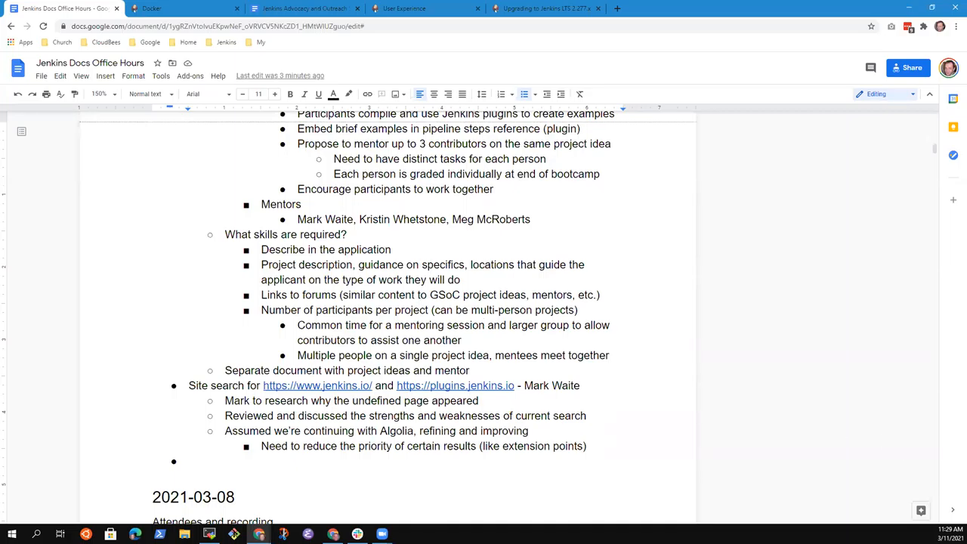
{"action": "left_click", "coordinate": [190, 461]}
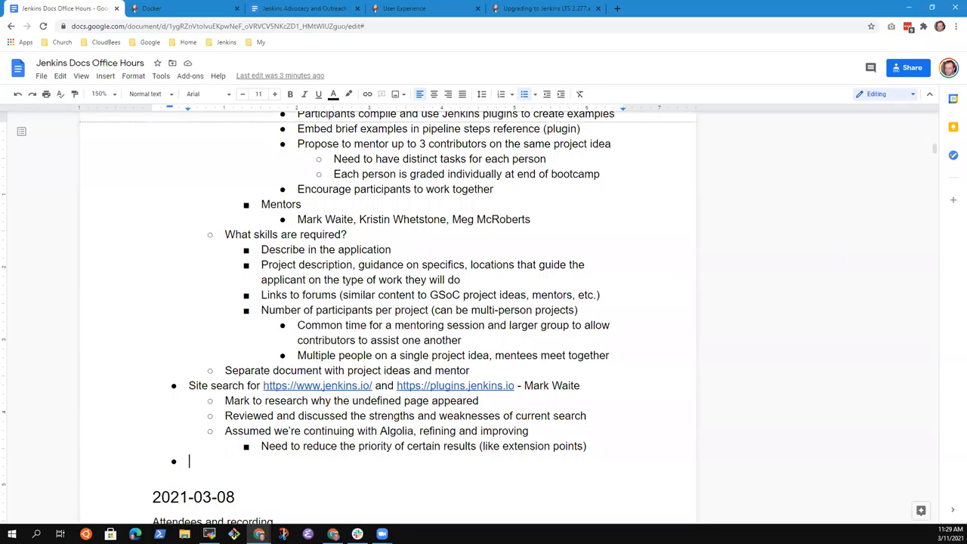